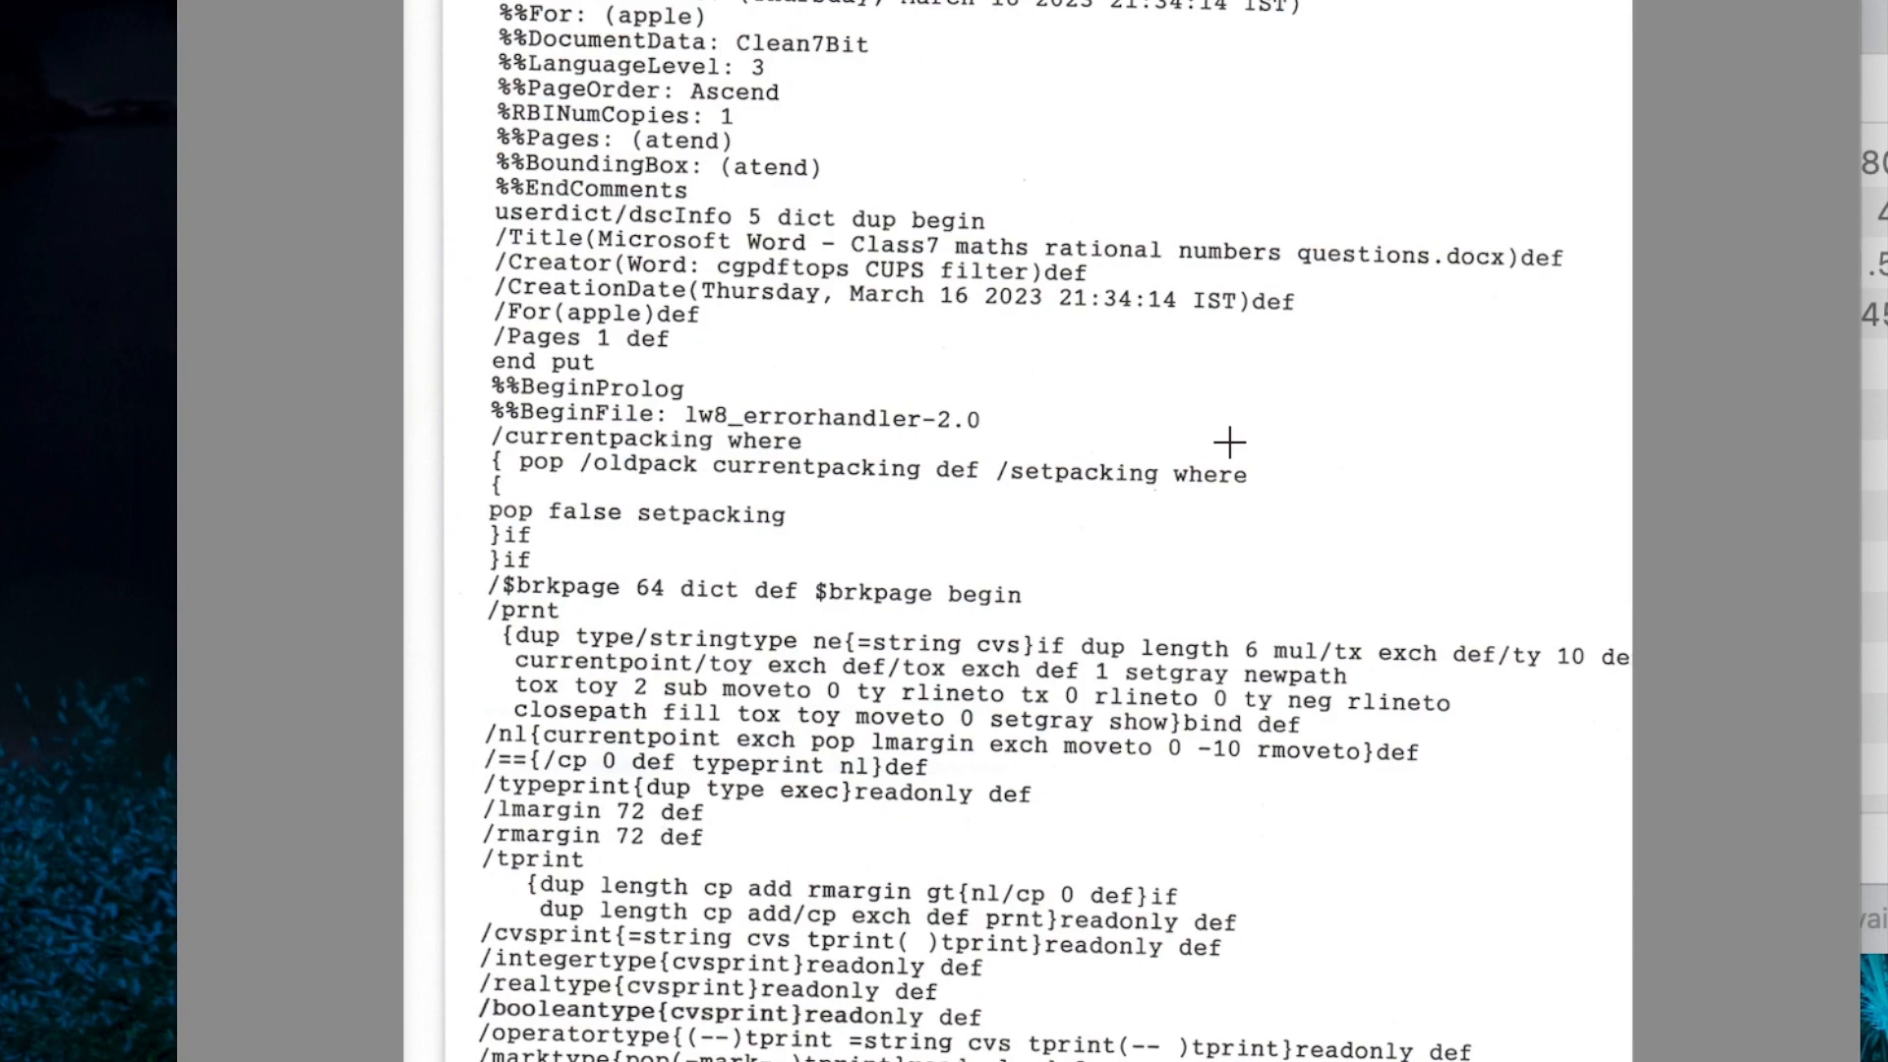
mouse_move(1229, 279)
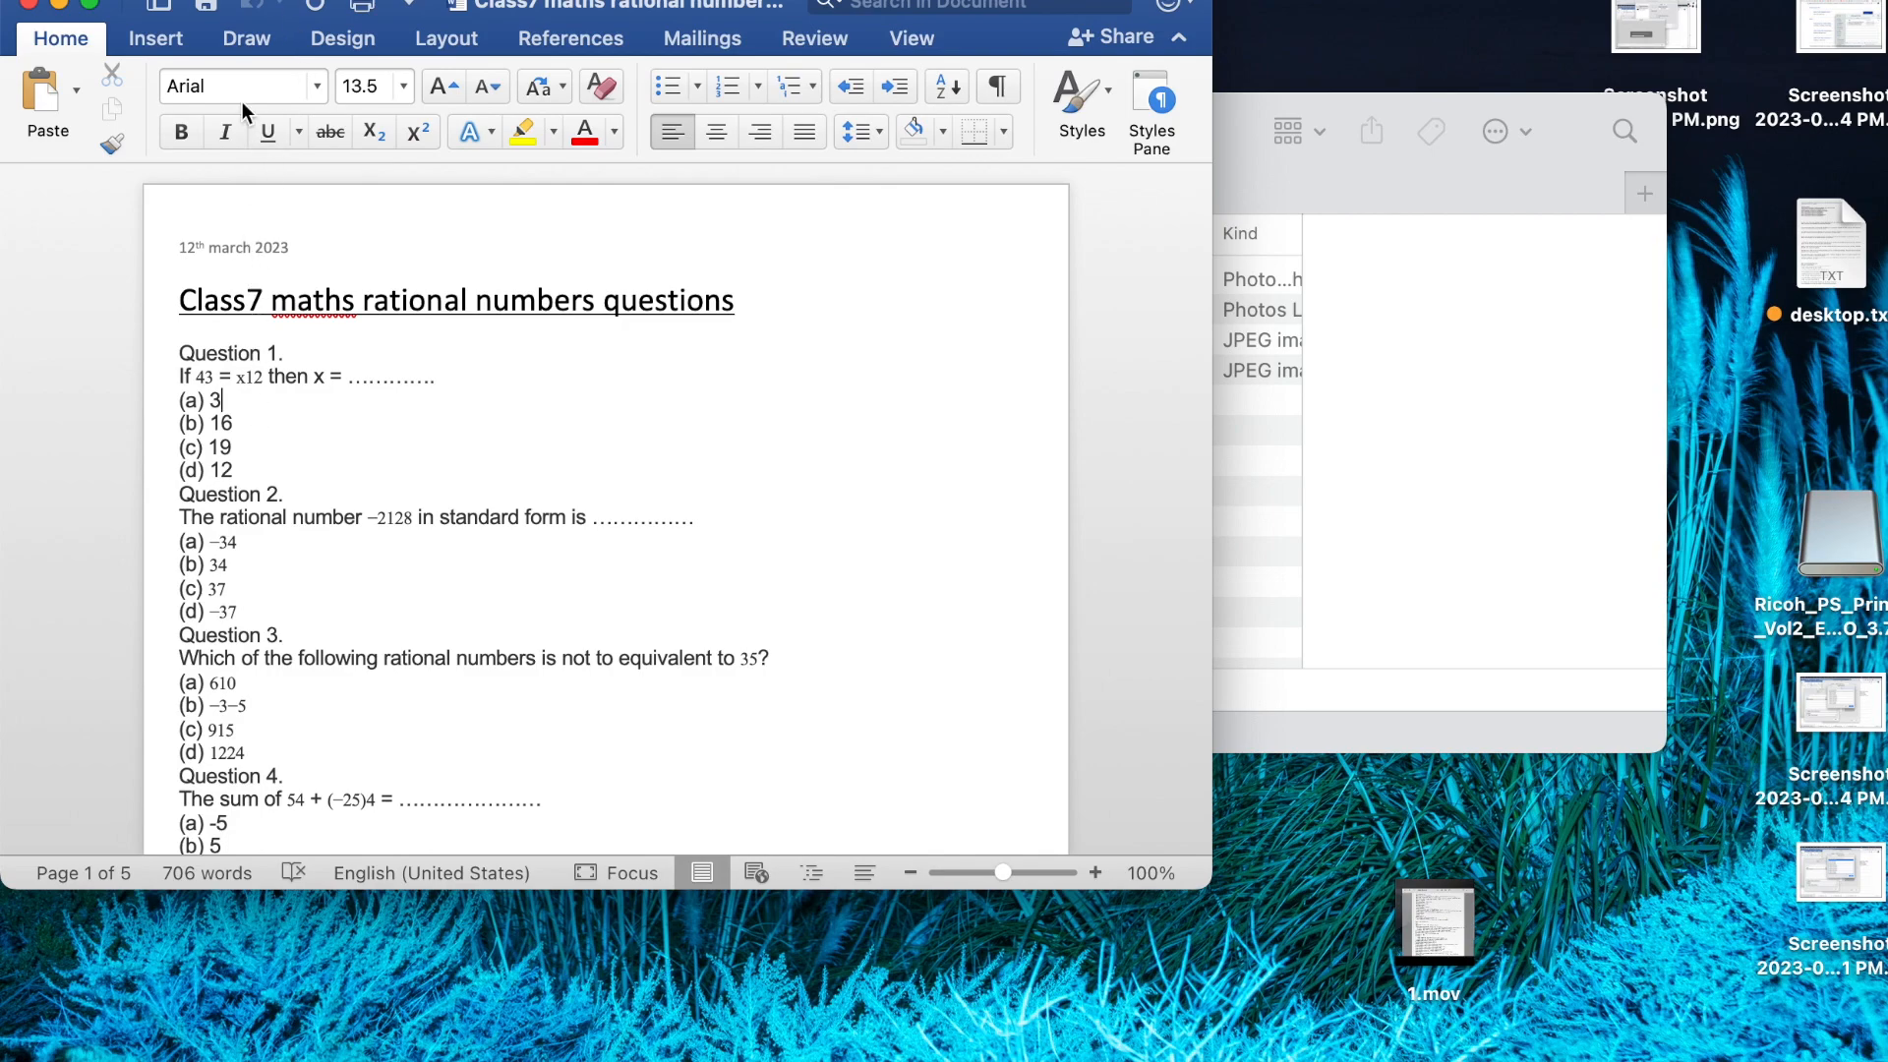
Bring up Word's print dialog for the maths document, then check About This Mac details
left_click(60, 7)
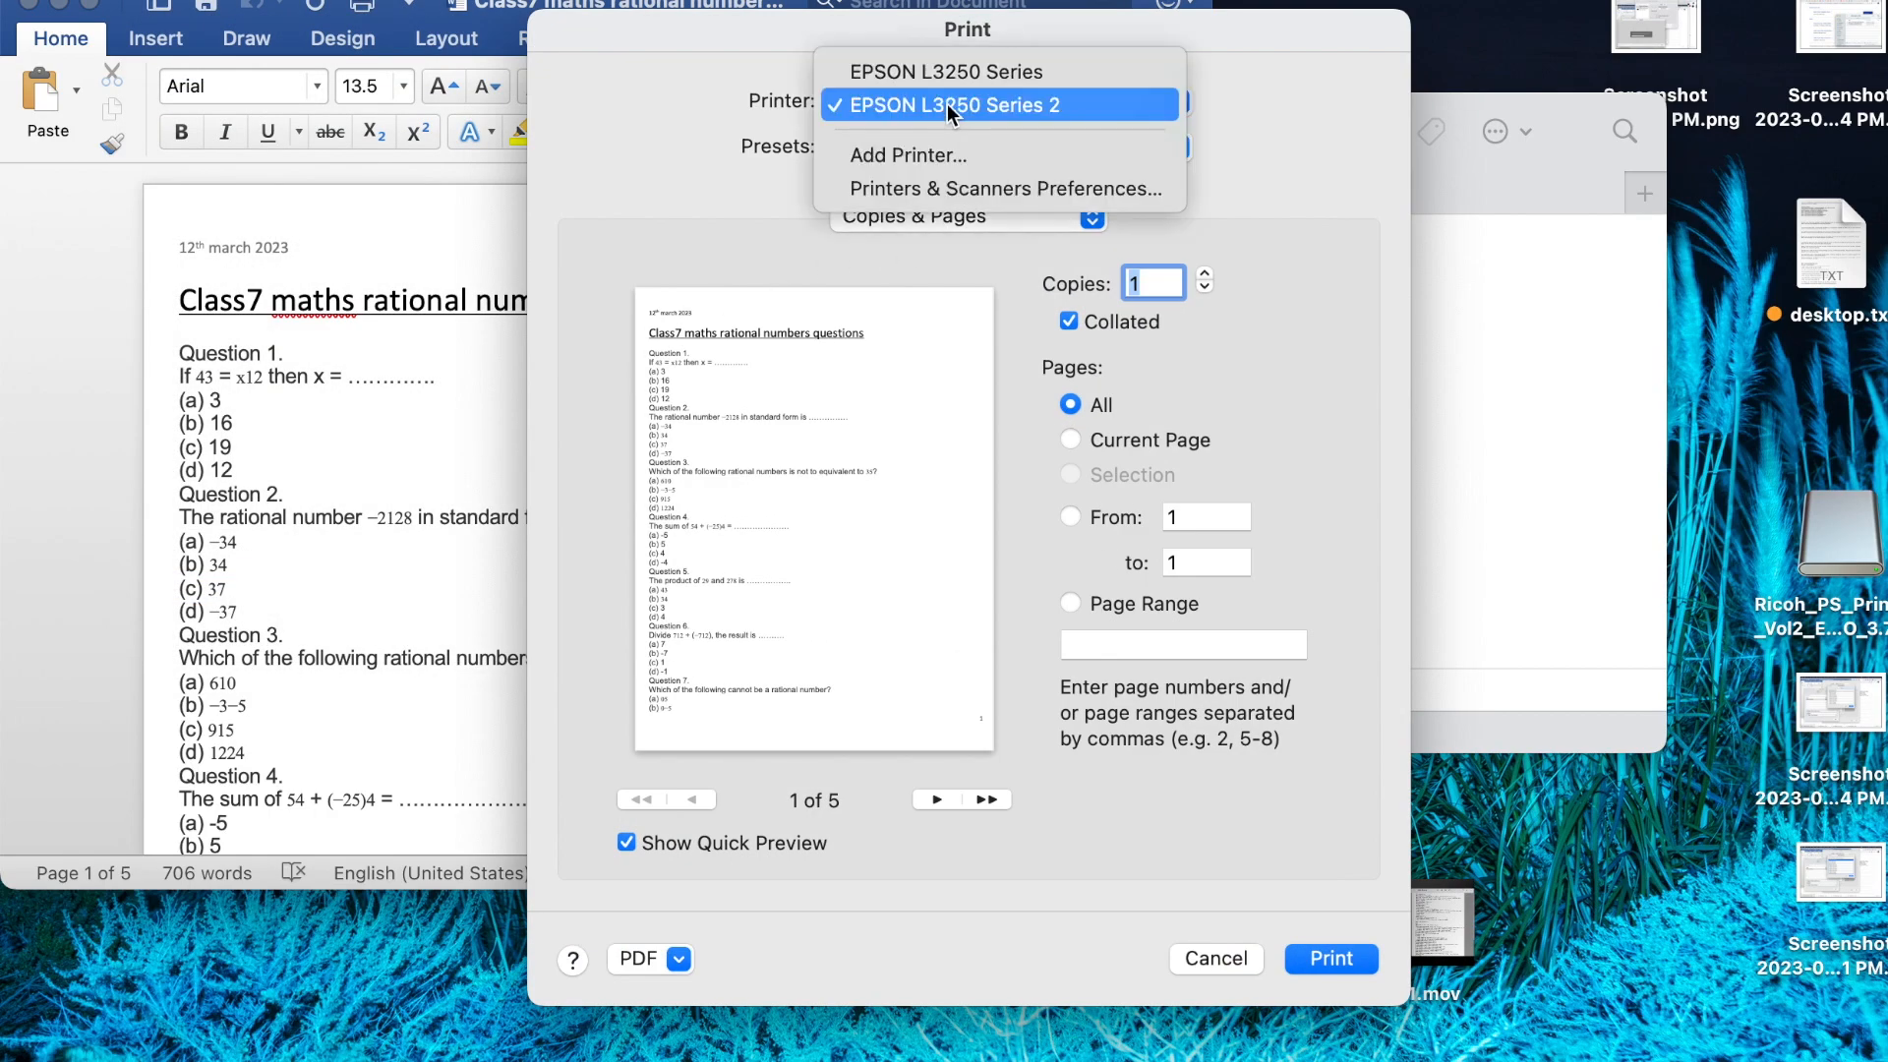
mouse_move(997, 71)
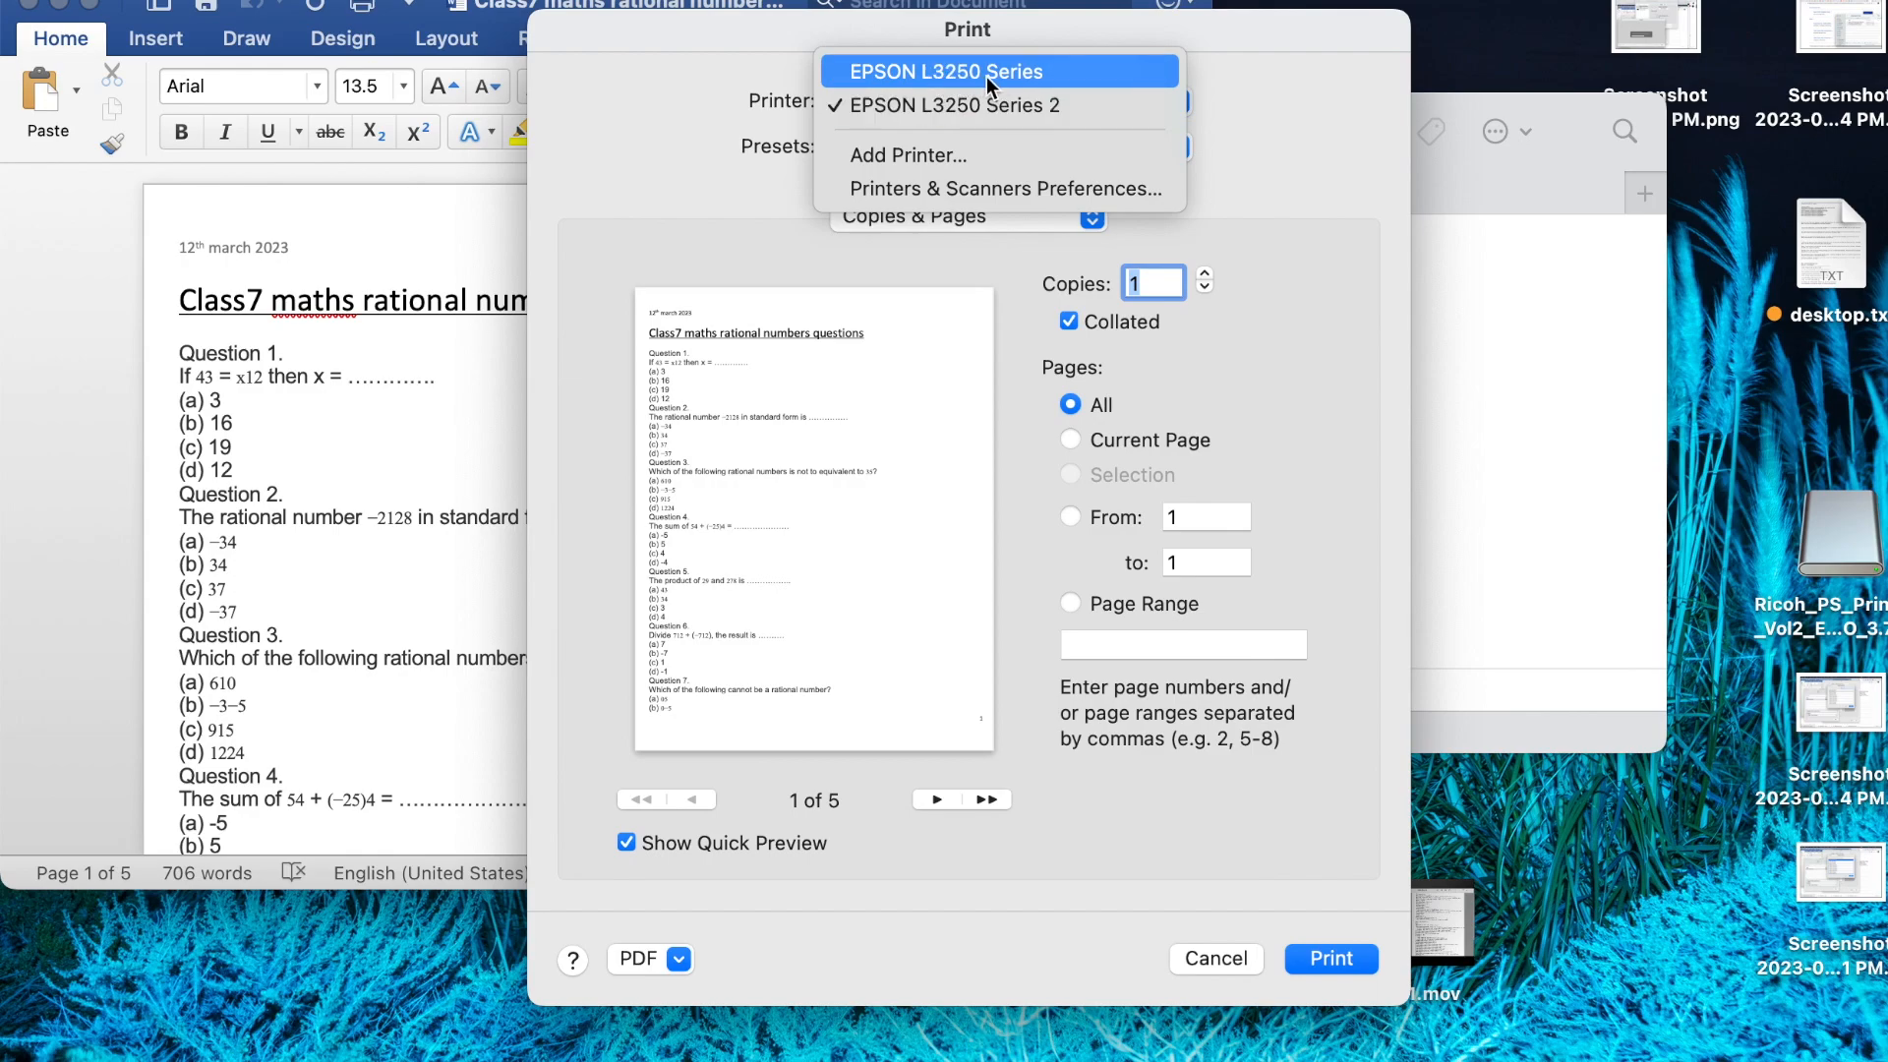
mouse_move(1038, 80)
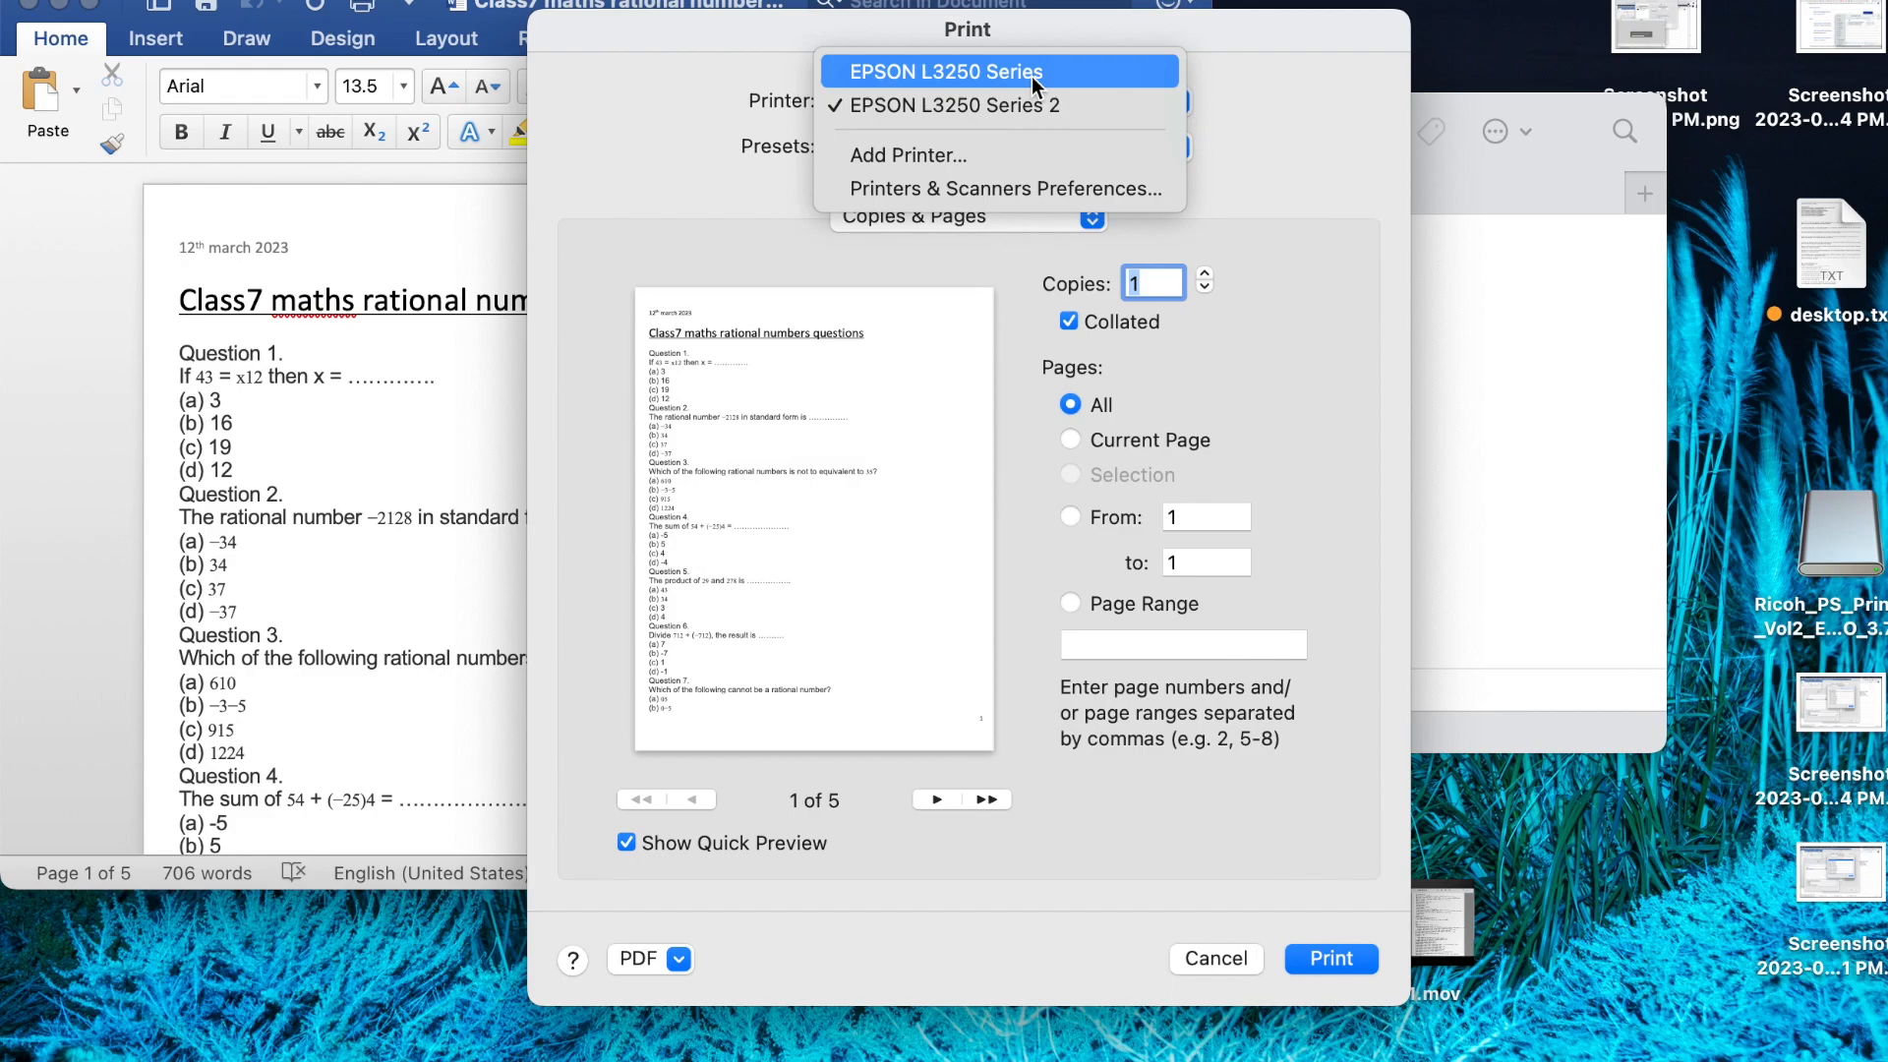
left_click(956, 106)
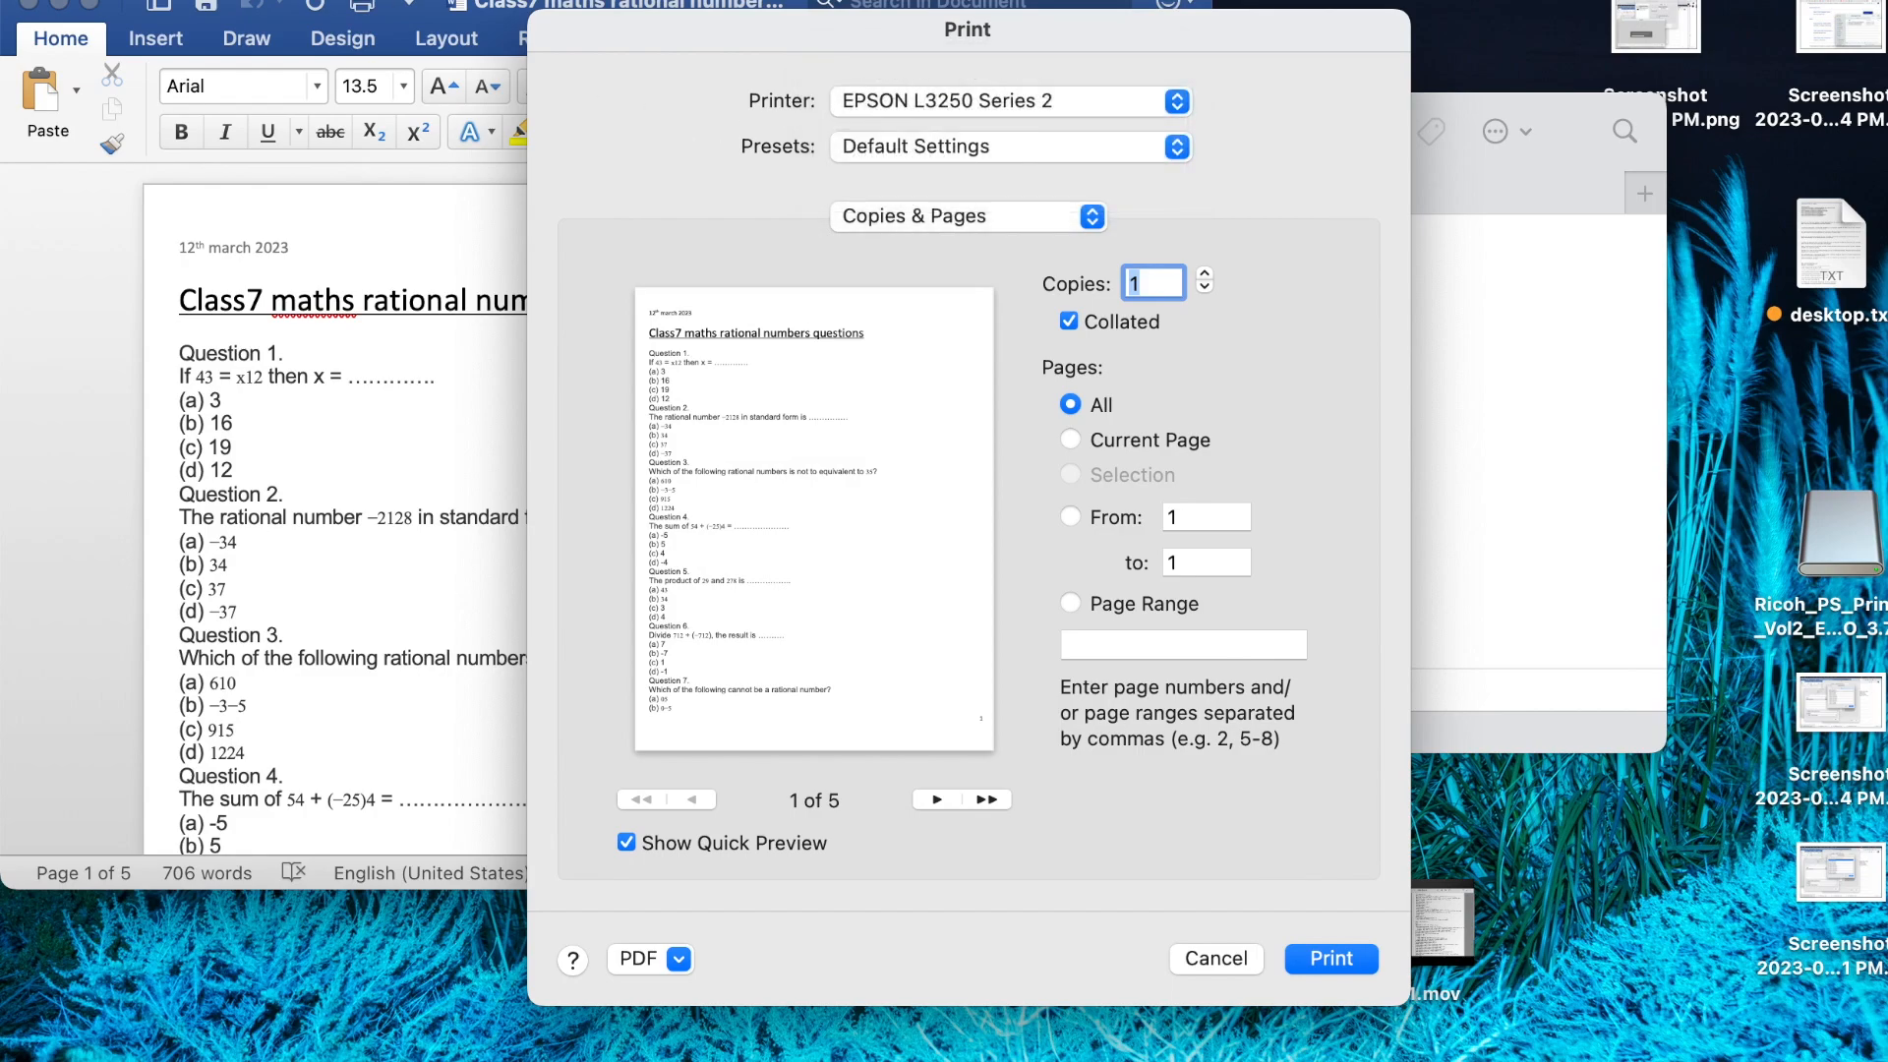
left_click(17, 10)
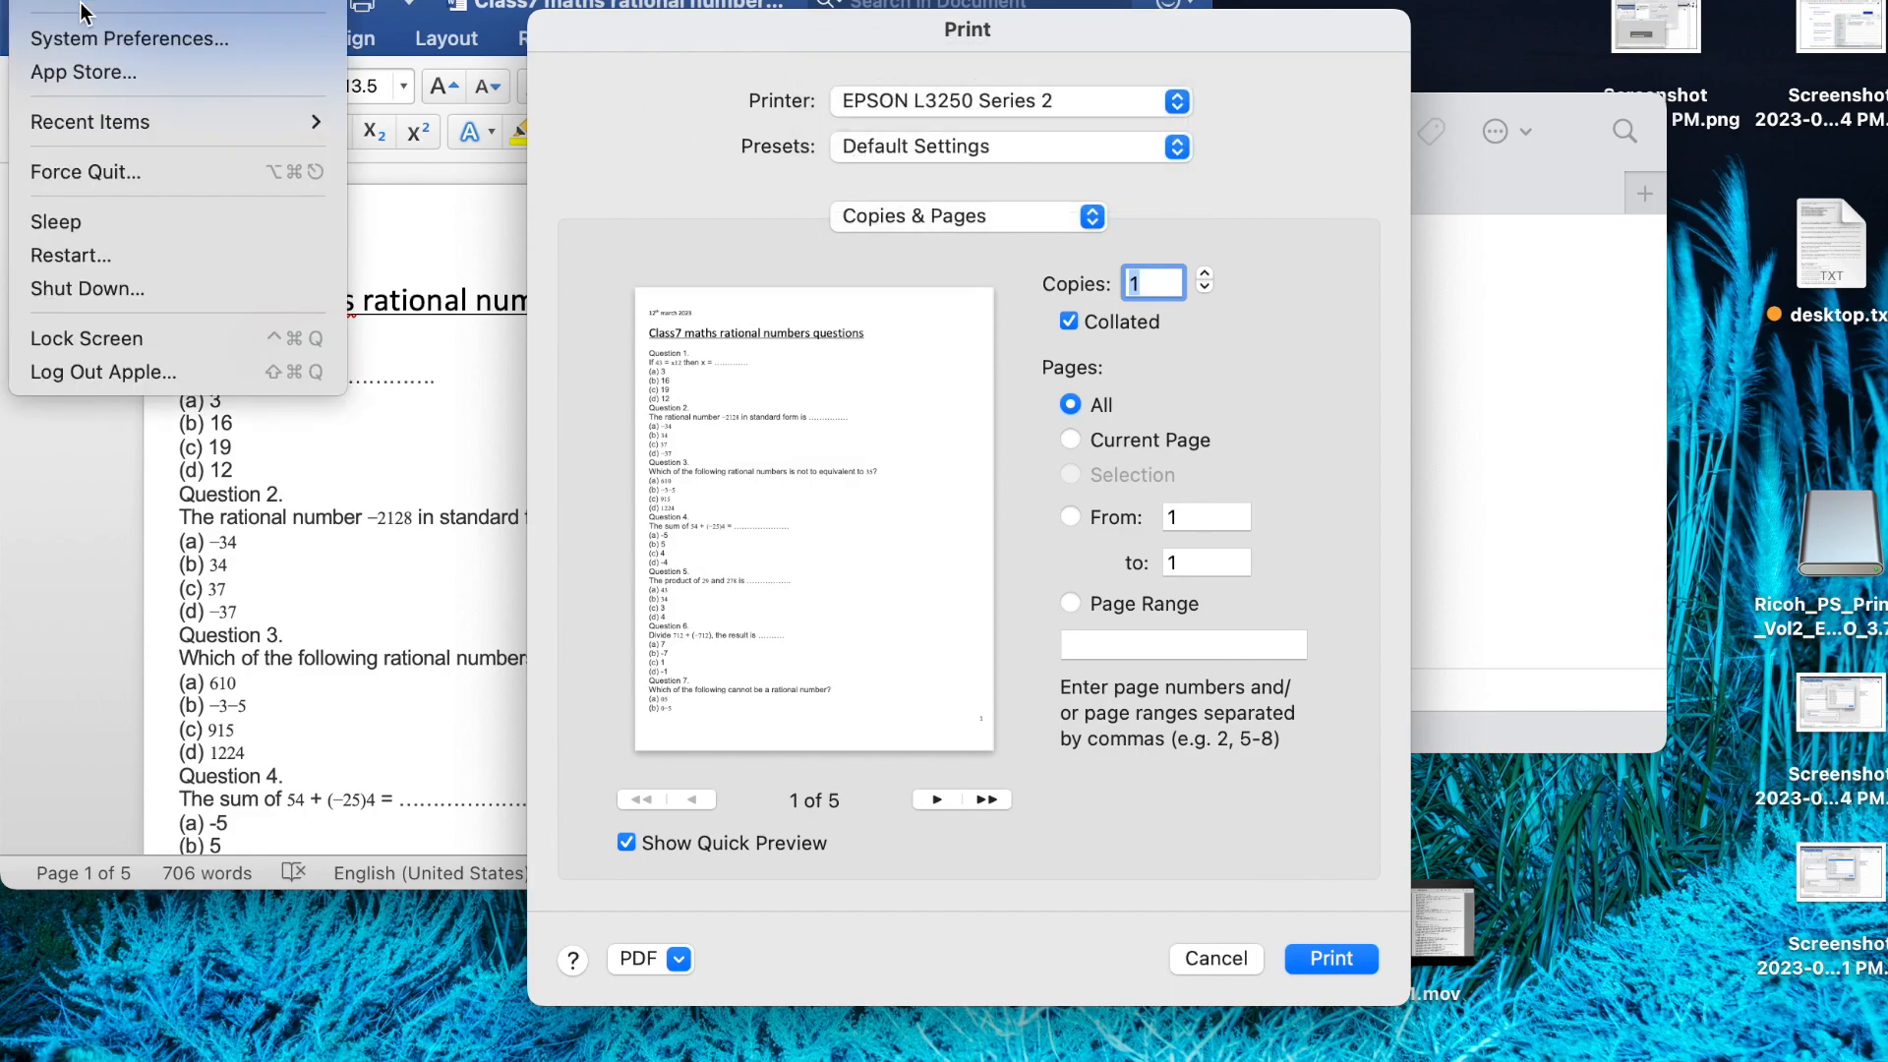
left_click(60, 20)
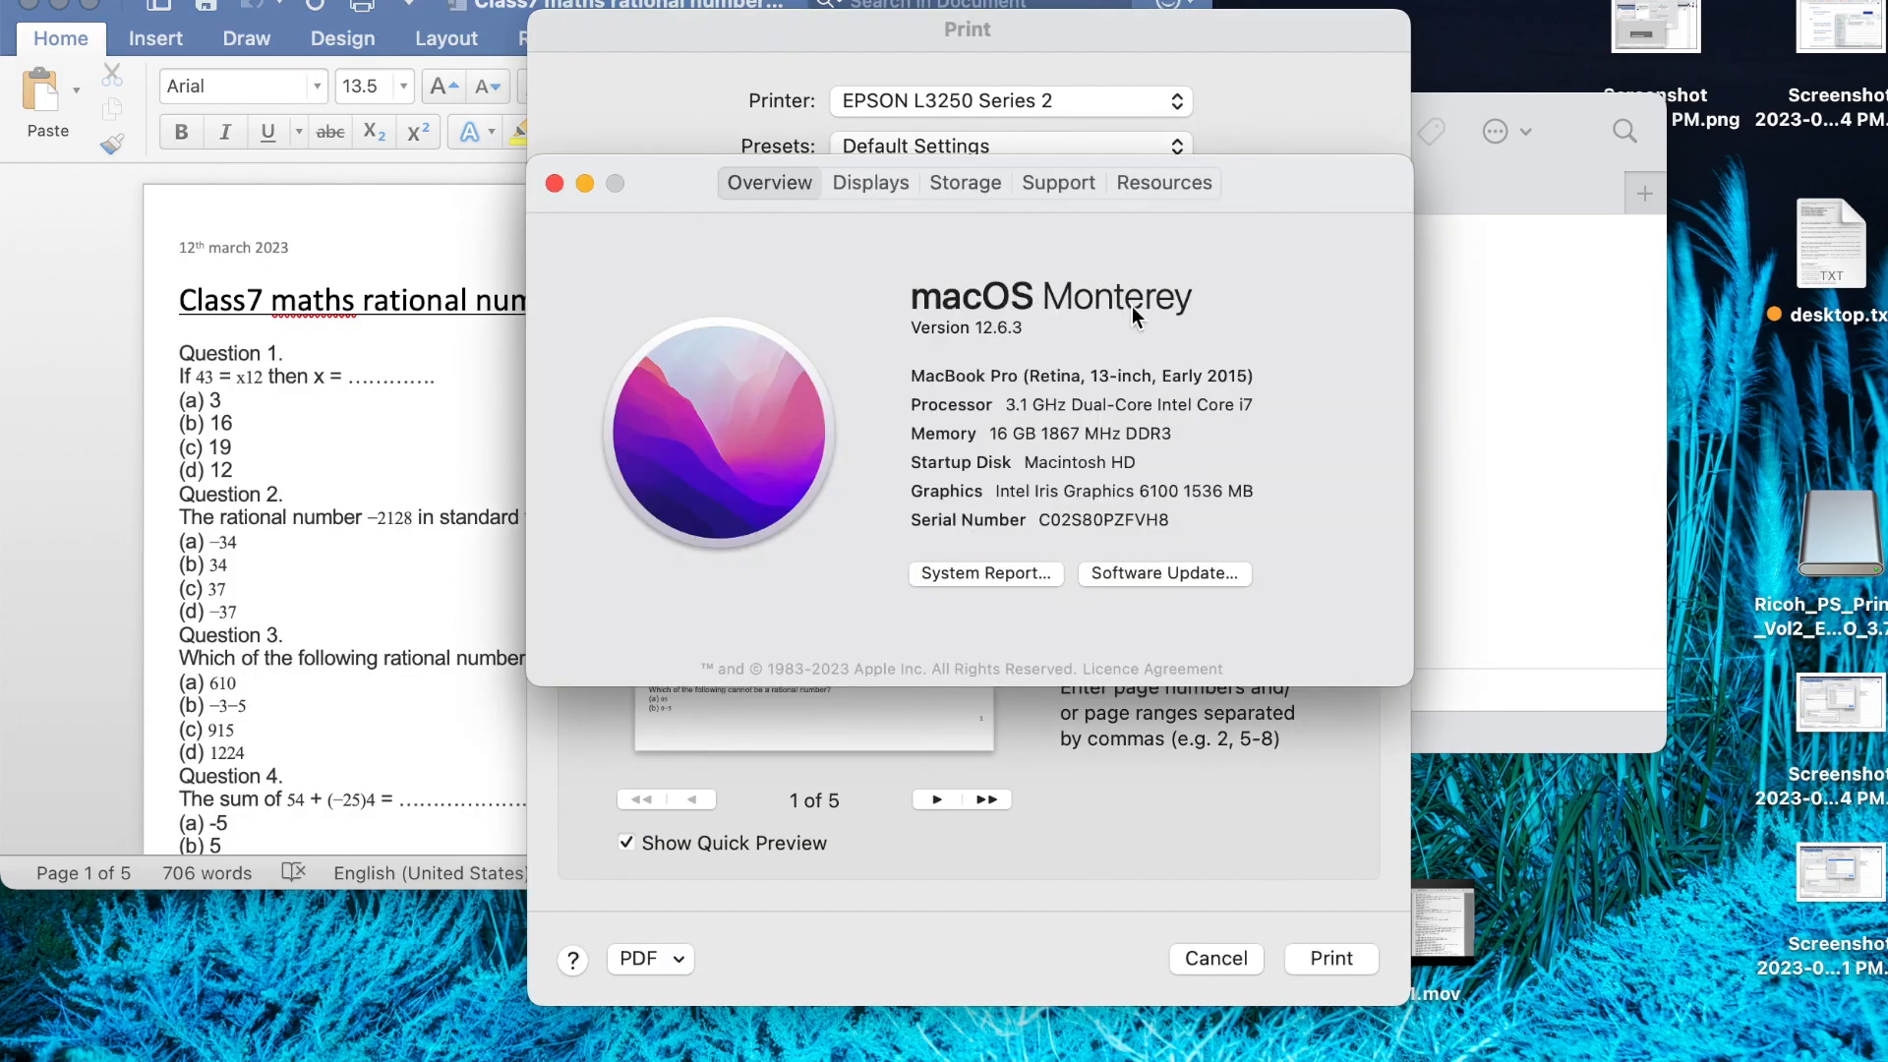
mouse_move(554, 182)
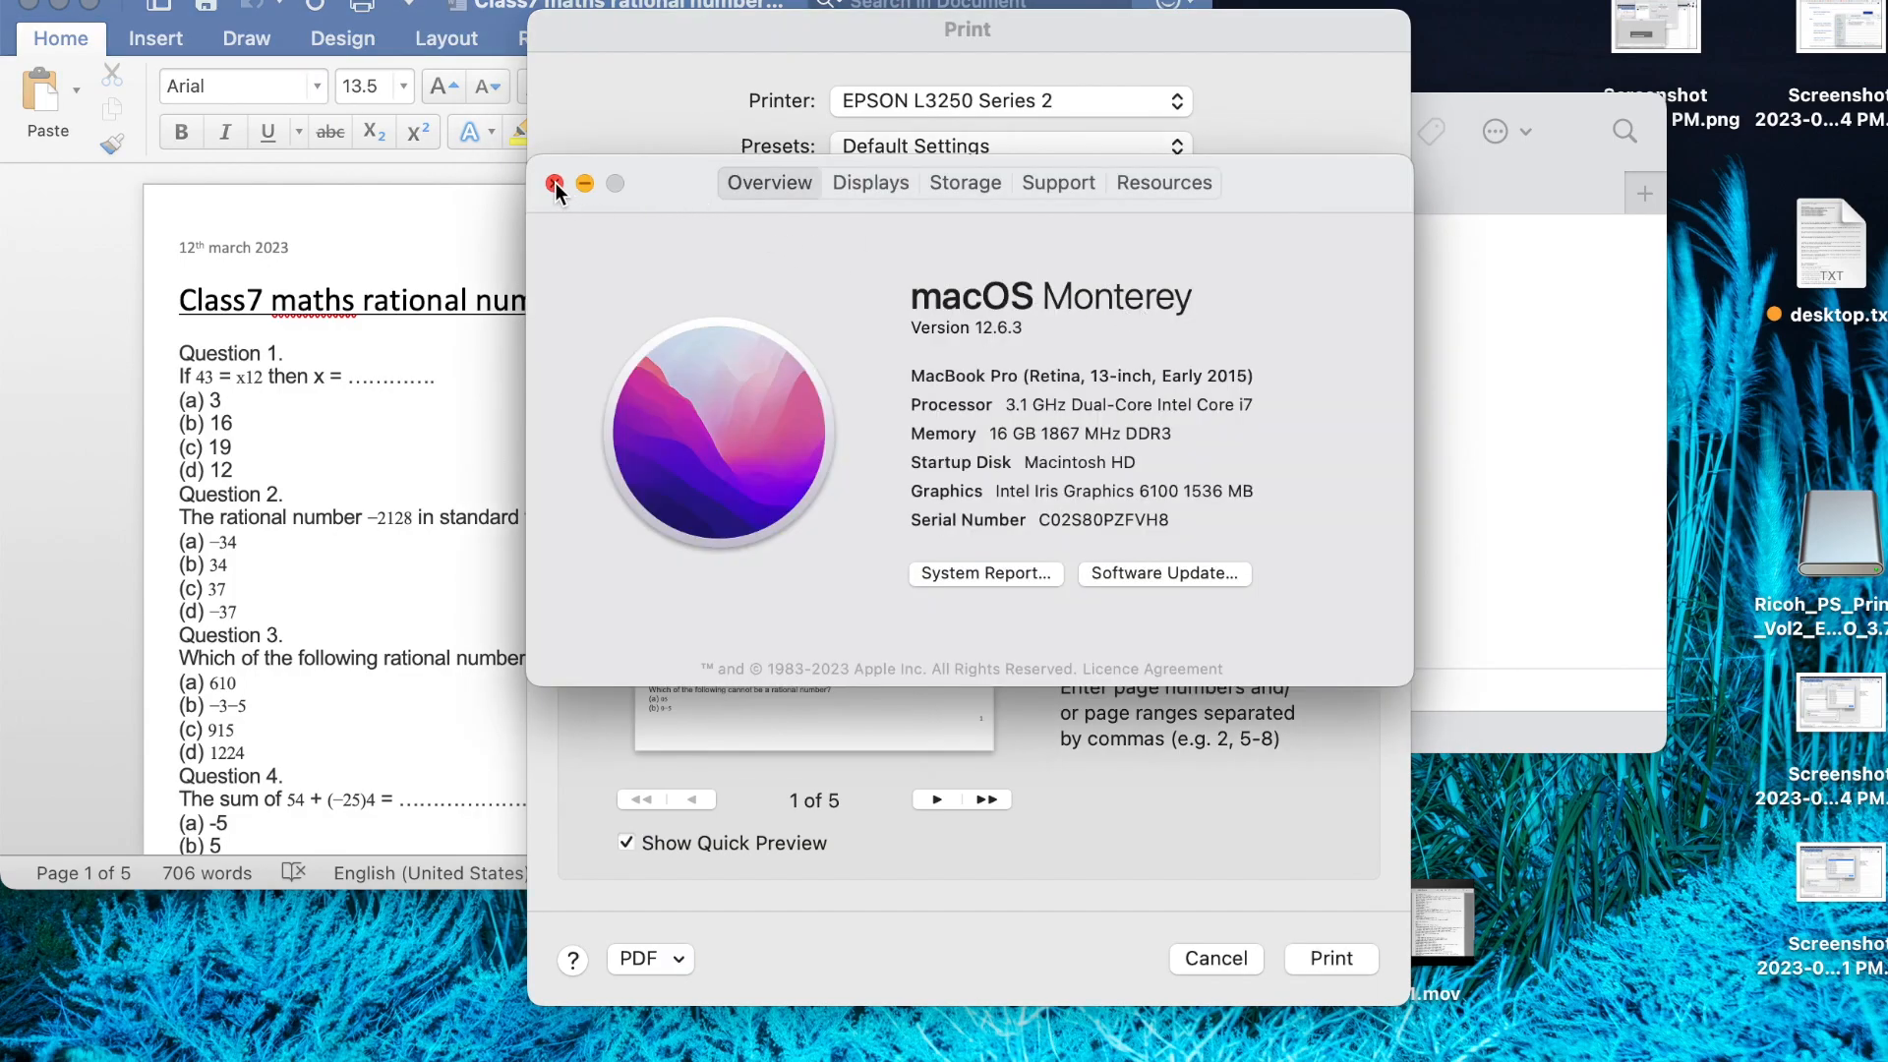
left_click(554, 183)
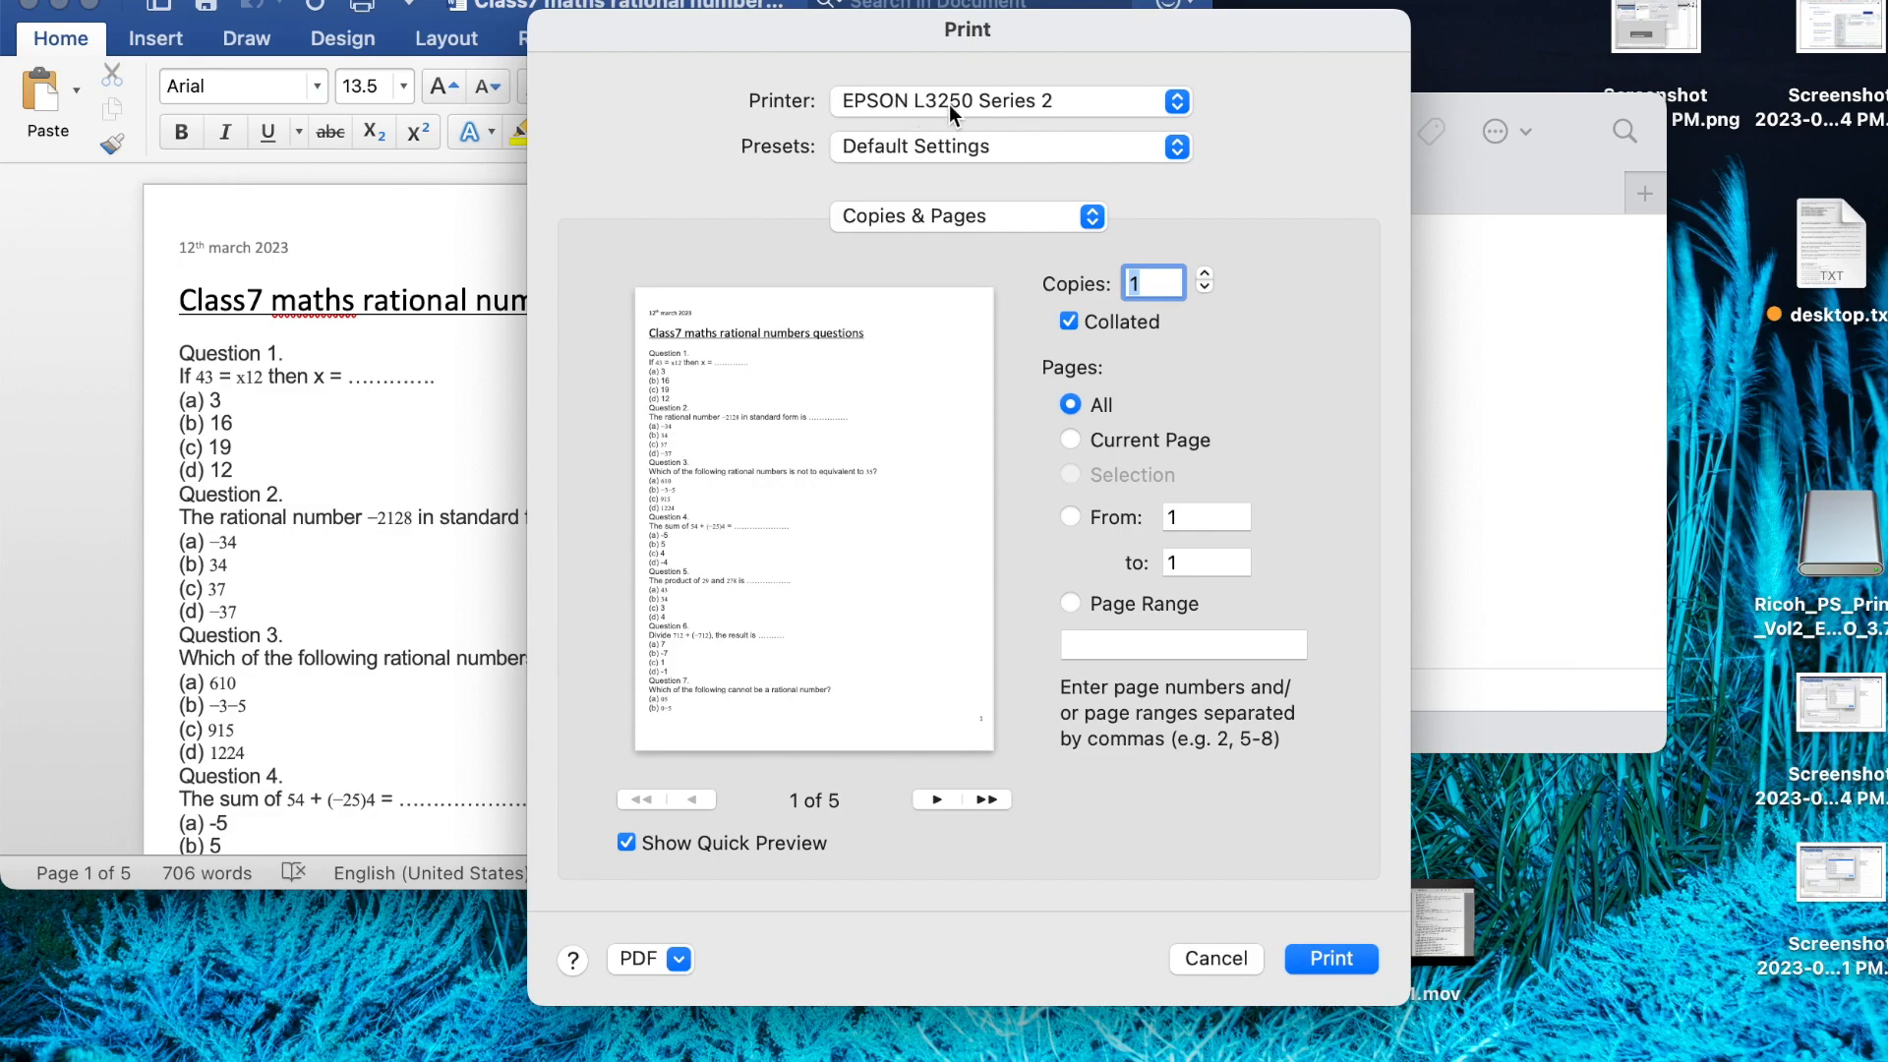
mouse_move(1207, 964)
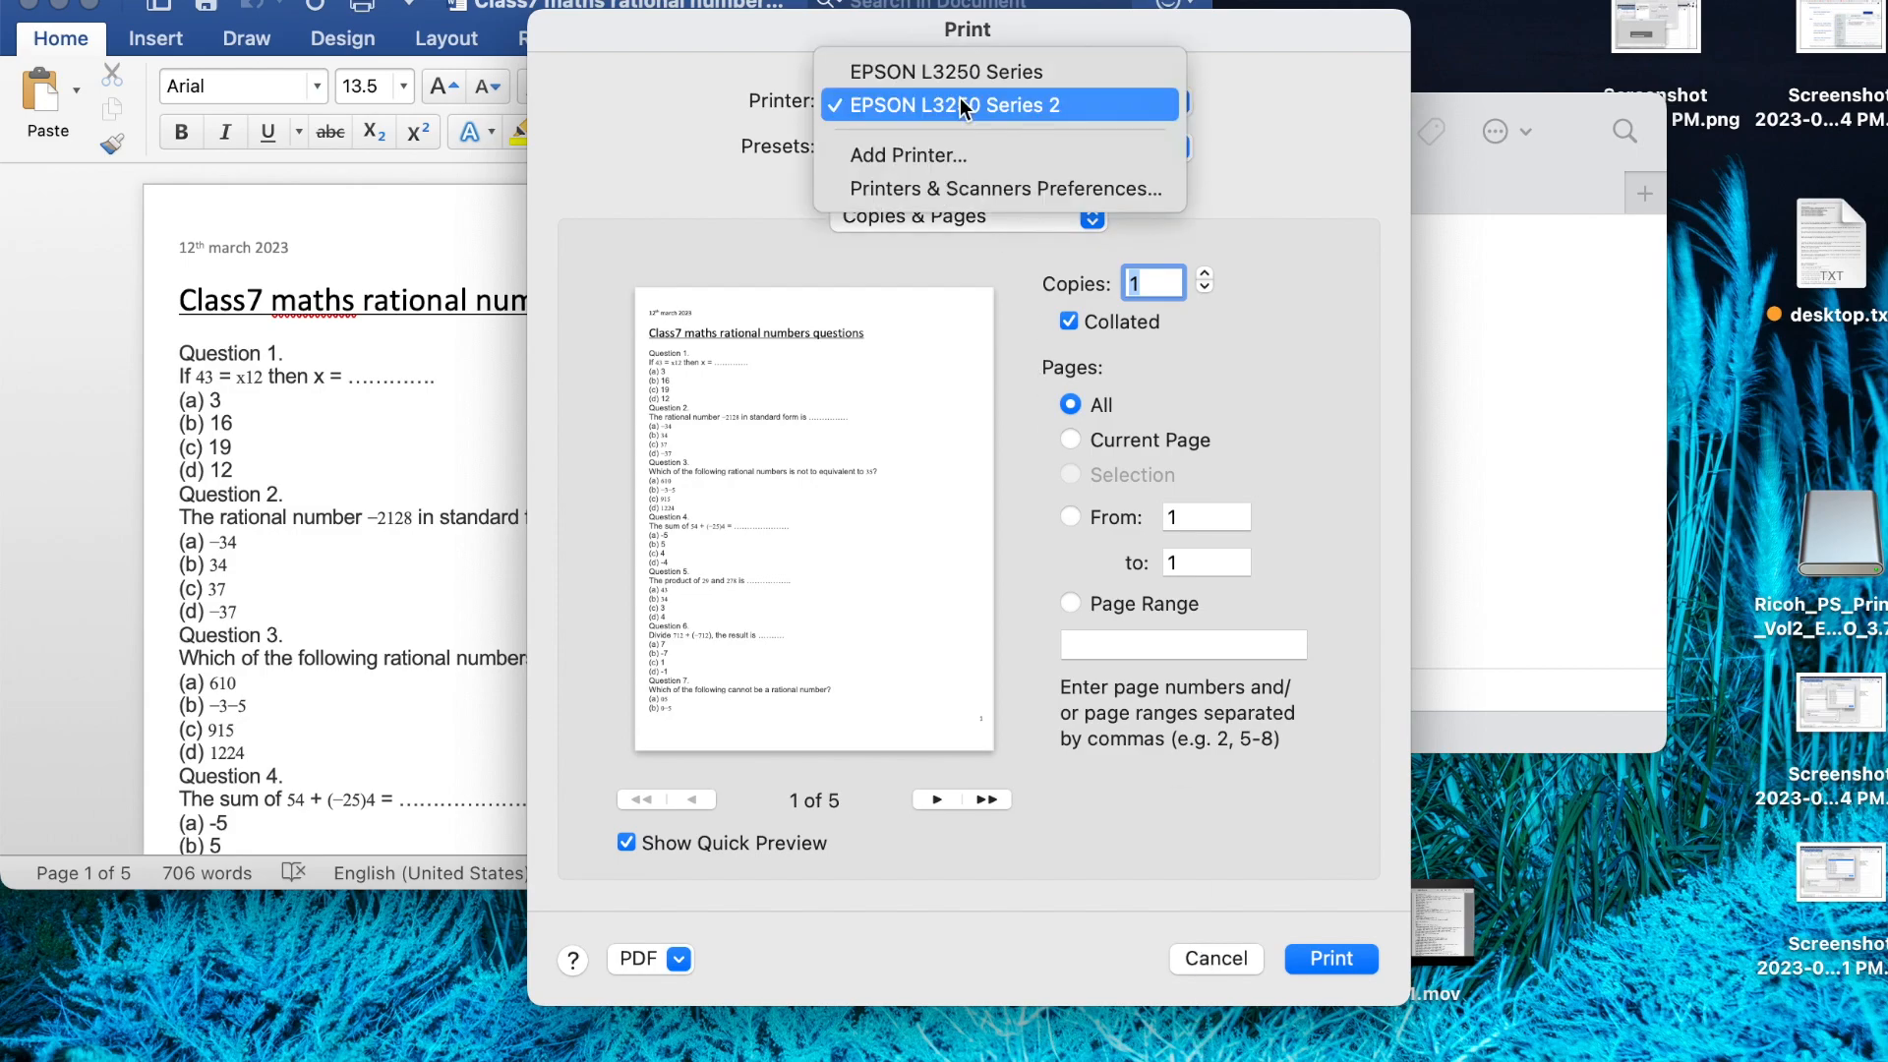
mouse_move(942, 157)
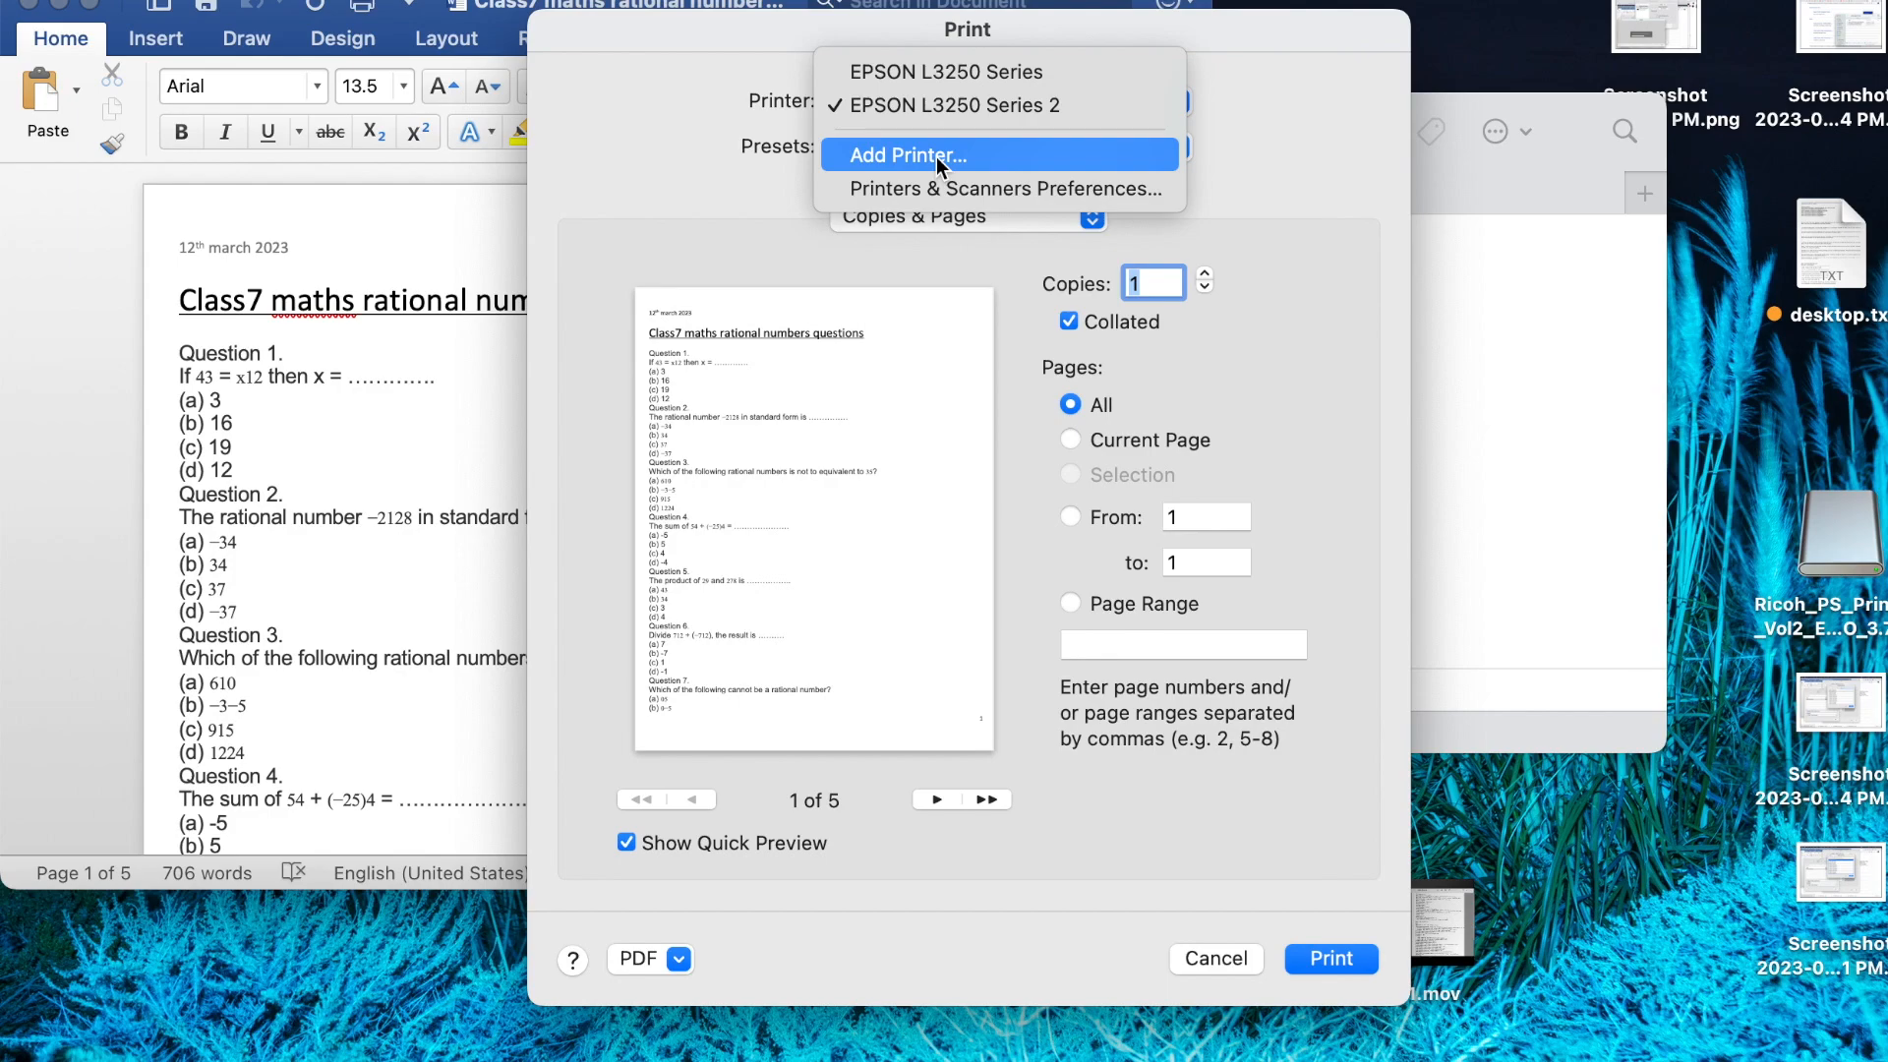
Dismiss the Add Printer window and cancel Word's print dialog without printing
left_click(960, 105)
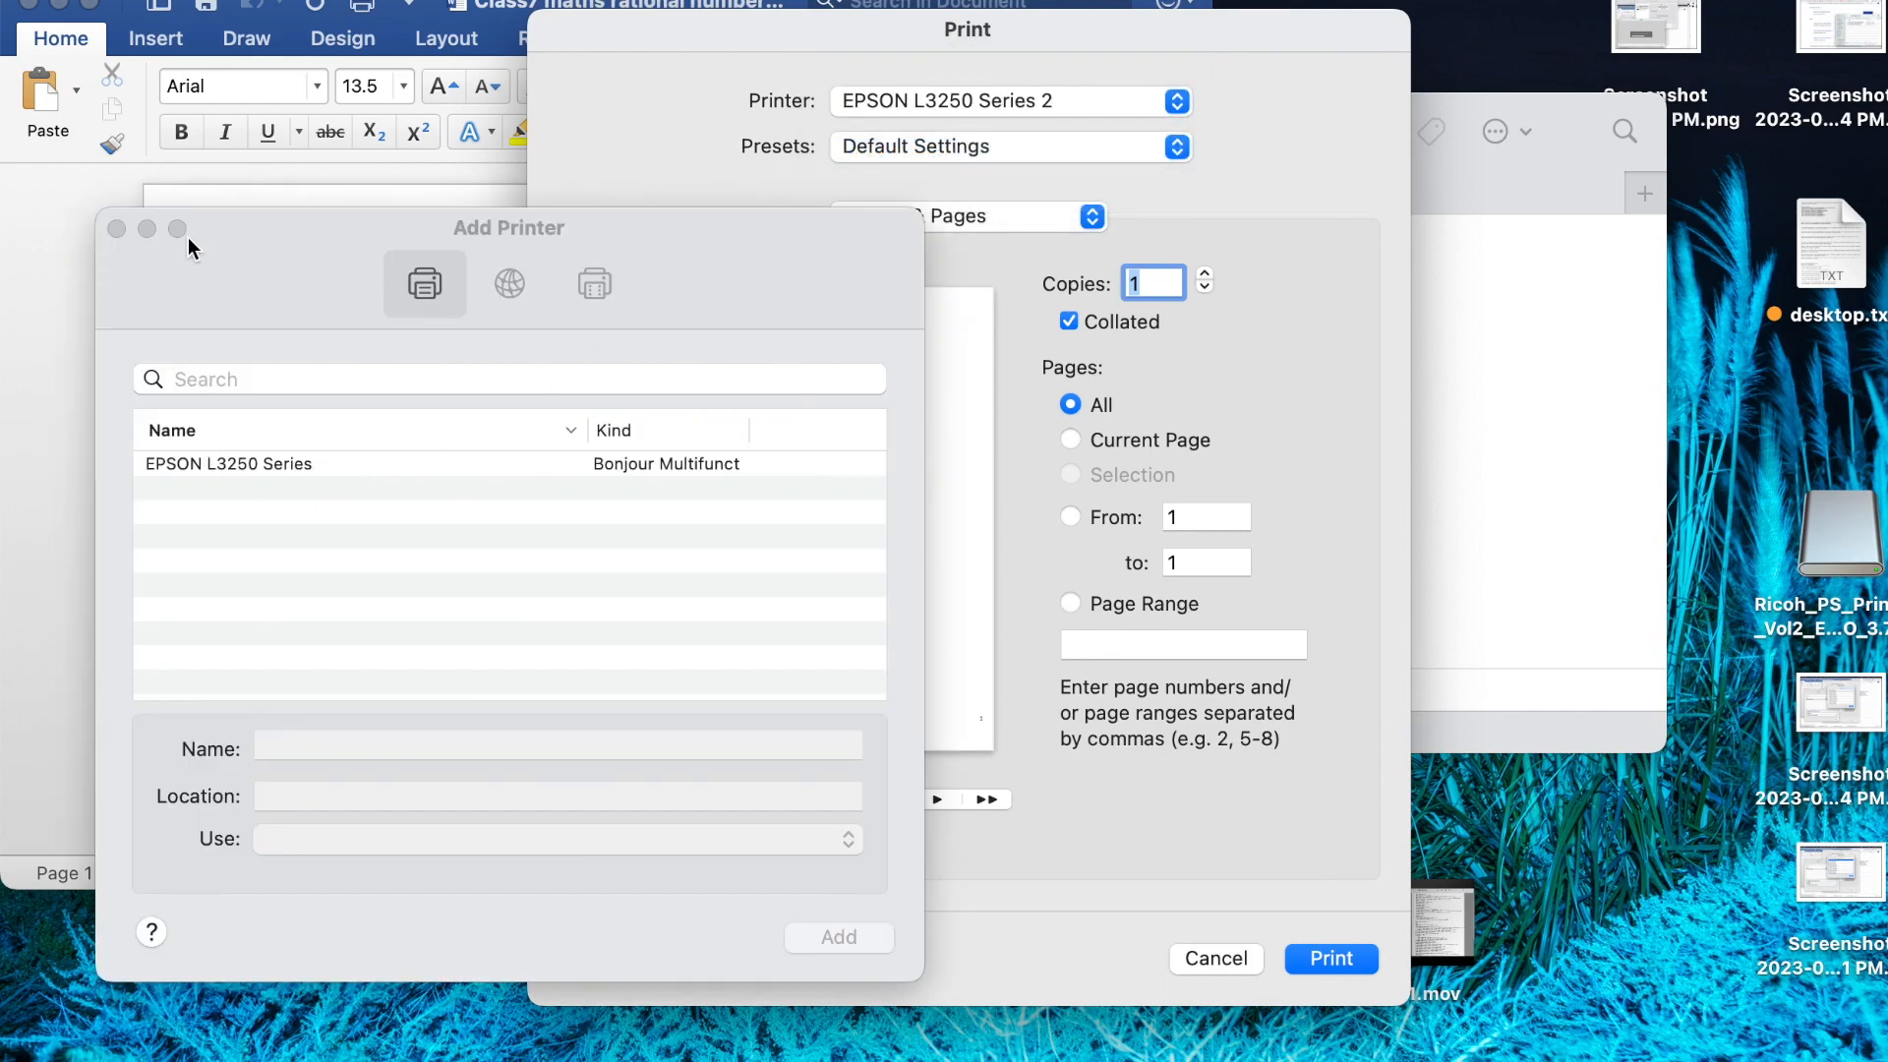
left_click(117, 229)
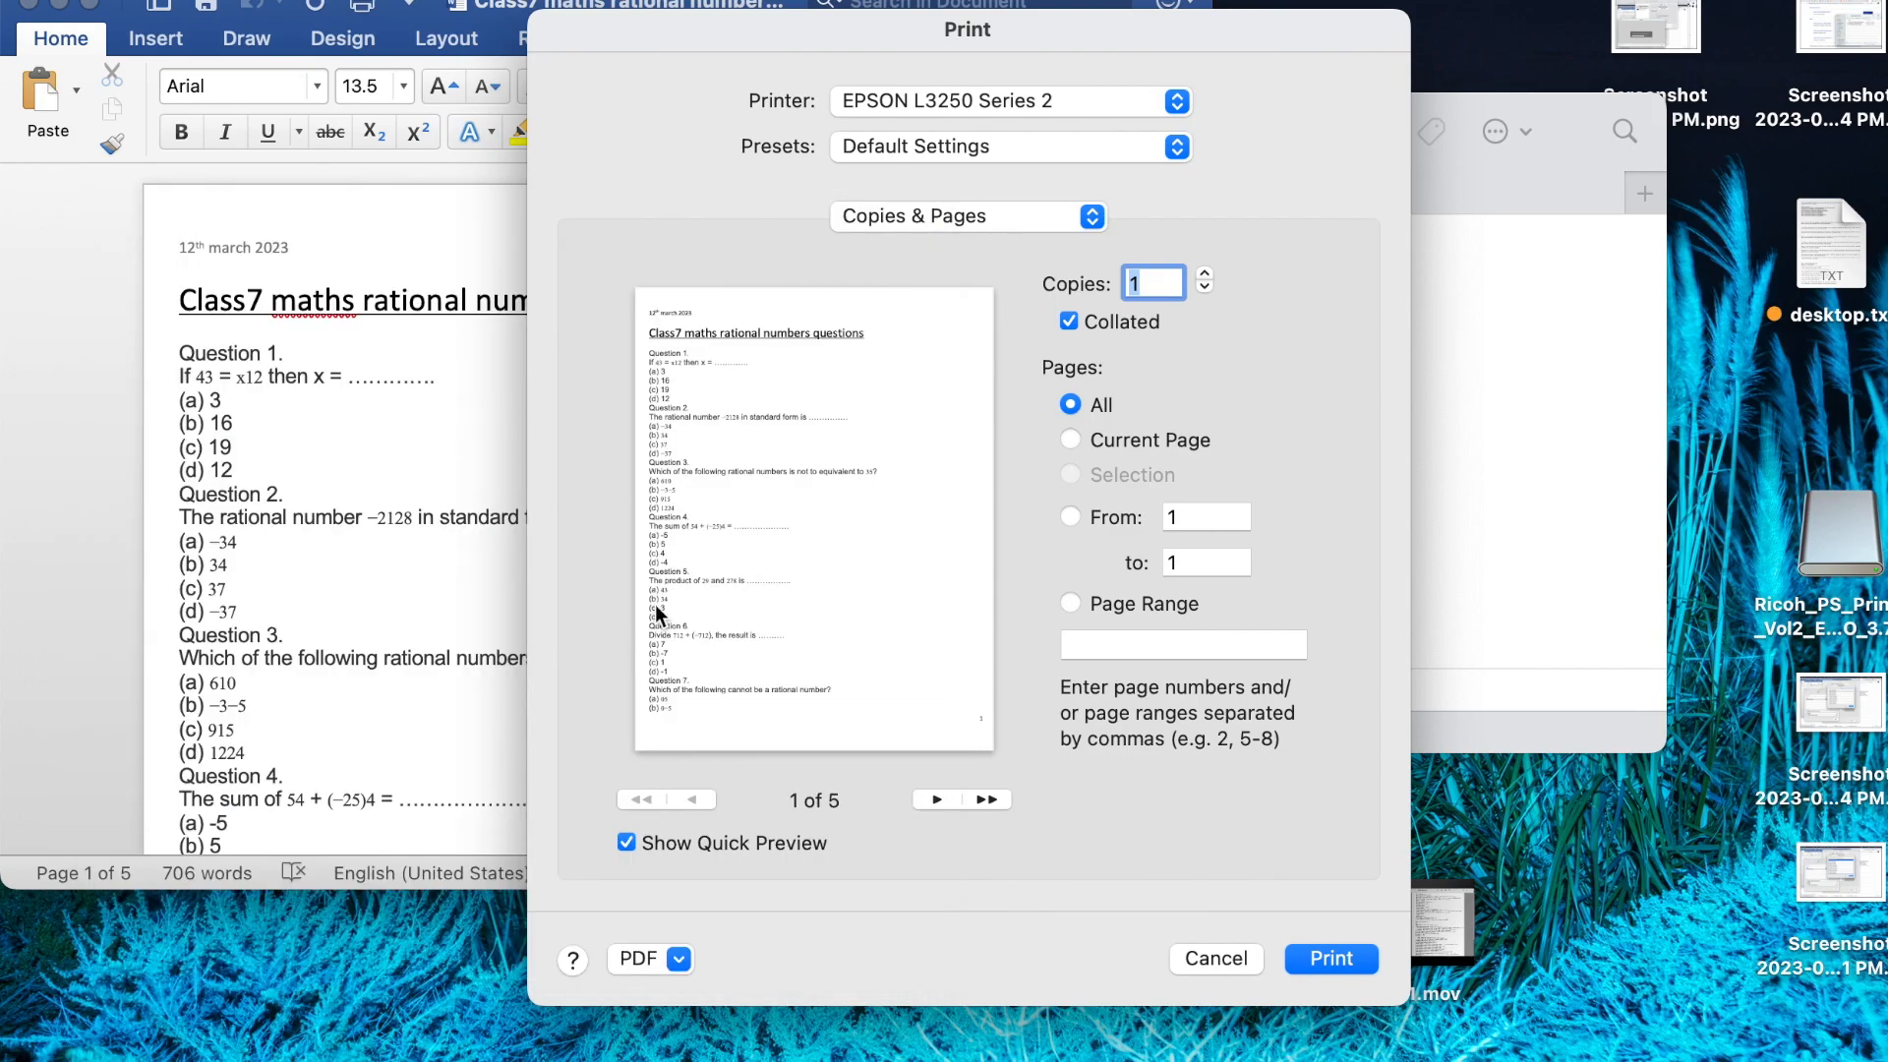
left_click(1214, 958)
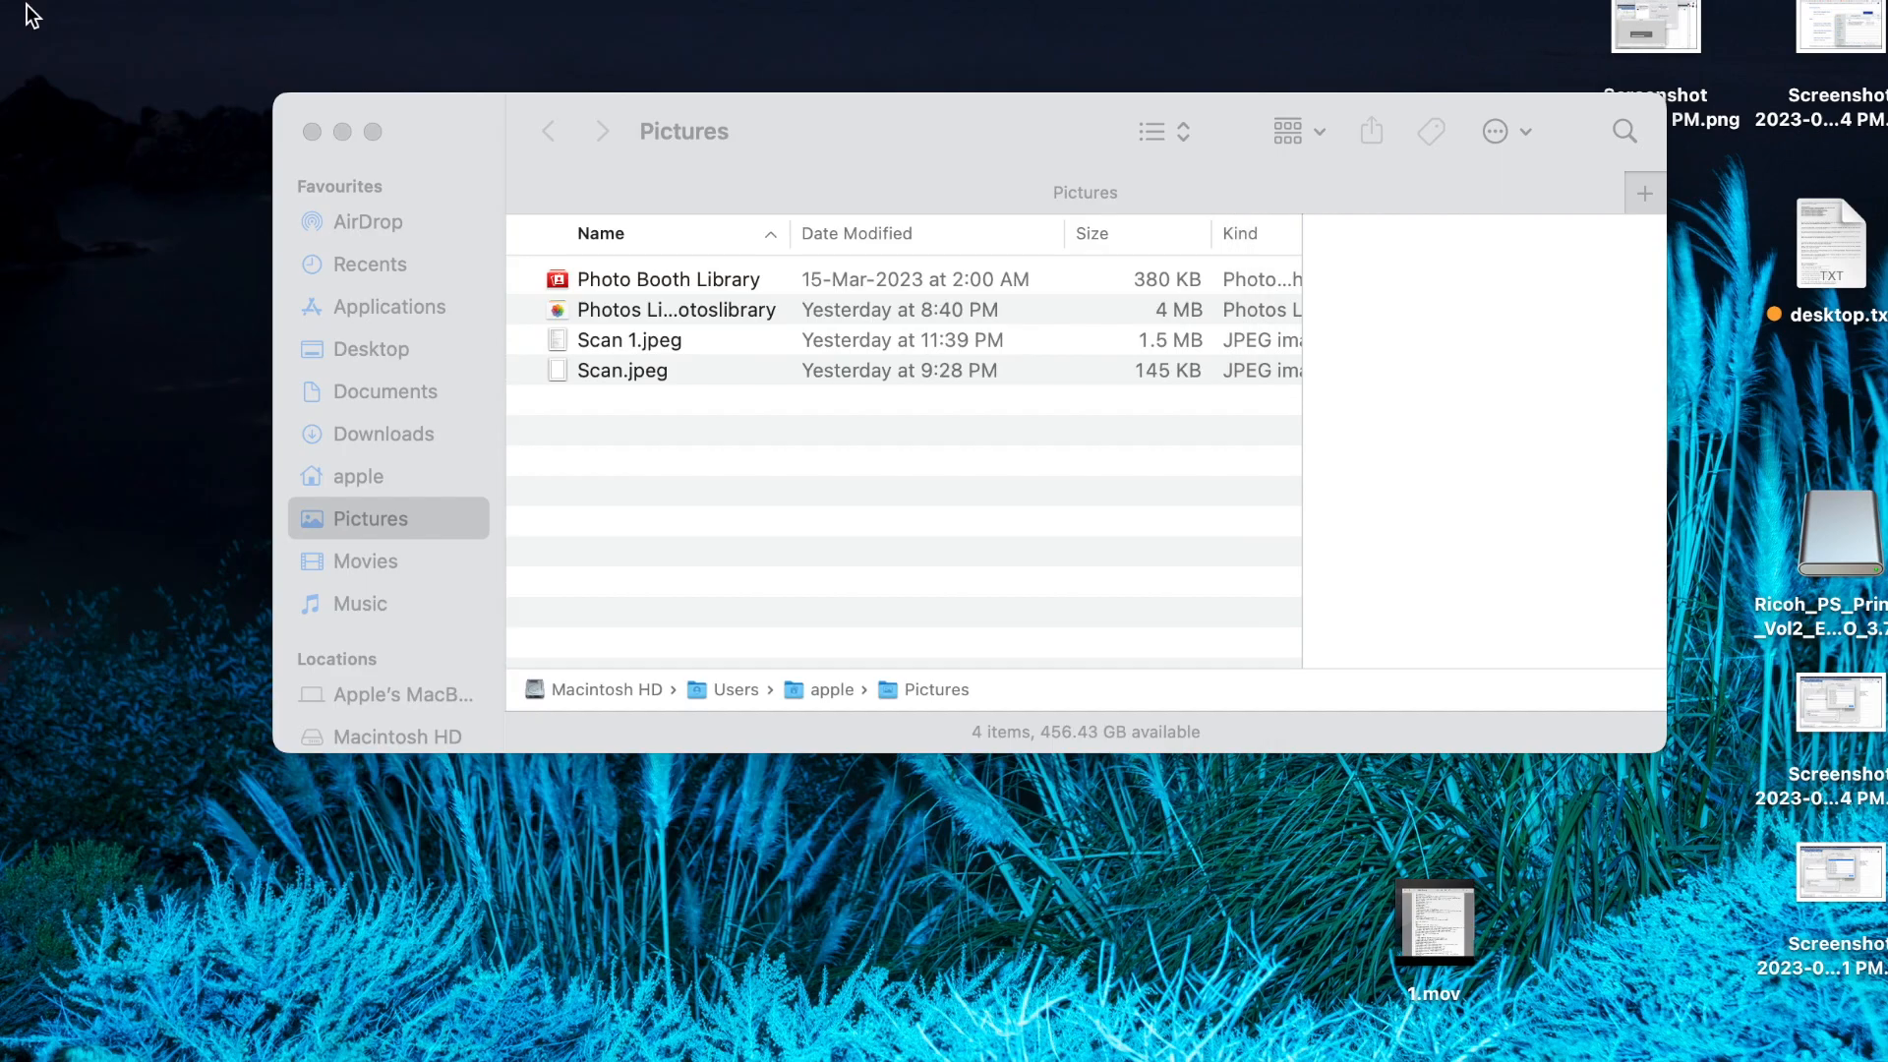
Open Printers & Scanners and compare EPSON L3250 Series 2 with EPSON L3250 Series
left_click(311, 131)
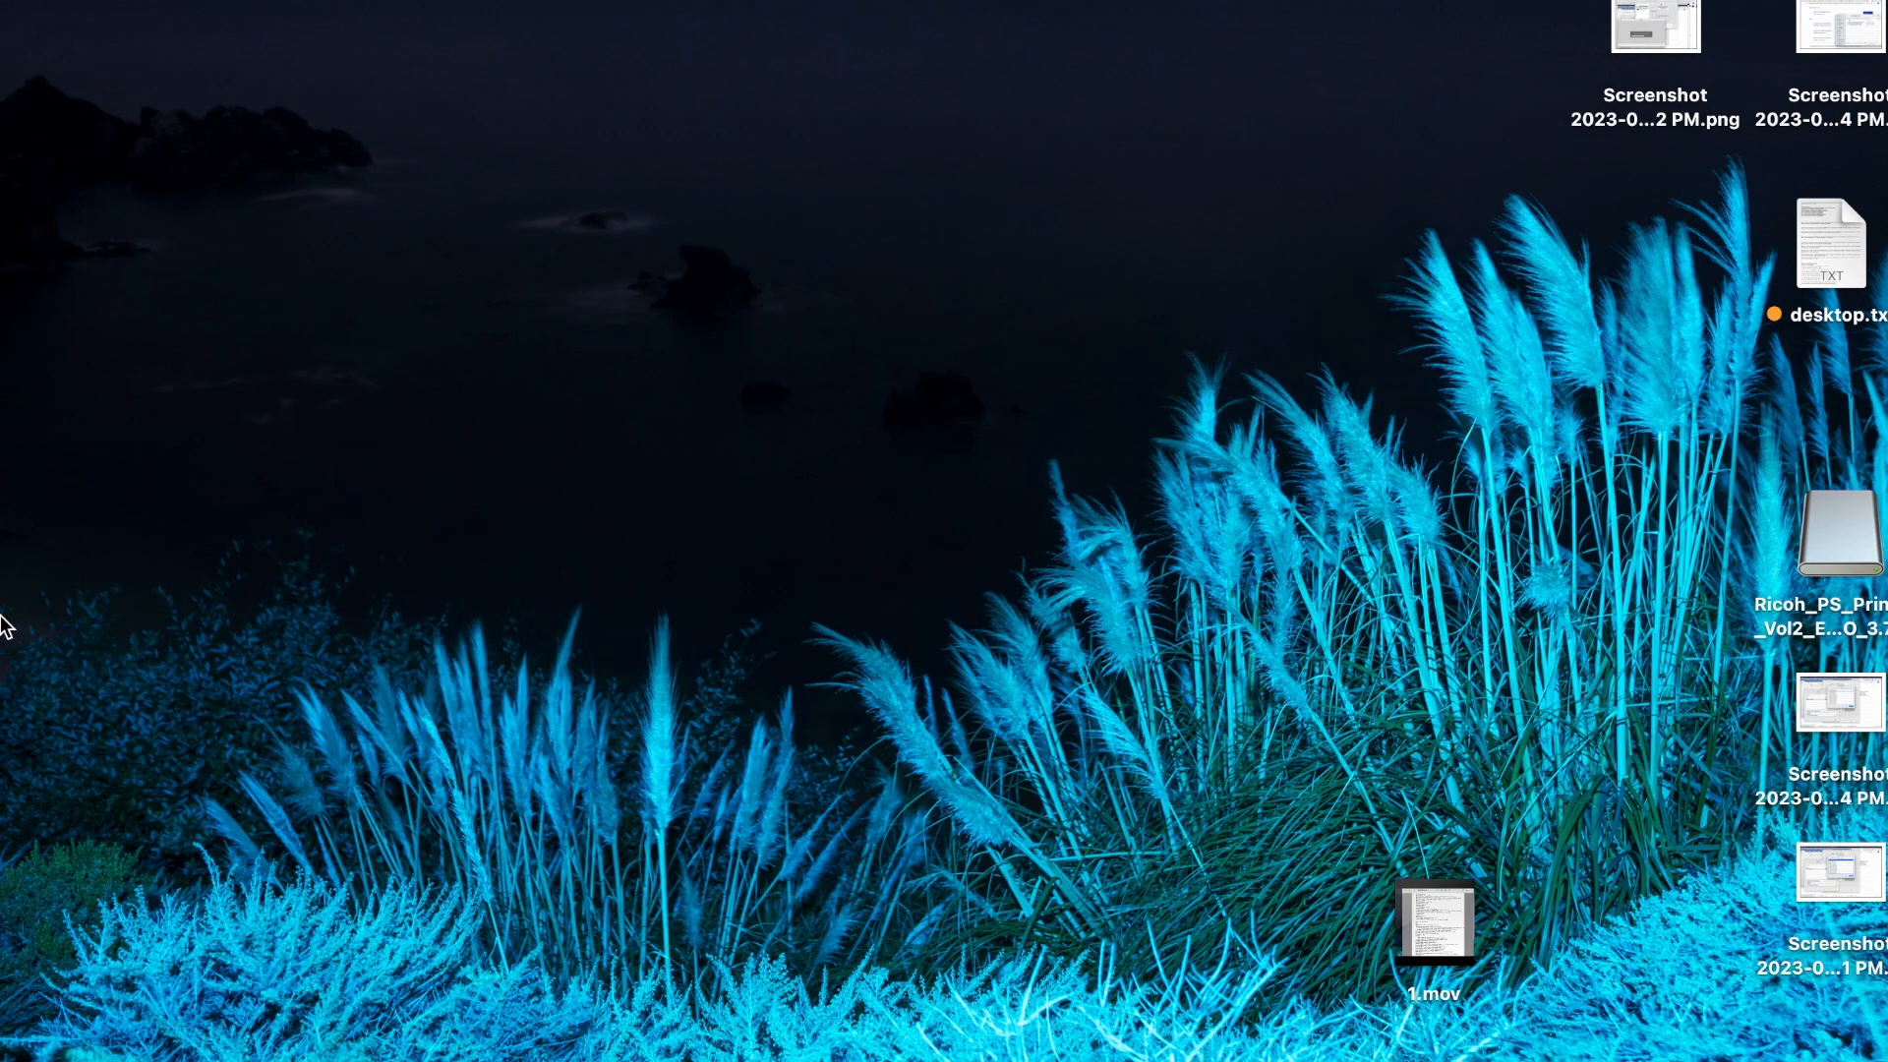
mouse_move(35, 649)
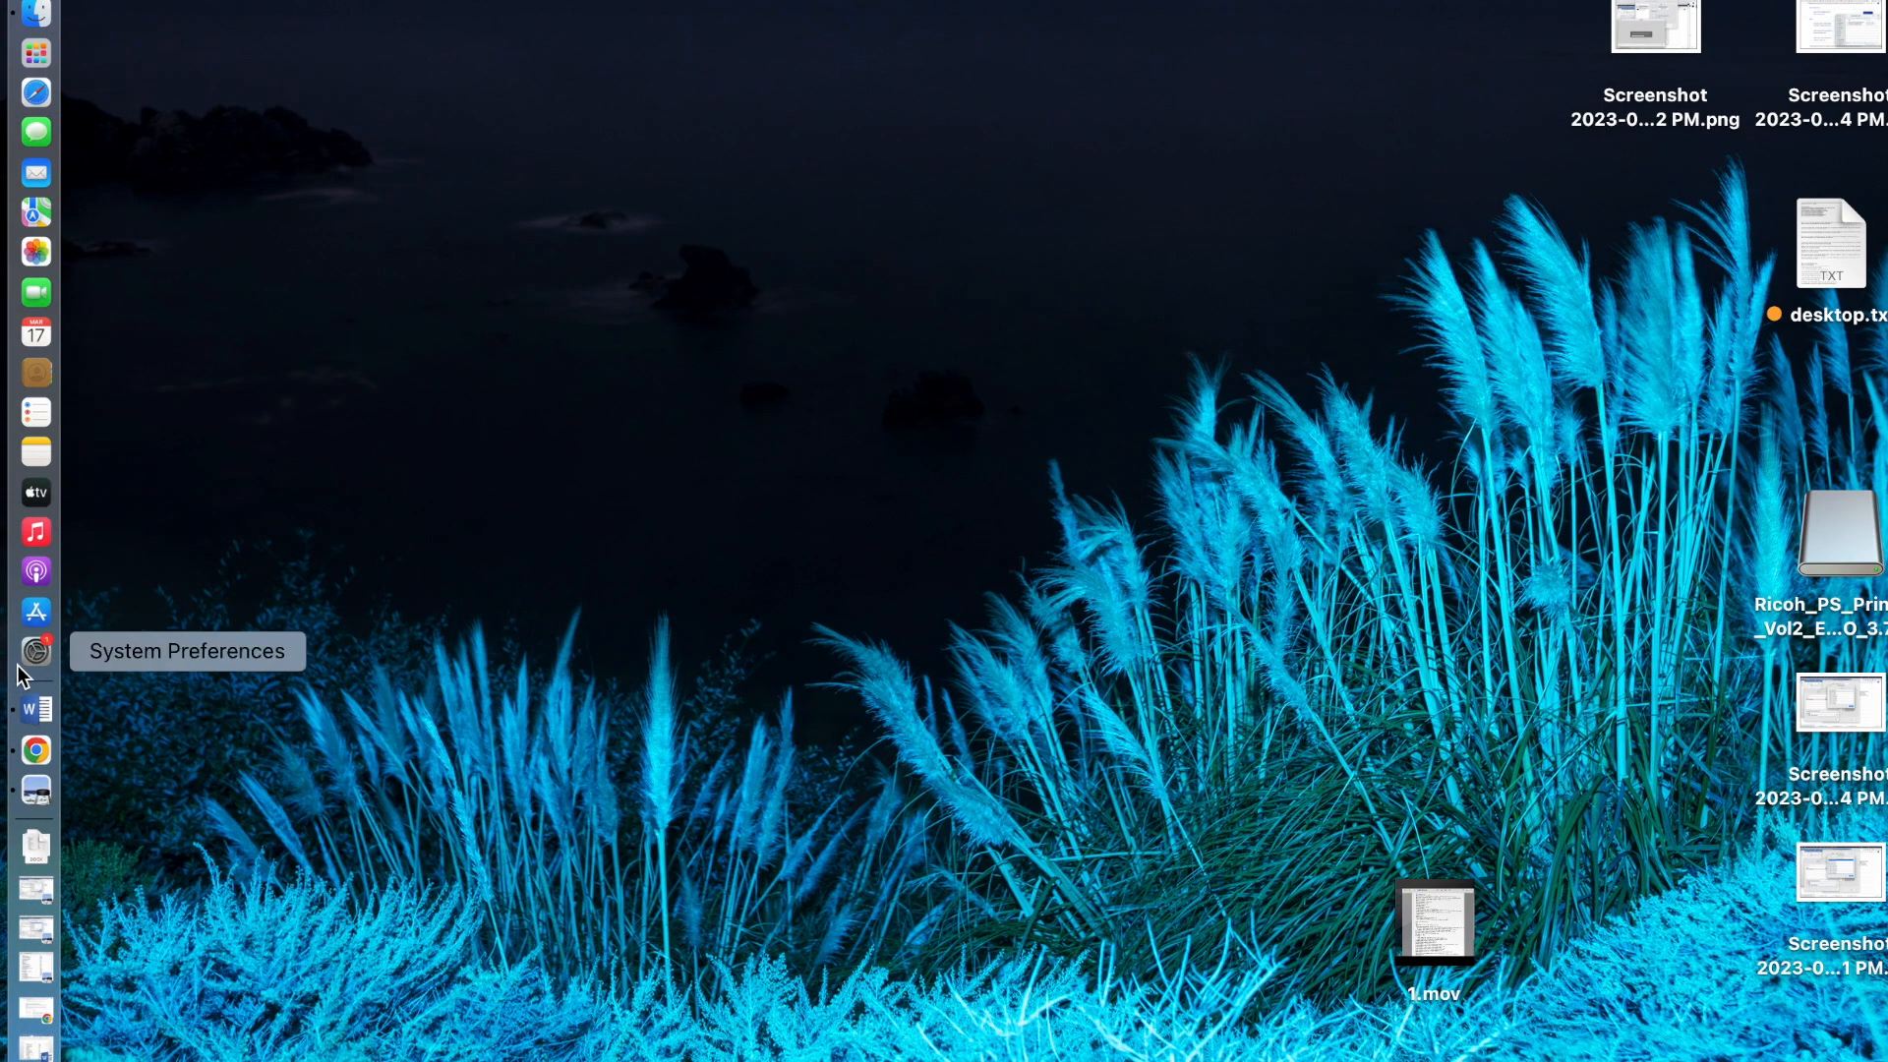
left_click(36, 650)
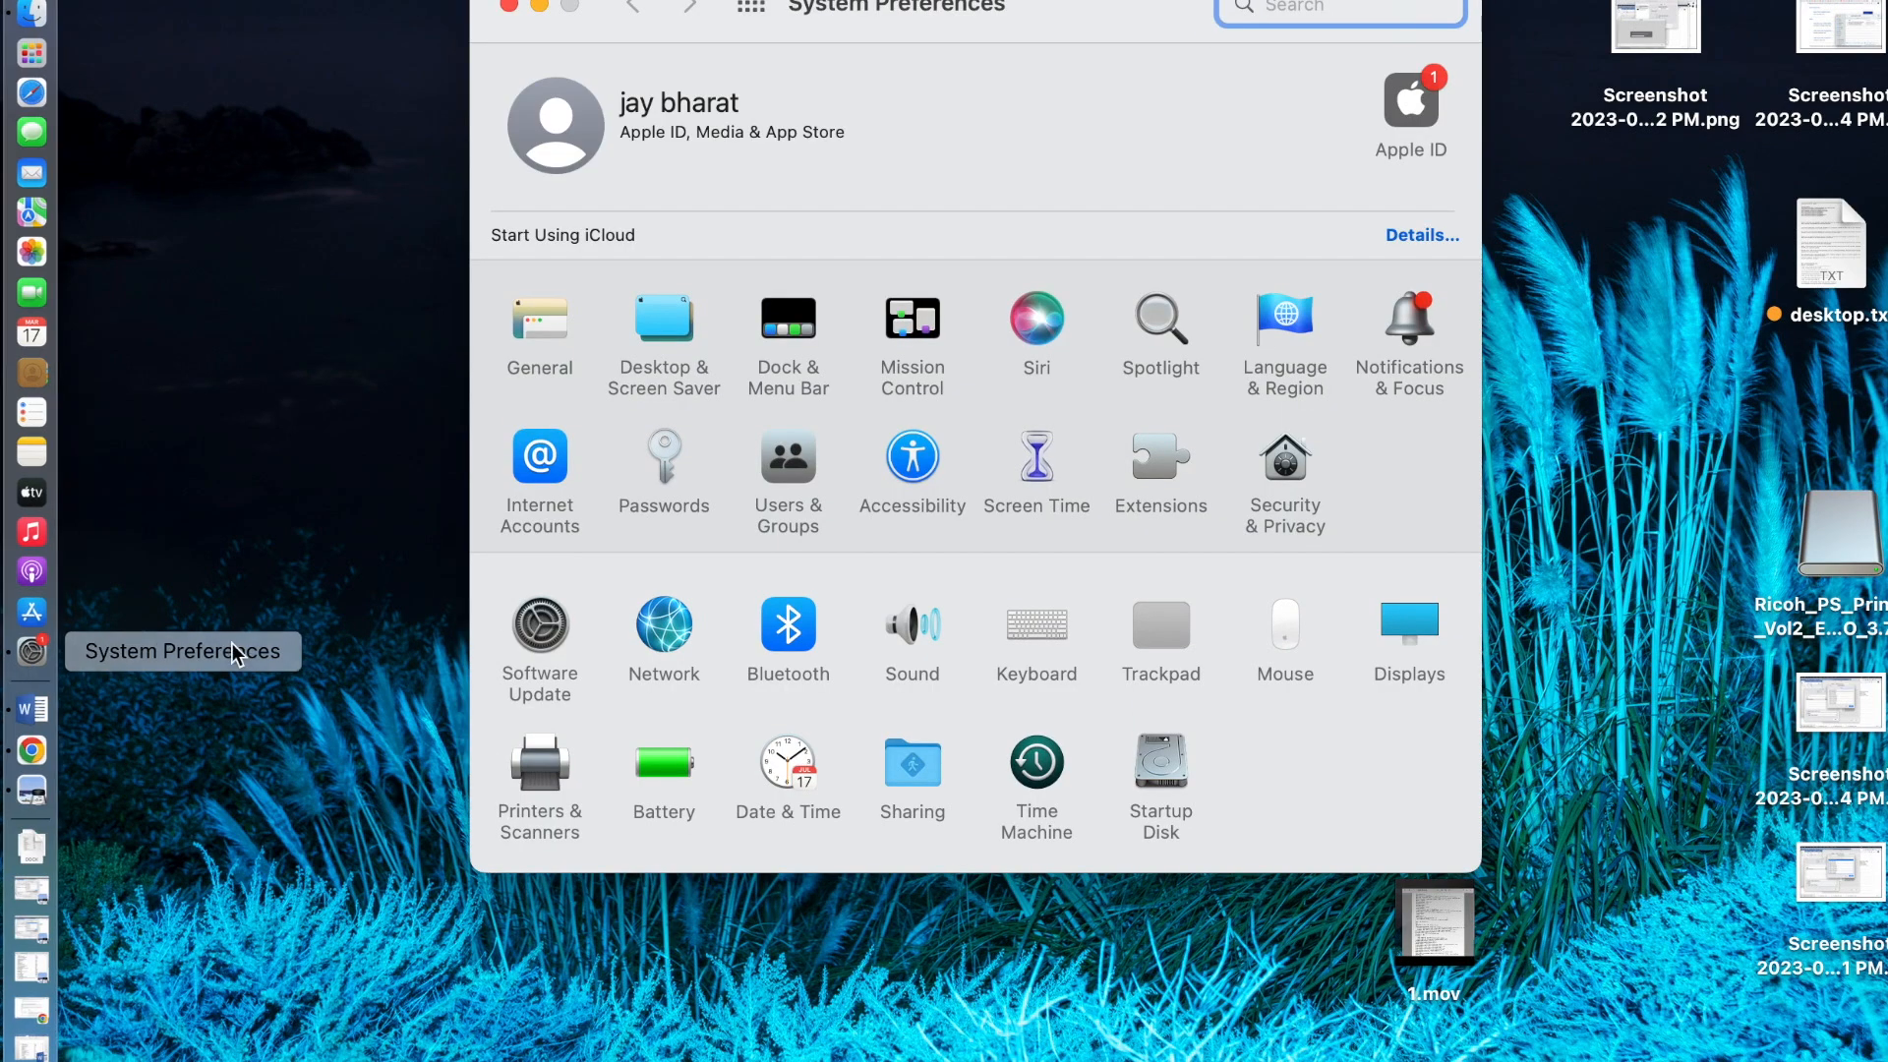
left_click(540, 771)
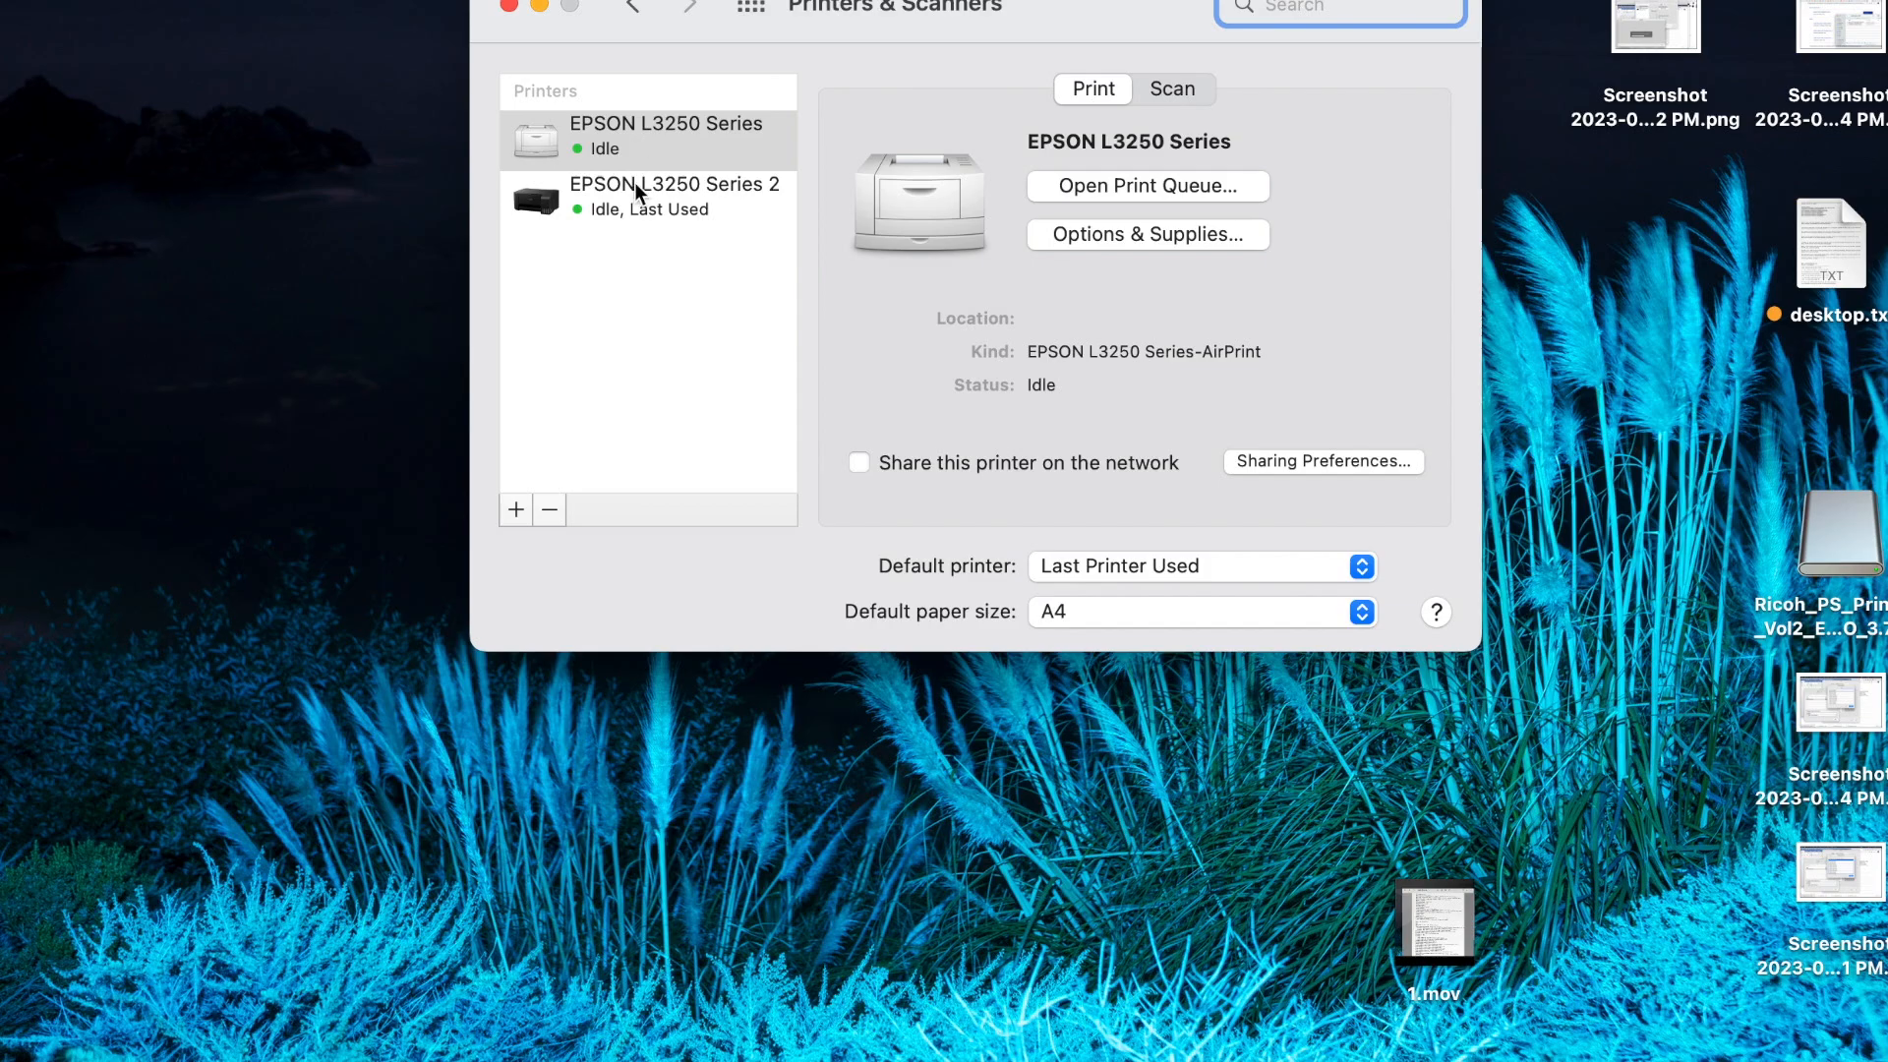
left_click(675, 196)
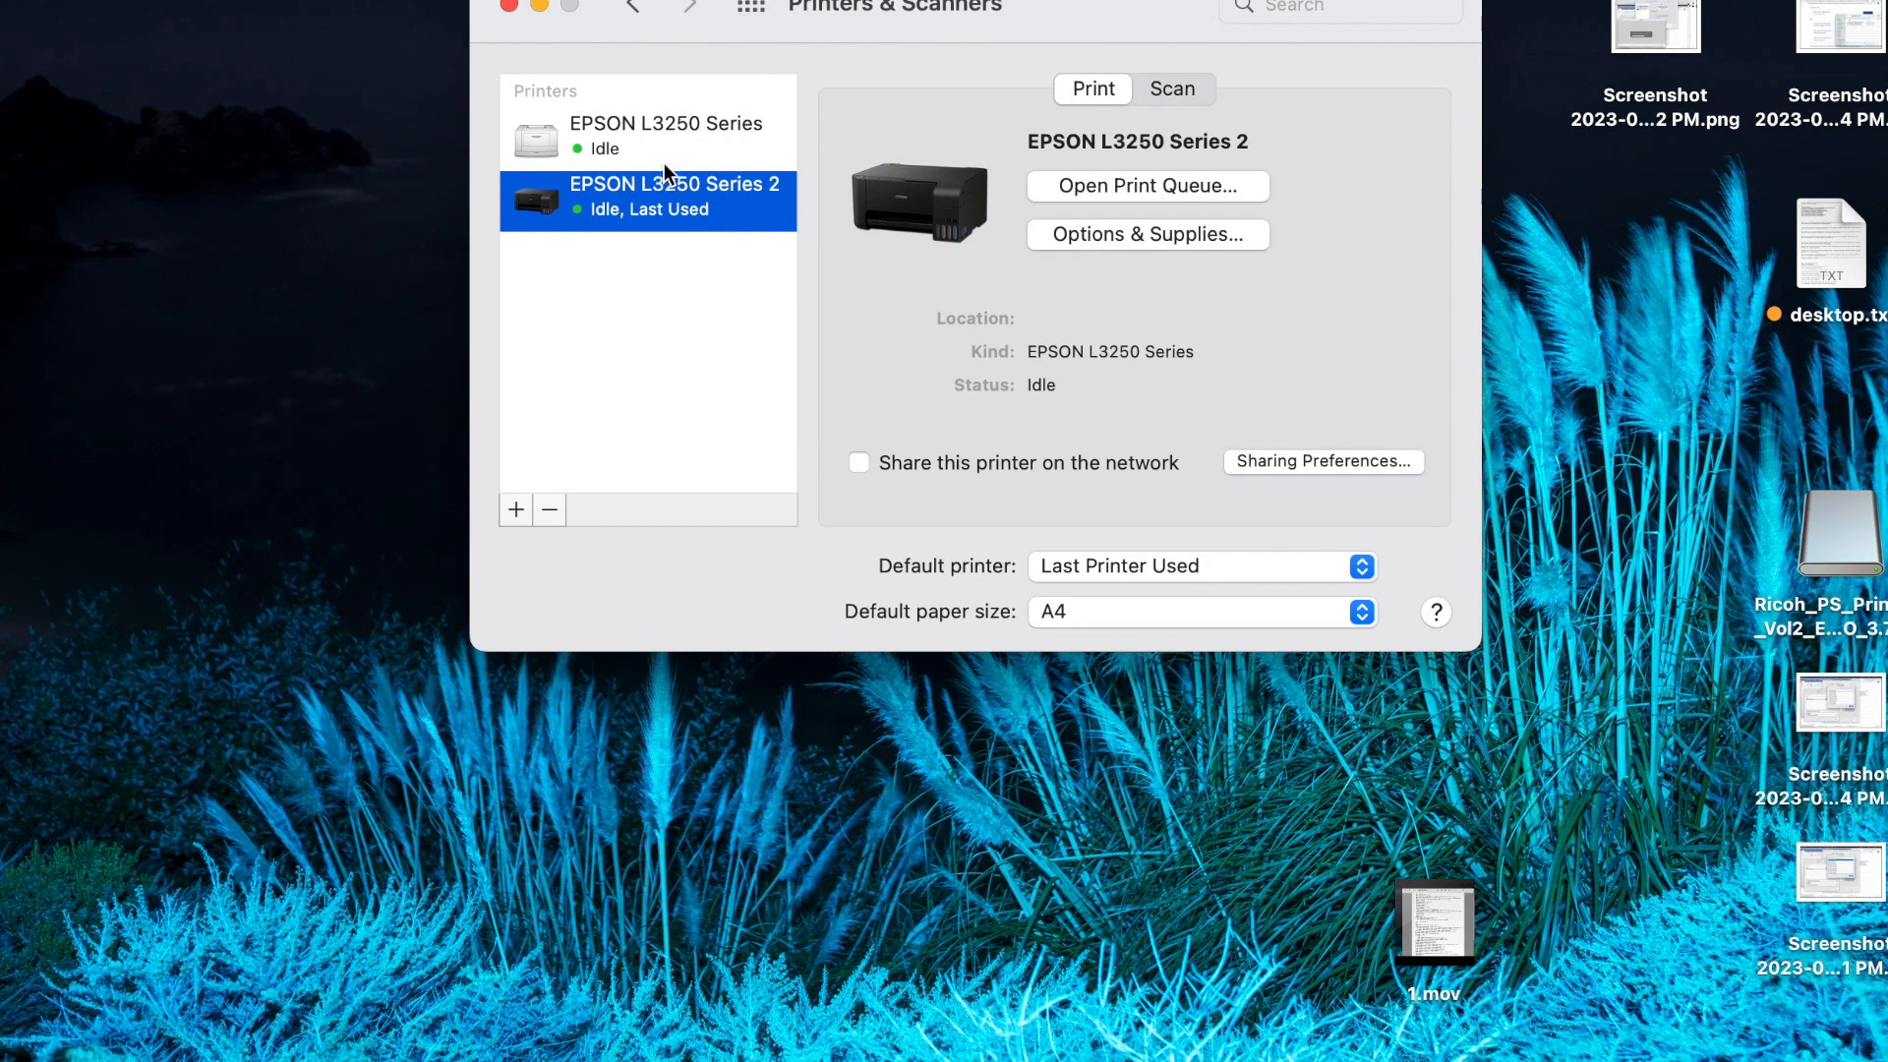
left_click(666, 134)
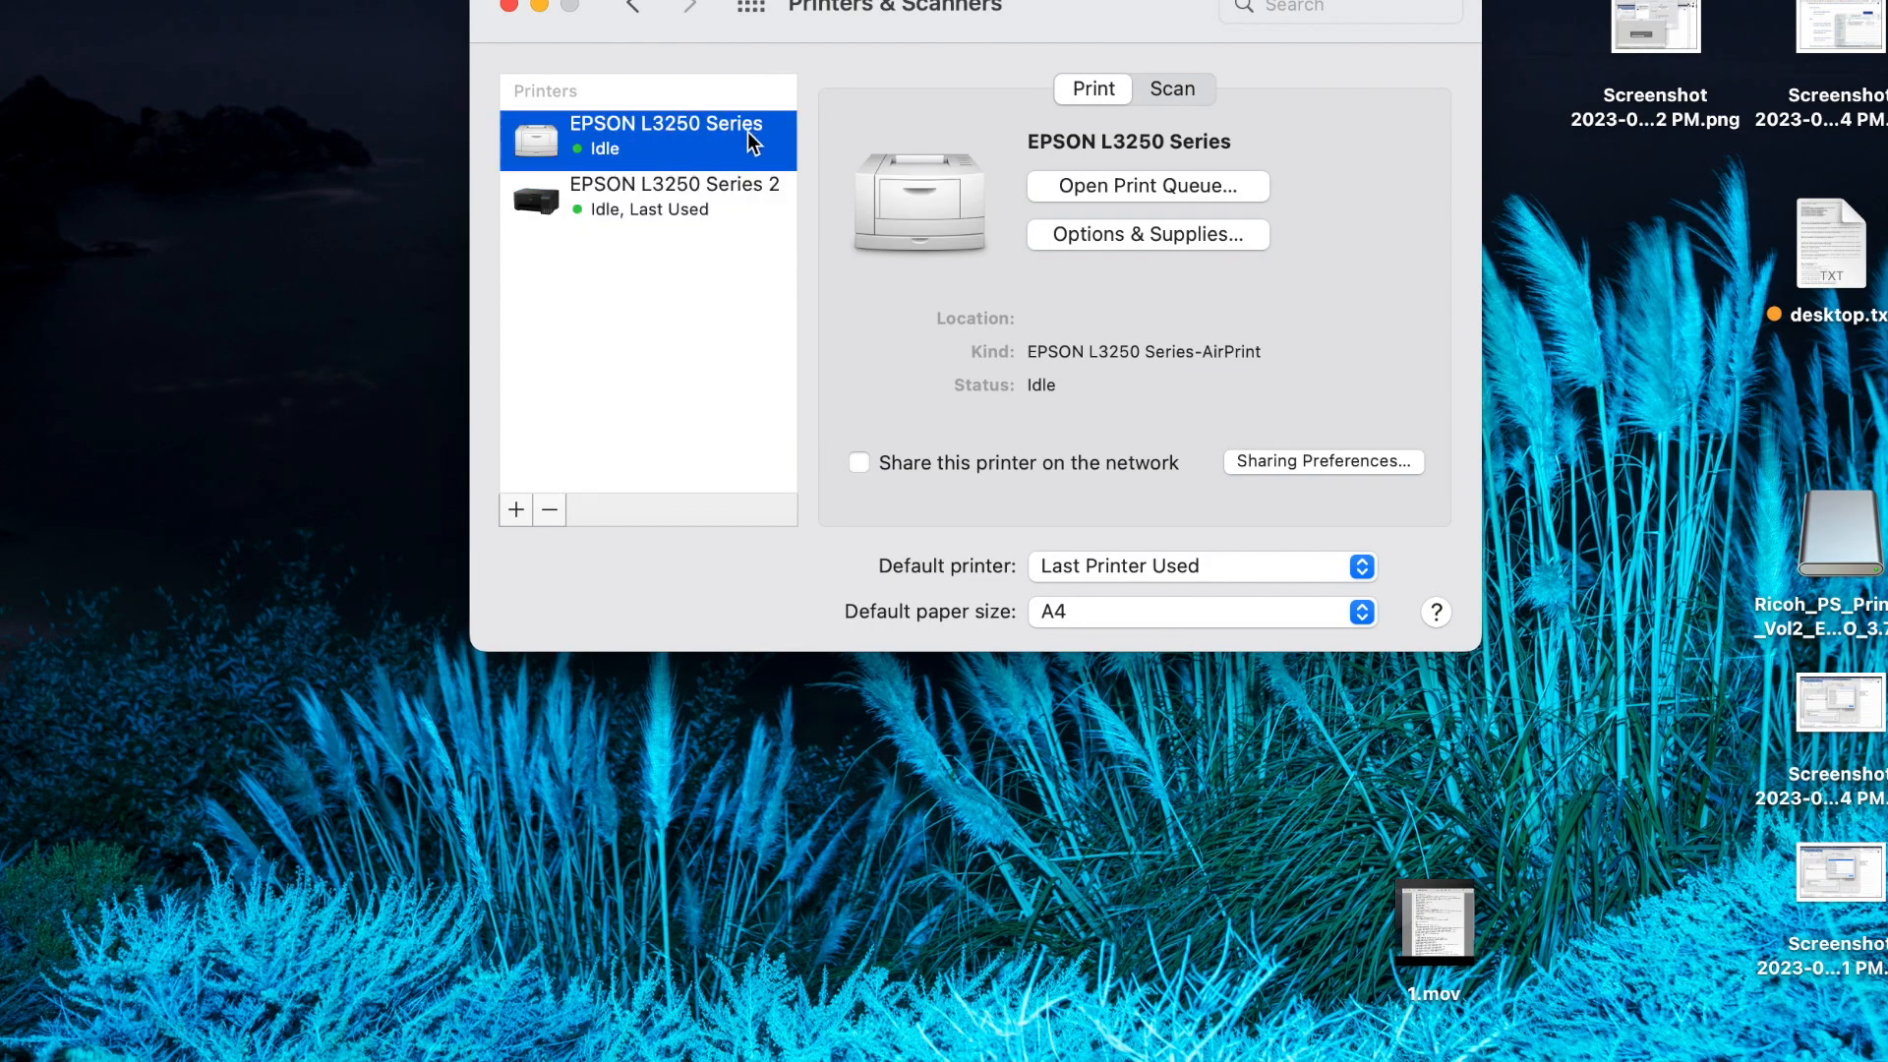
mouse_move(1006, 162)
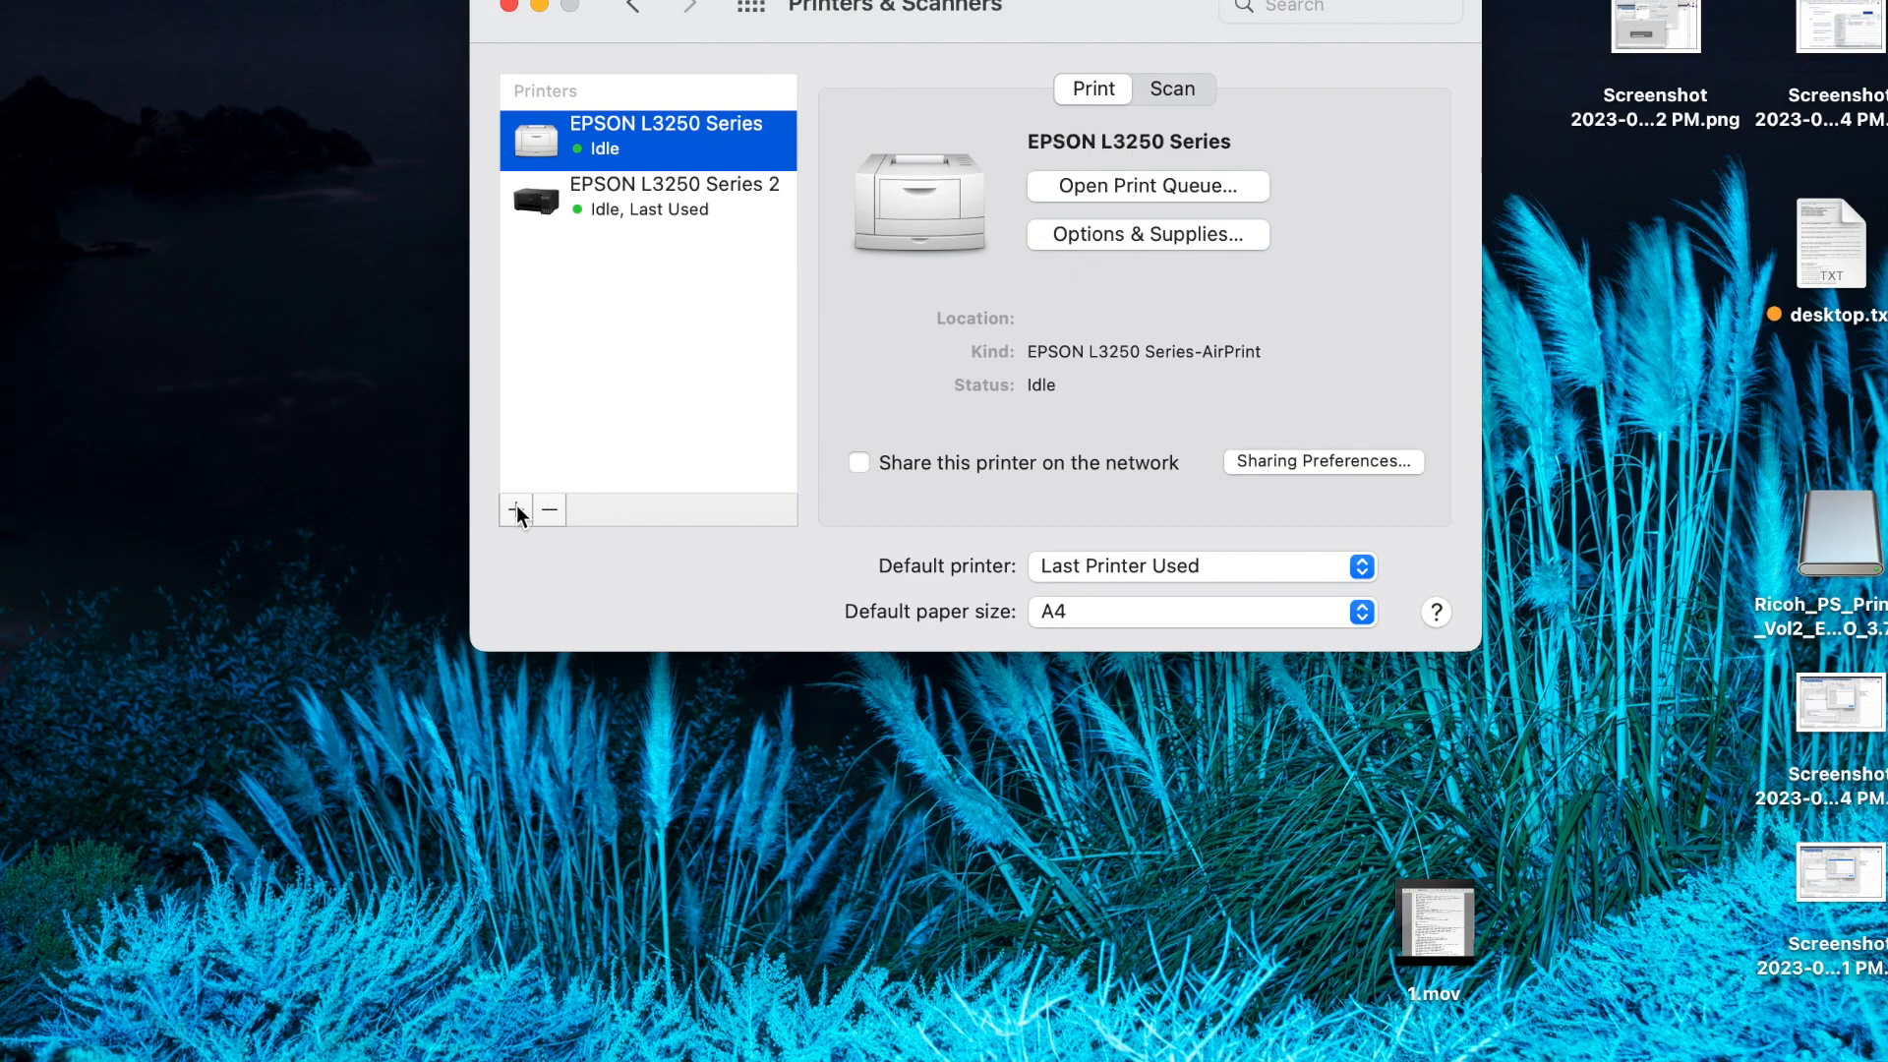
Add a printer by choosing the Bonjour EPSON L3250 Series, auto-named EPSON L3250 Series 3
left_click(515, 508)
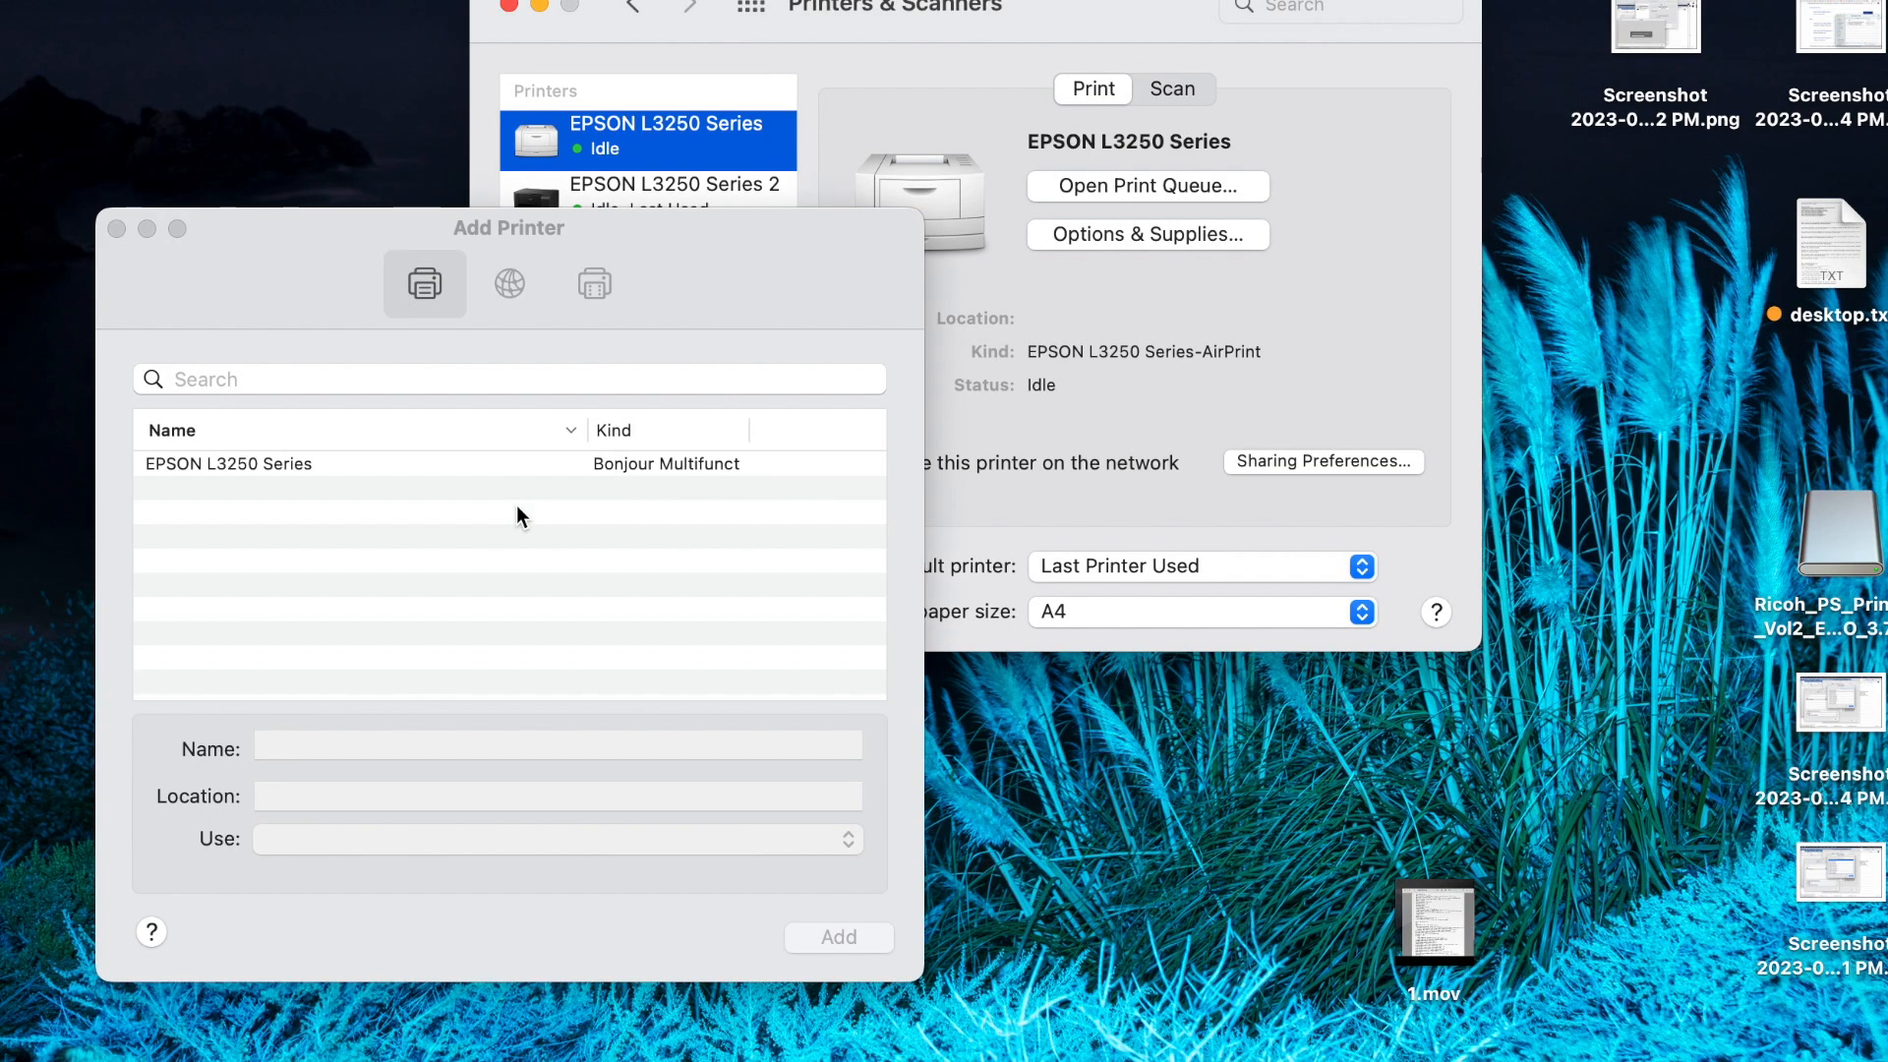
mouse_move(430, 483)
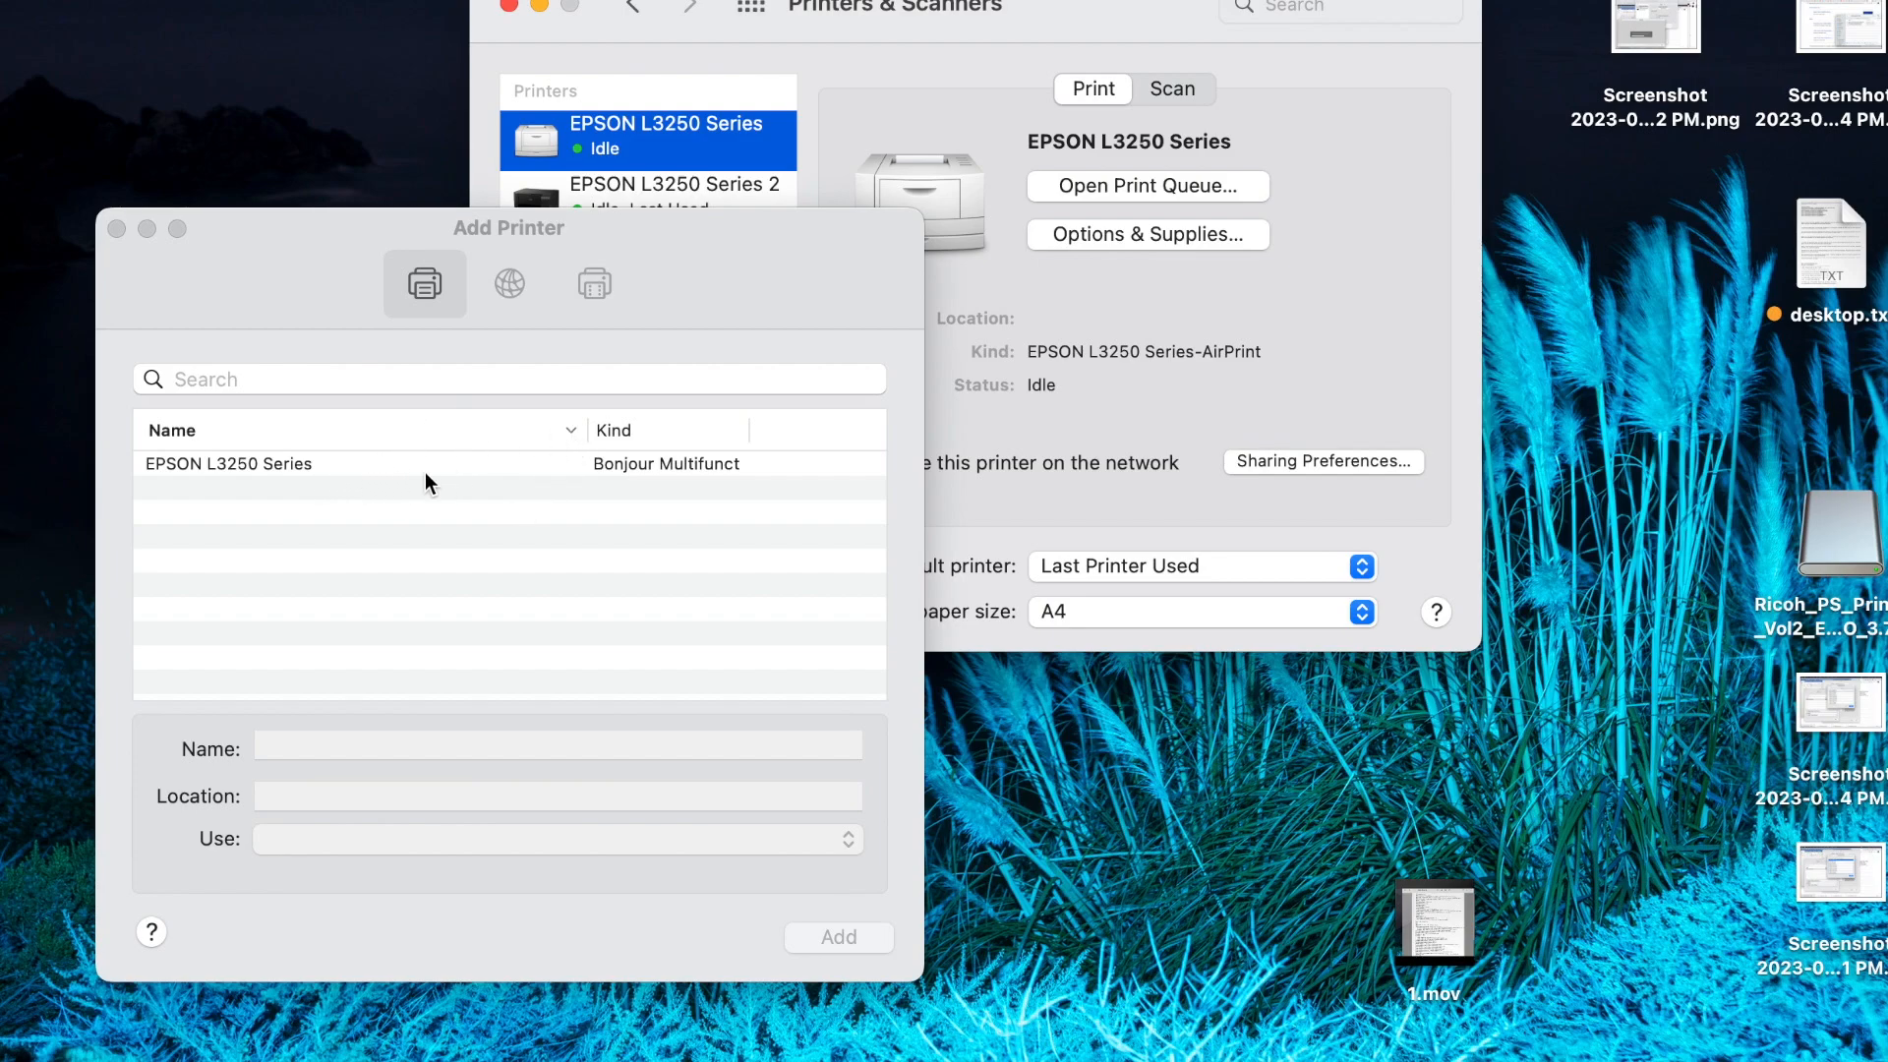
mouse_move(431, 487)
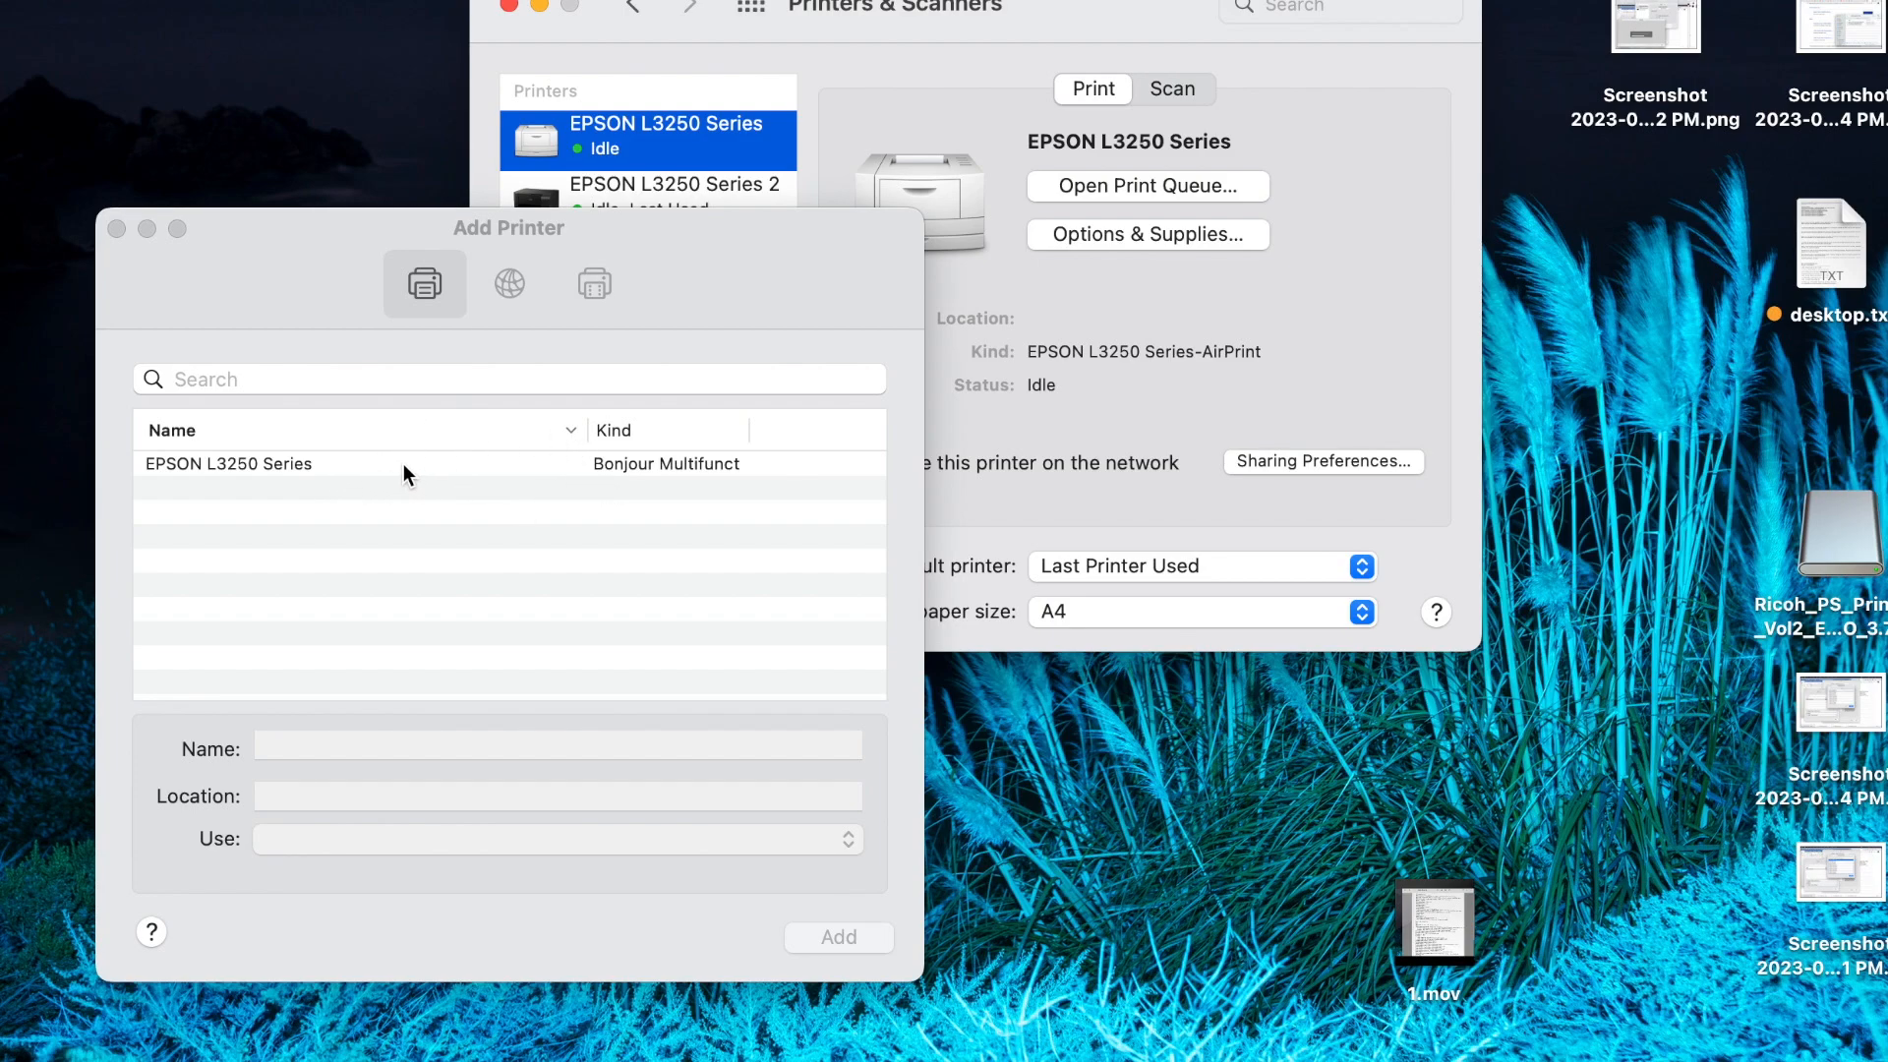
left_click(230, 463)
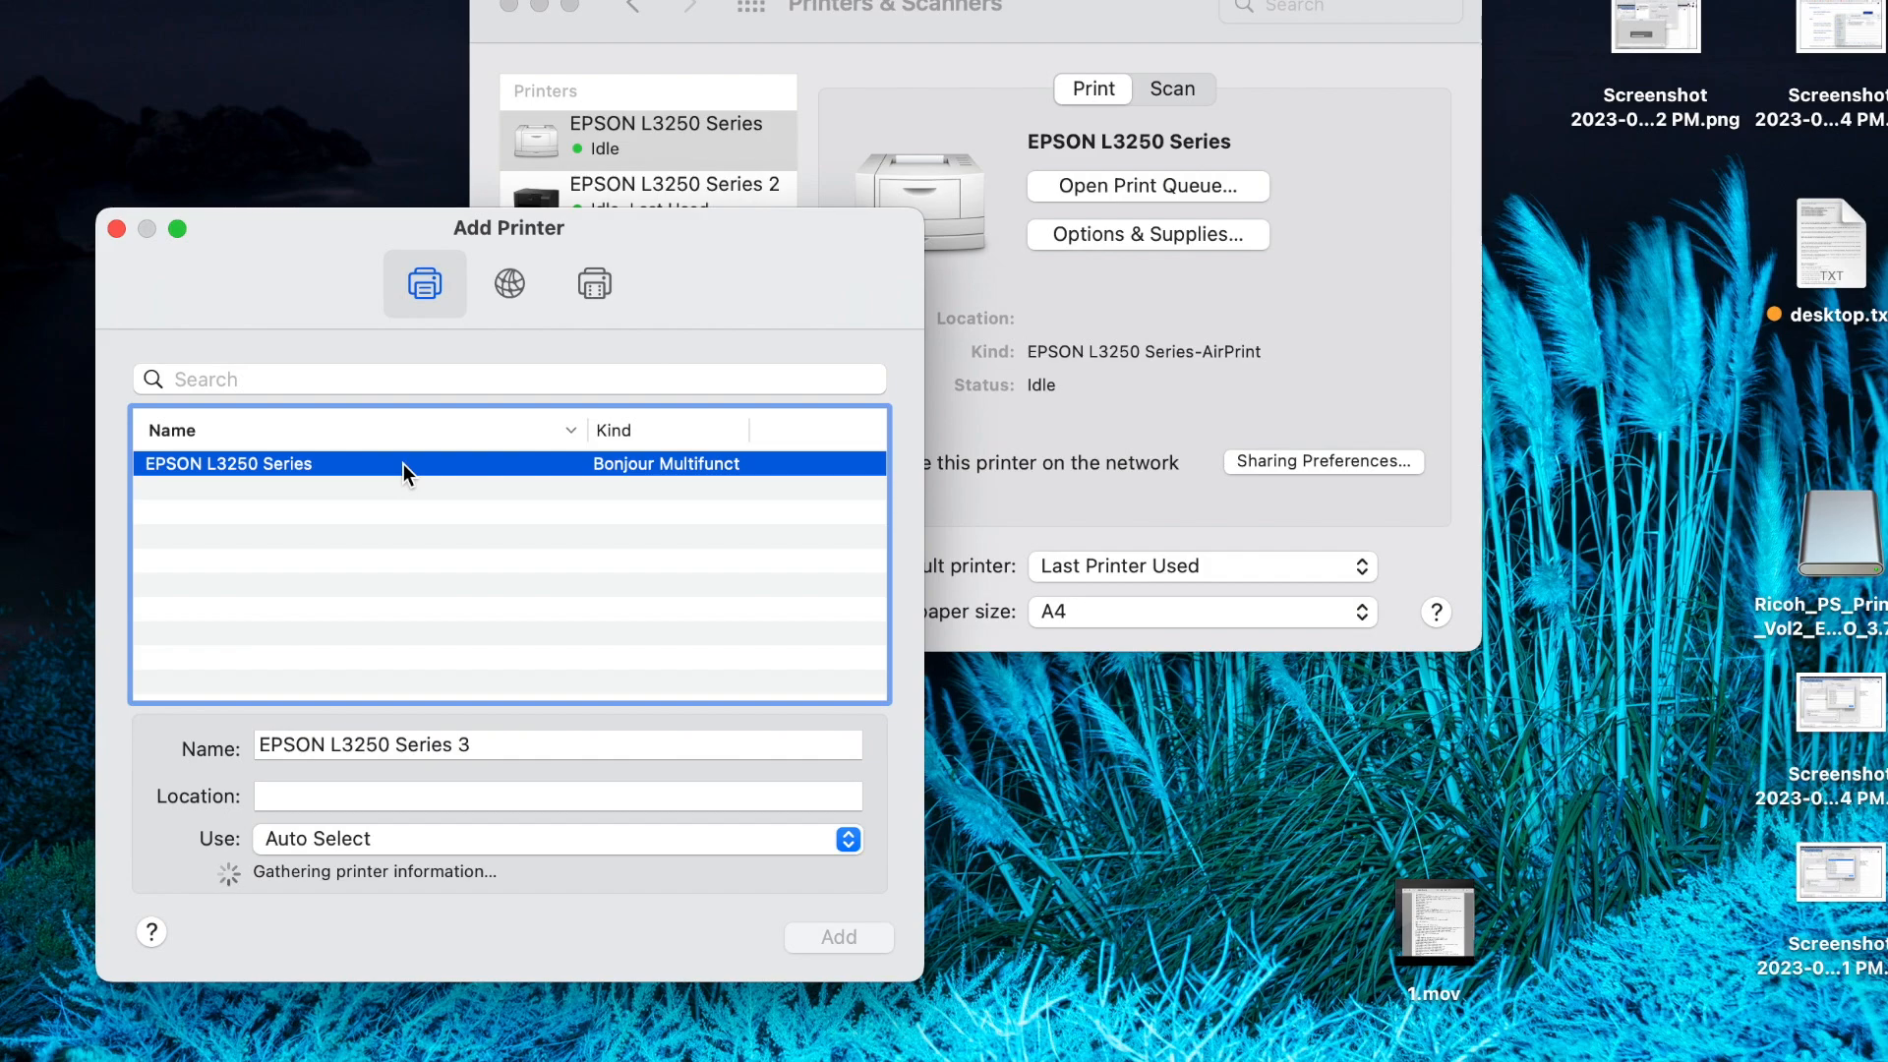
mouse_move(433, 478)
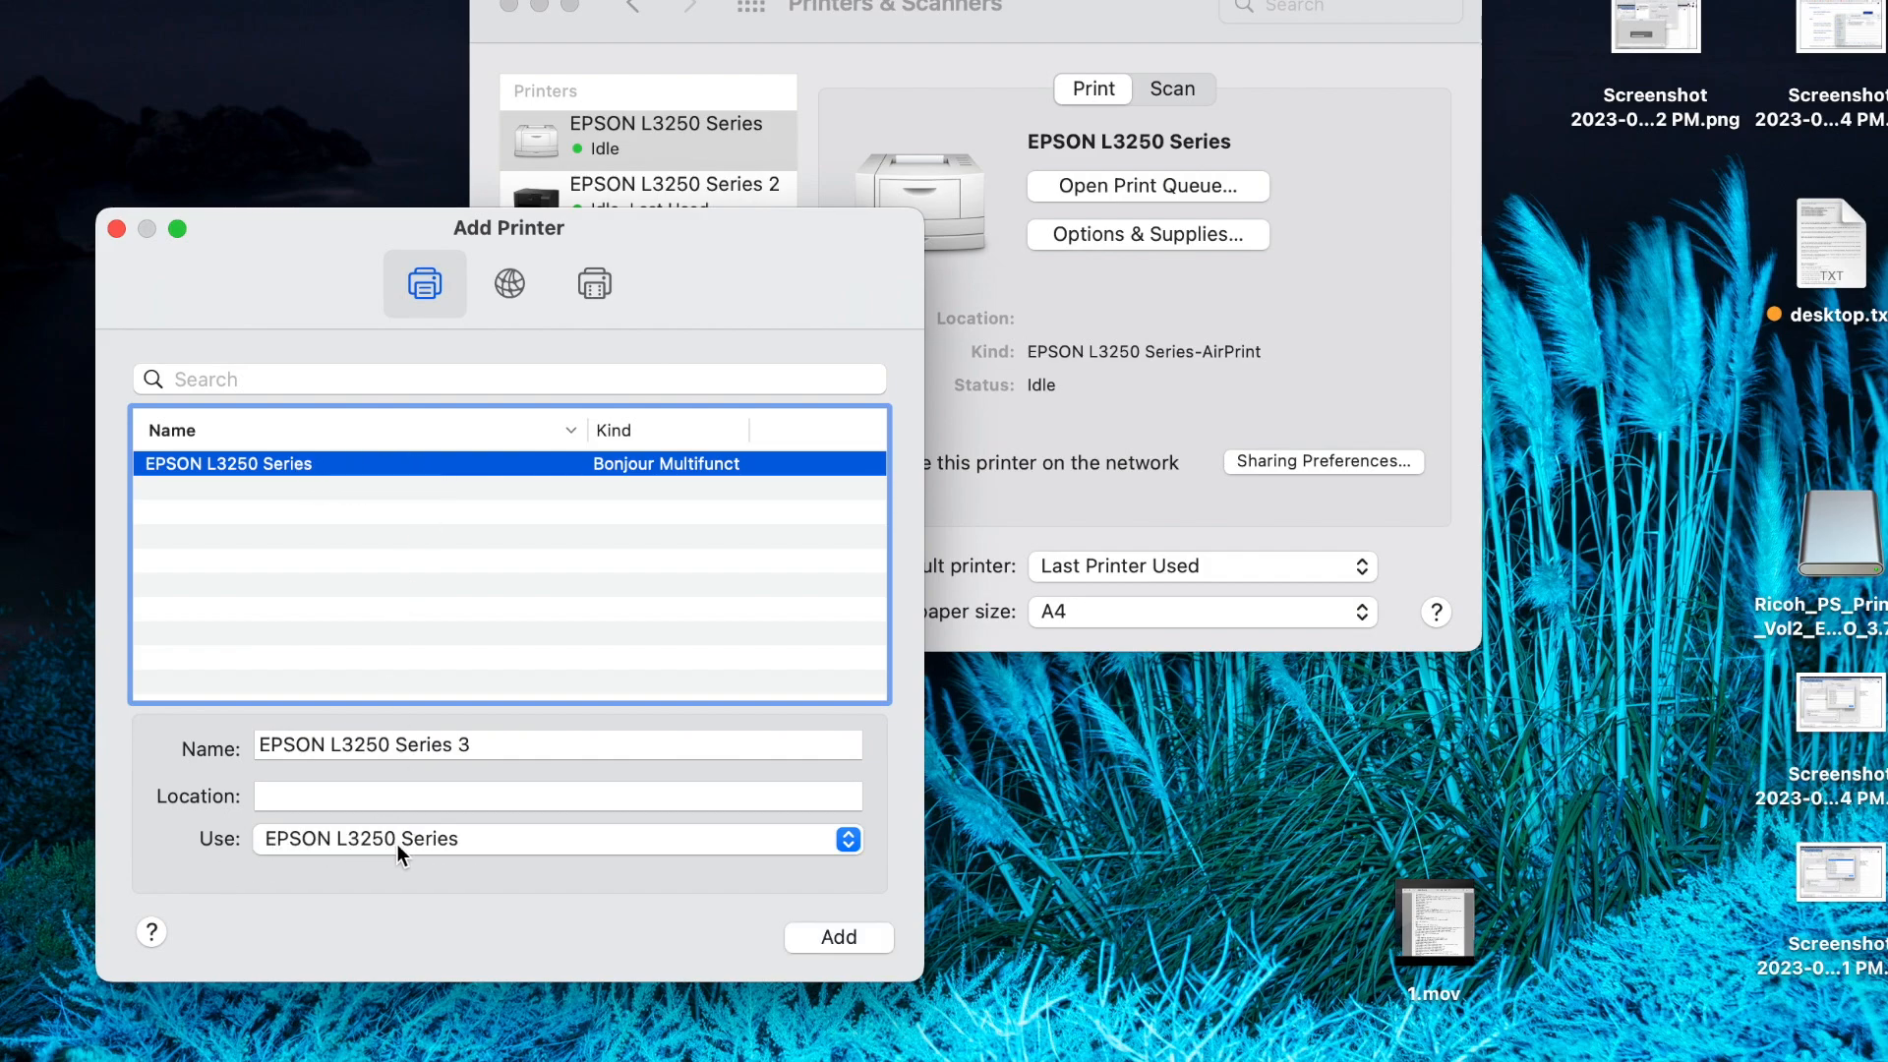
mouse_move(473, 855)
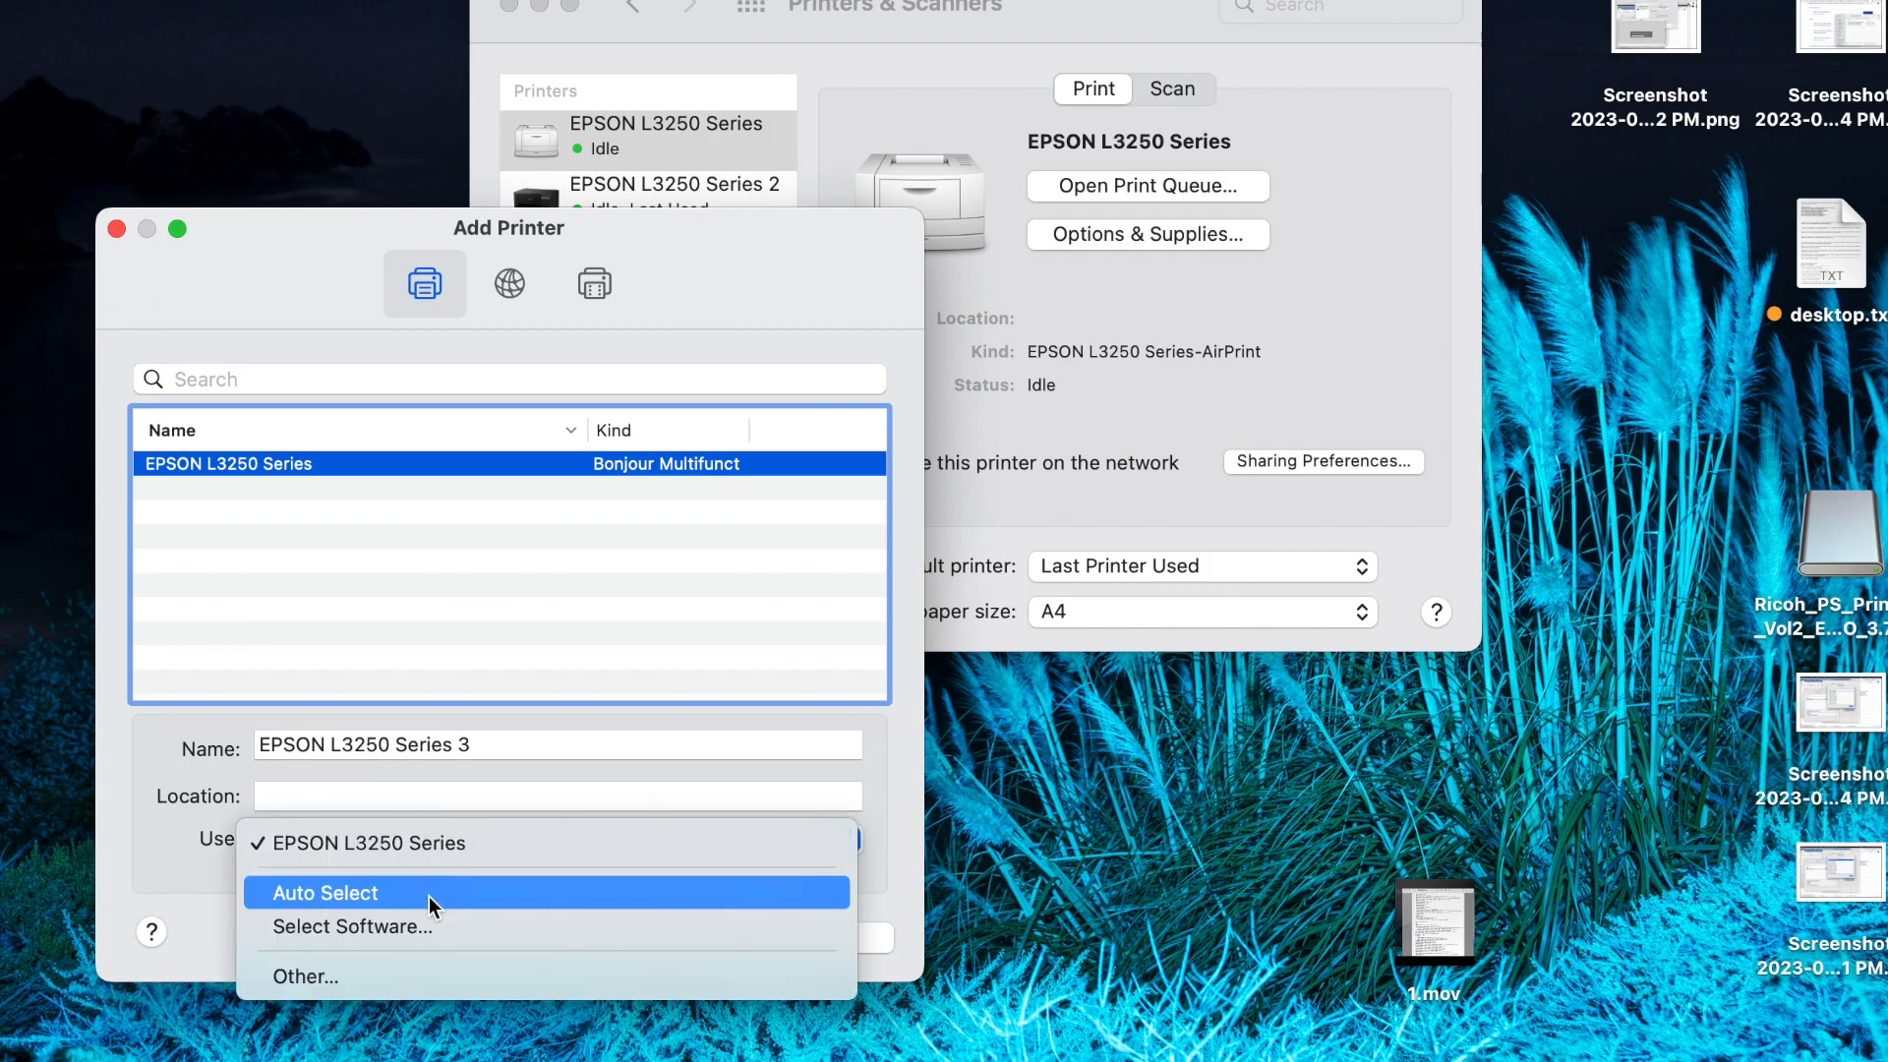
mouse_move(434, 843)
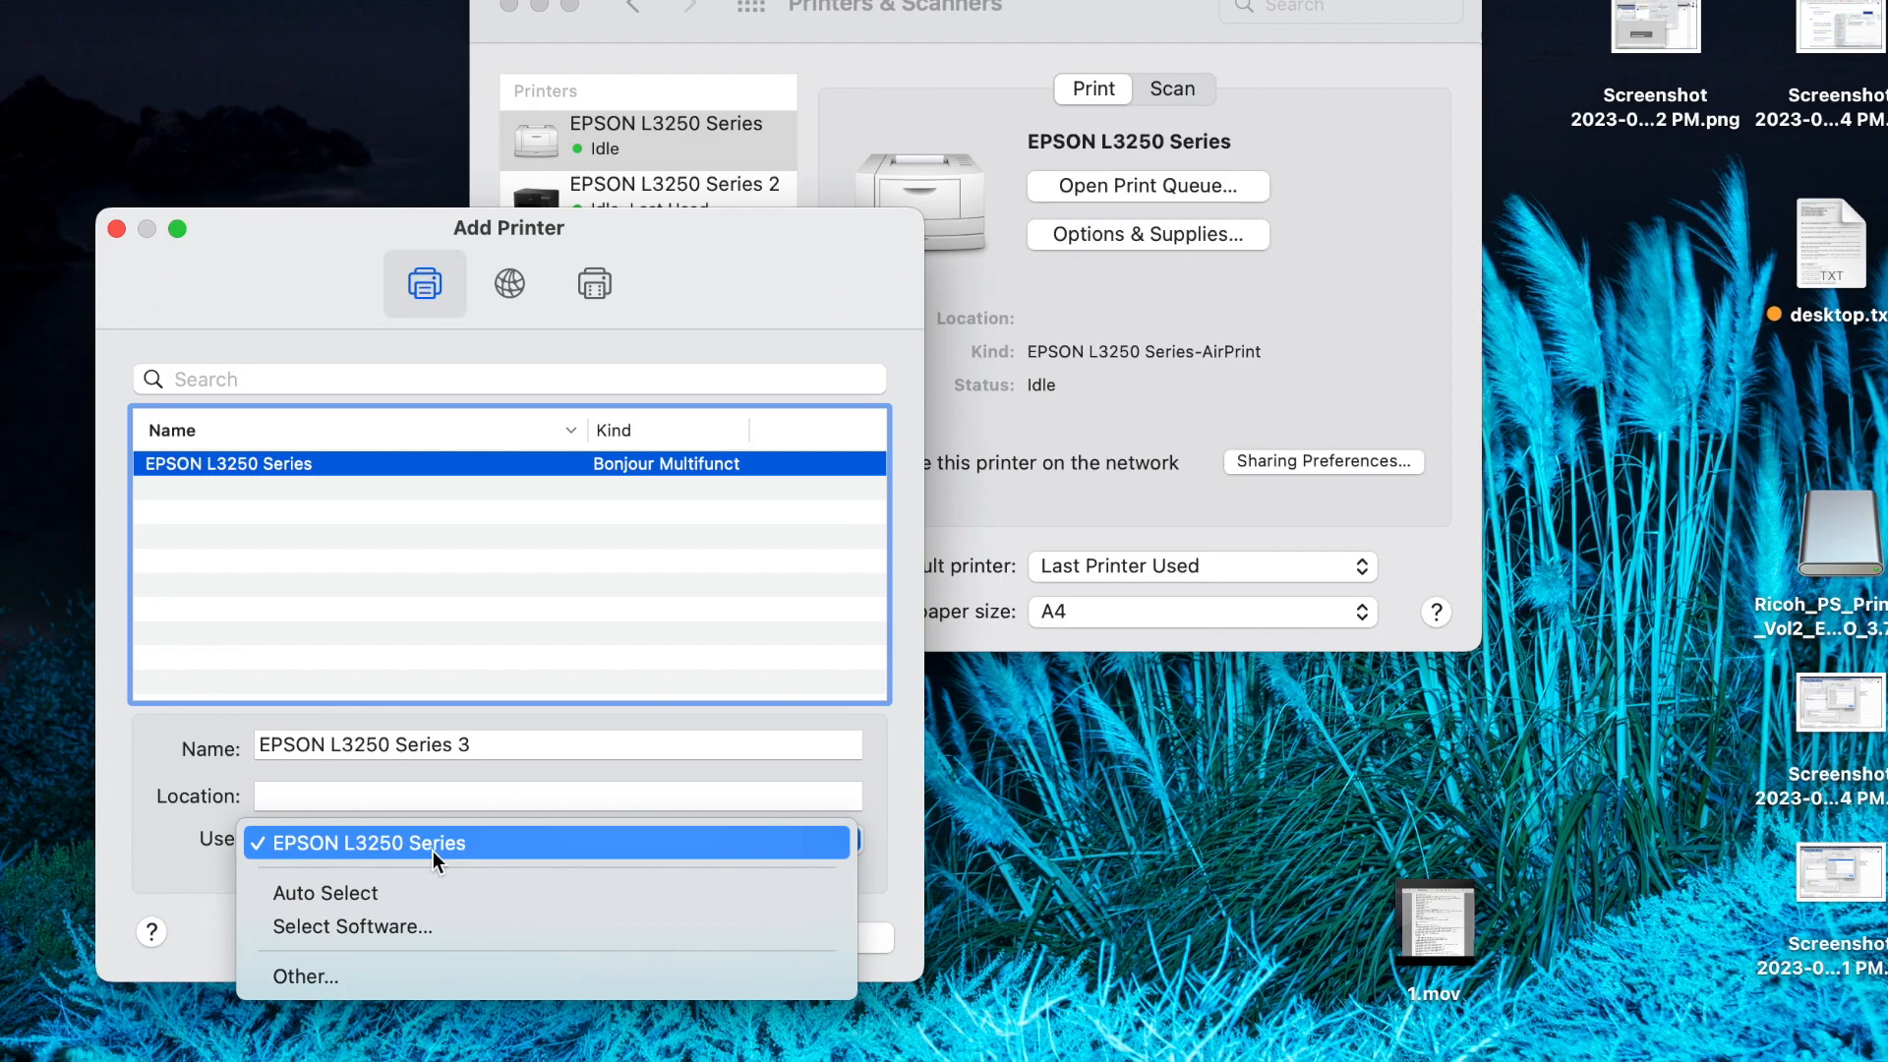
mouse_move(371, 863)
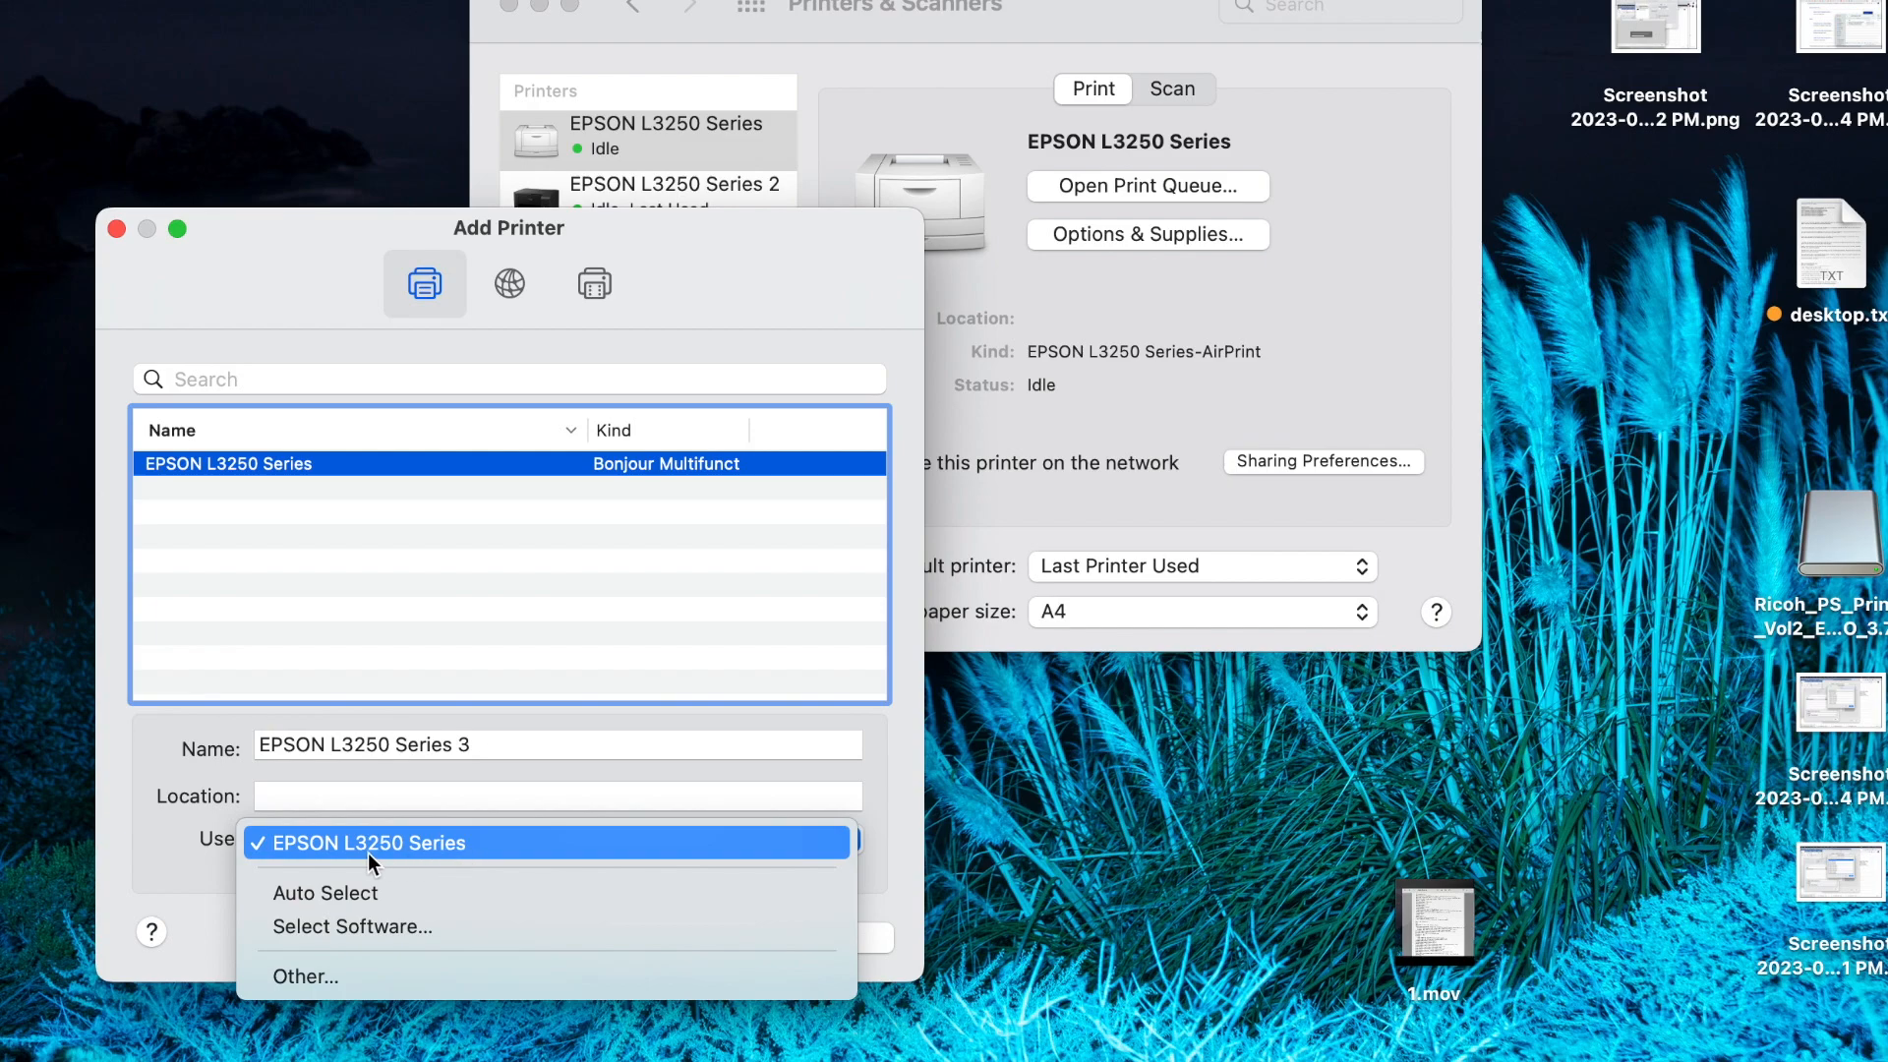
mouse_move(393, 857)
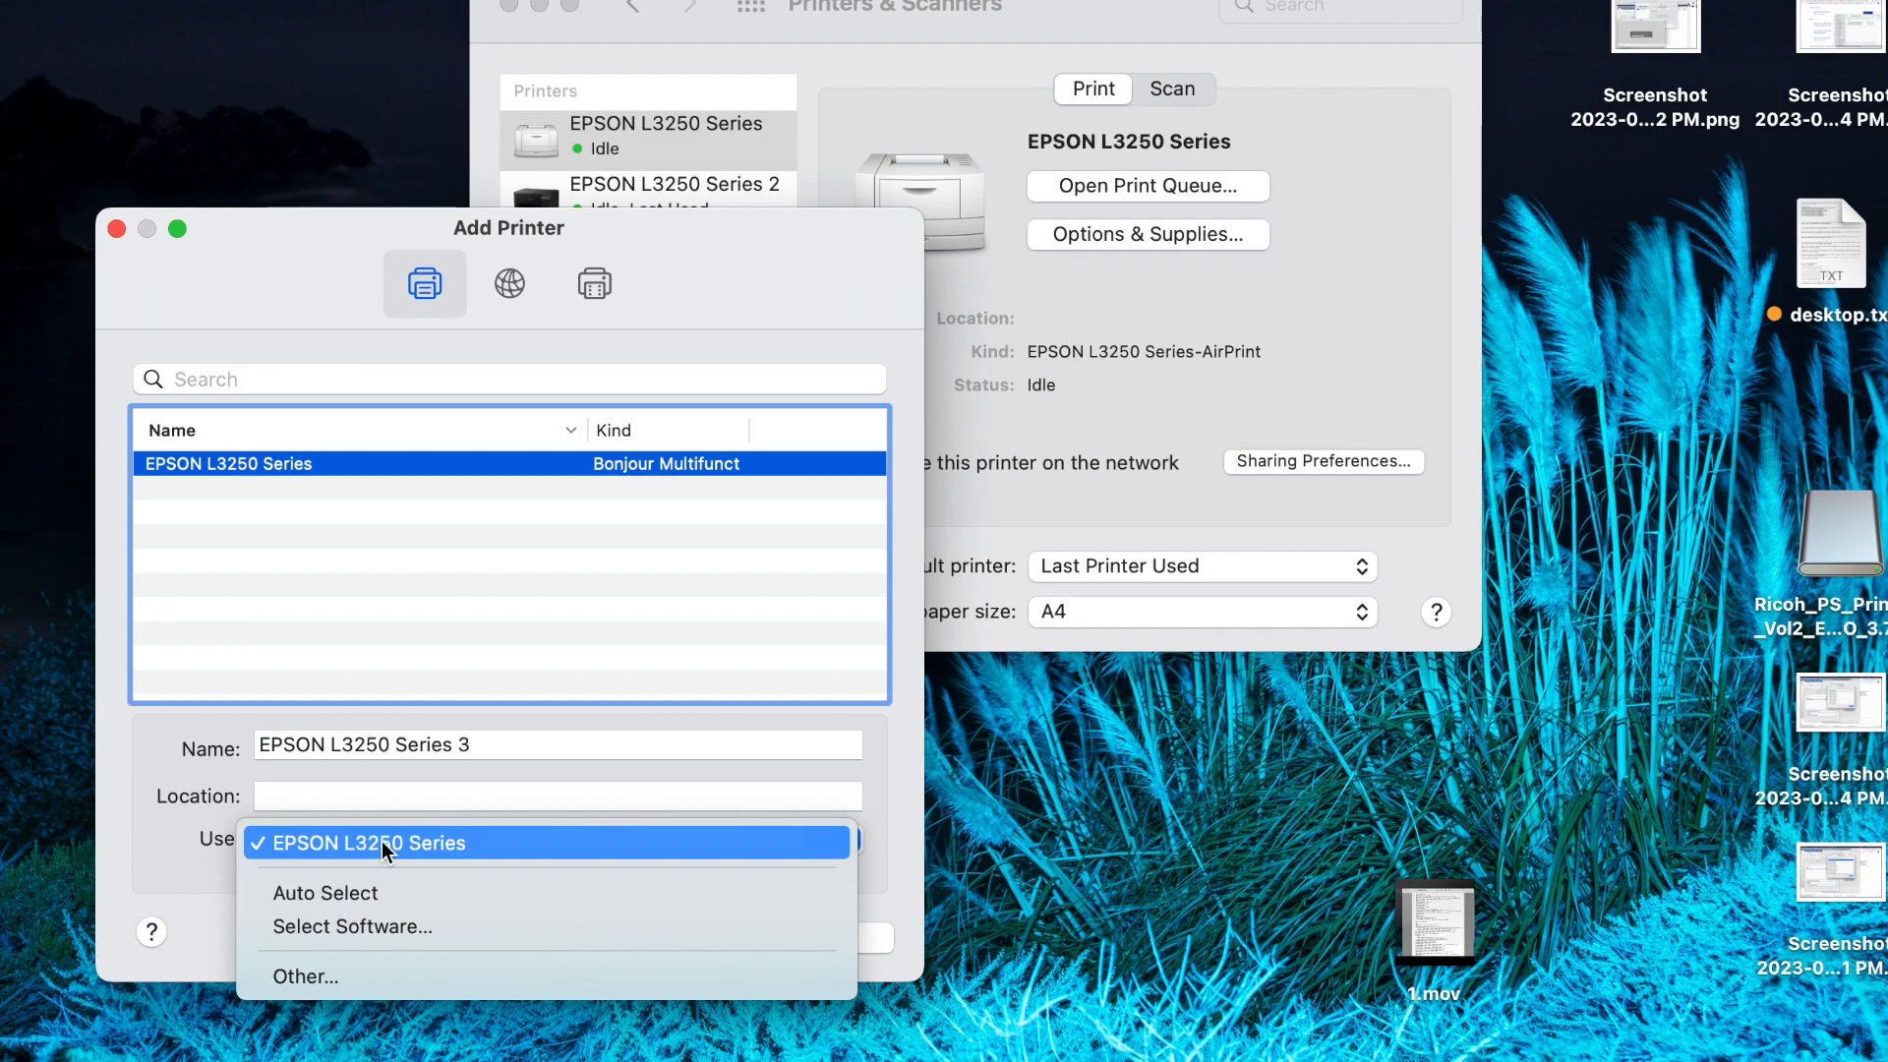
mouse_move(353, 927)
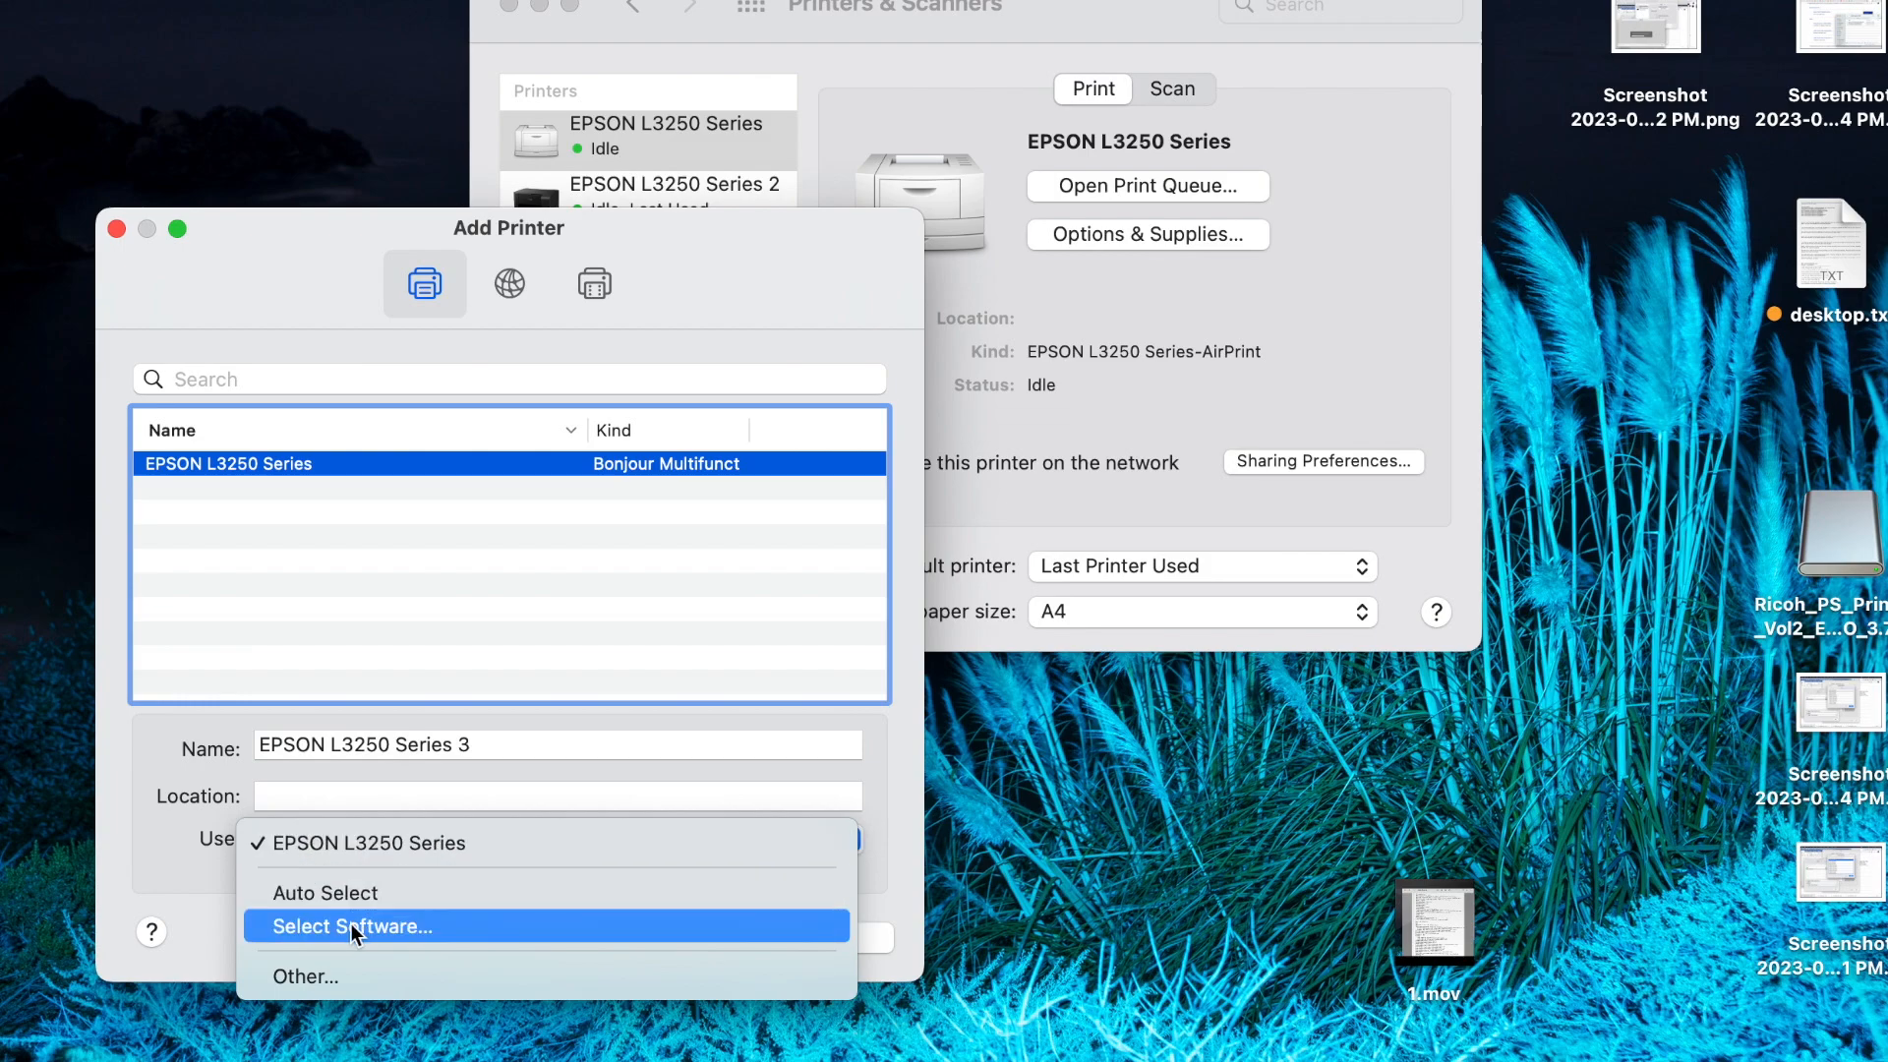
Set the driver manually to EPSON L3250 Series from the Printer Software list
left_click(353, 926)
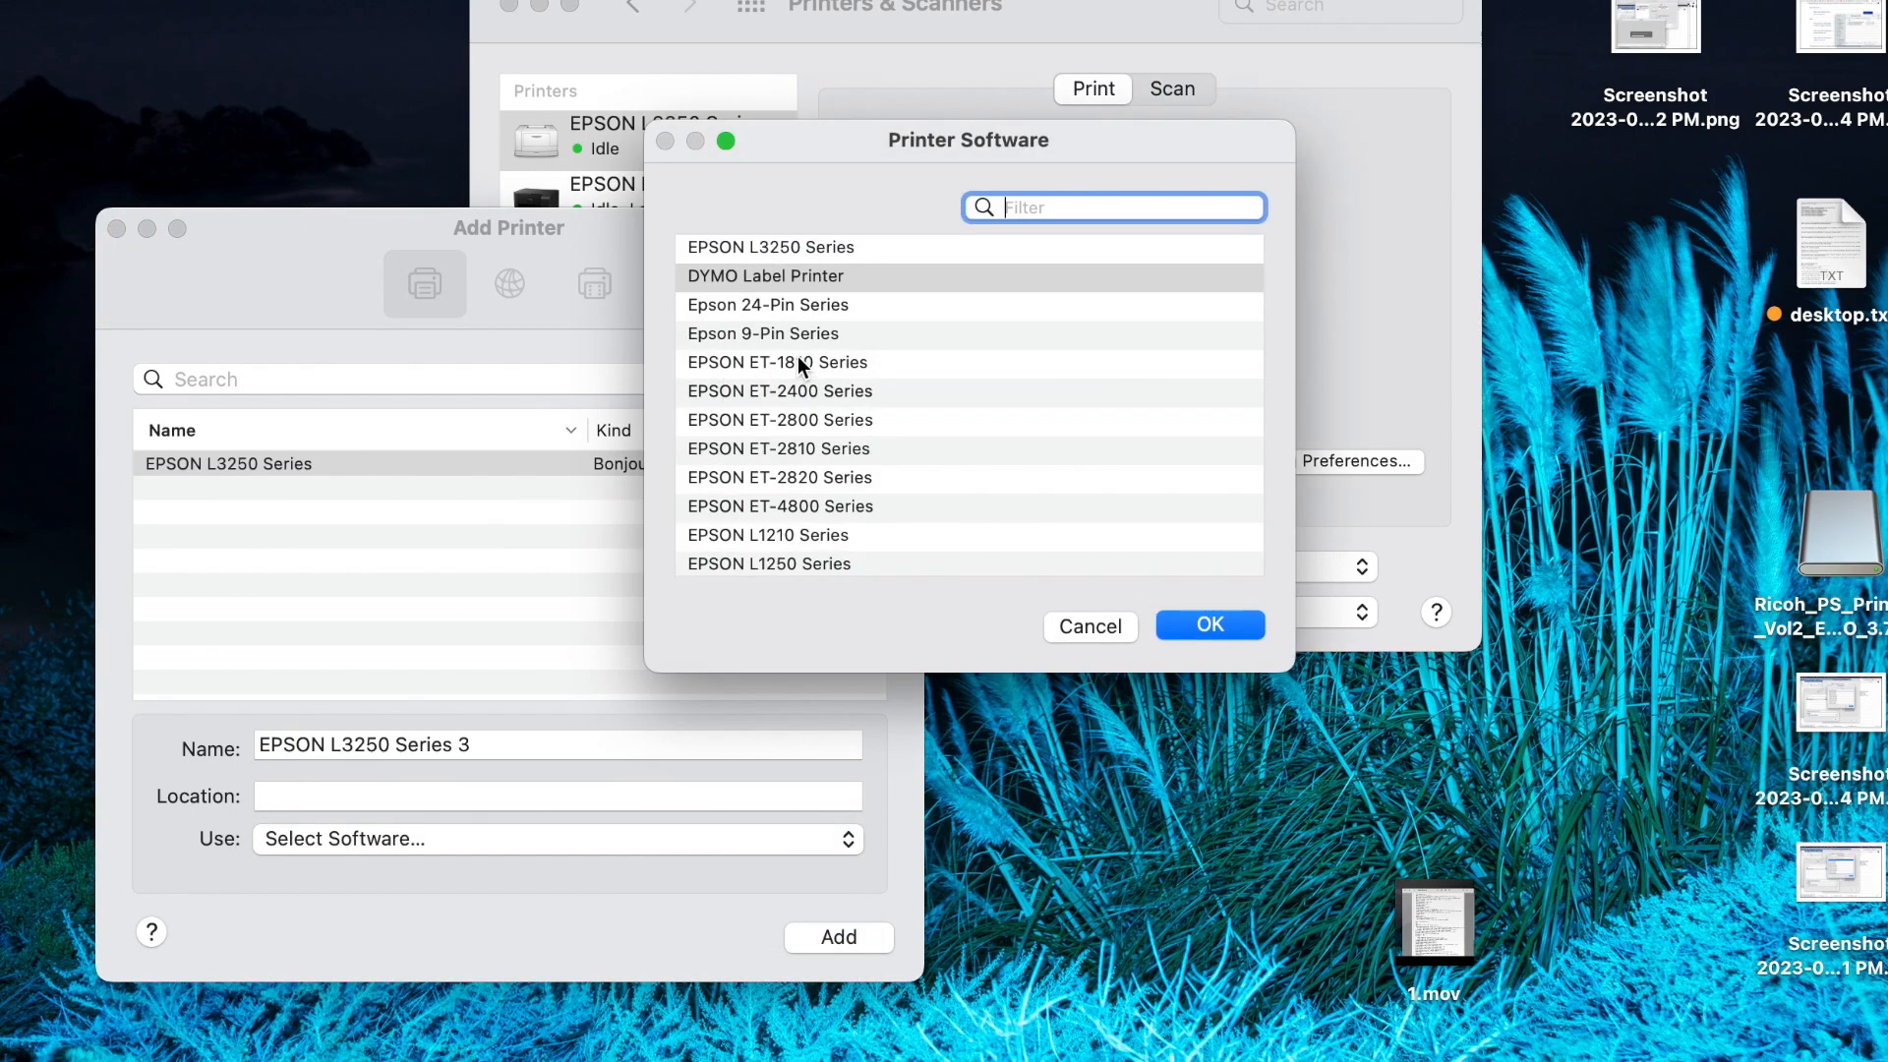
mouse_move(752, 289)
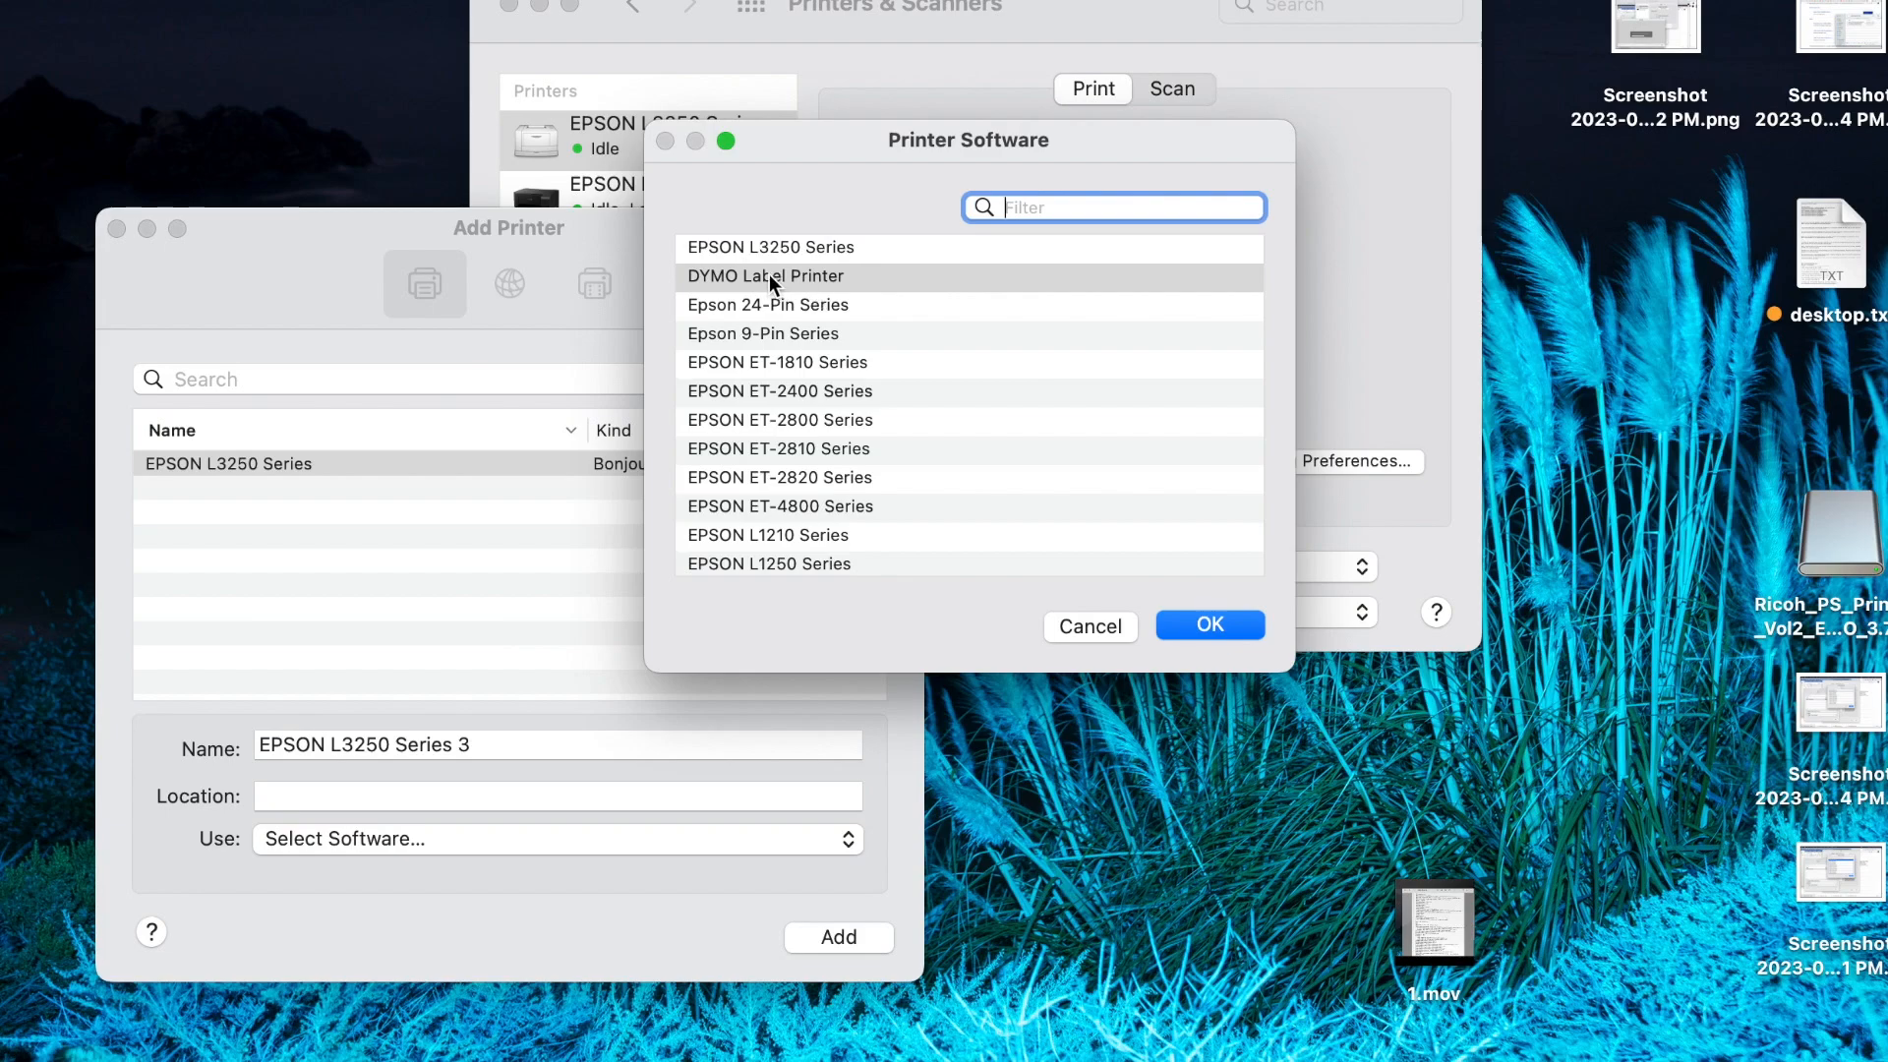
mouse_move(744, 283)
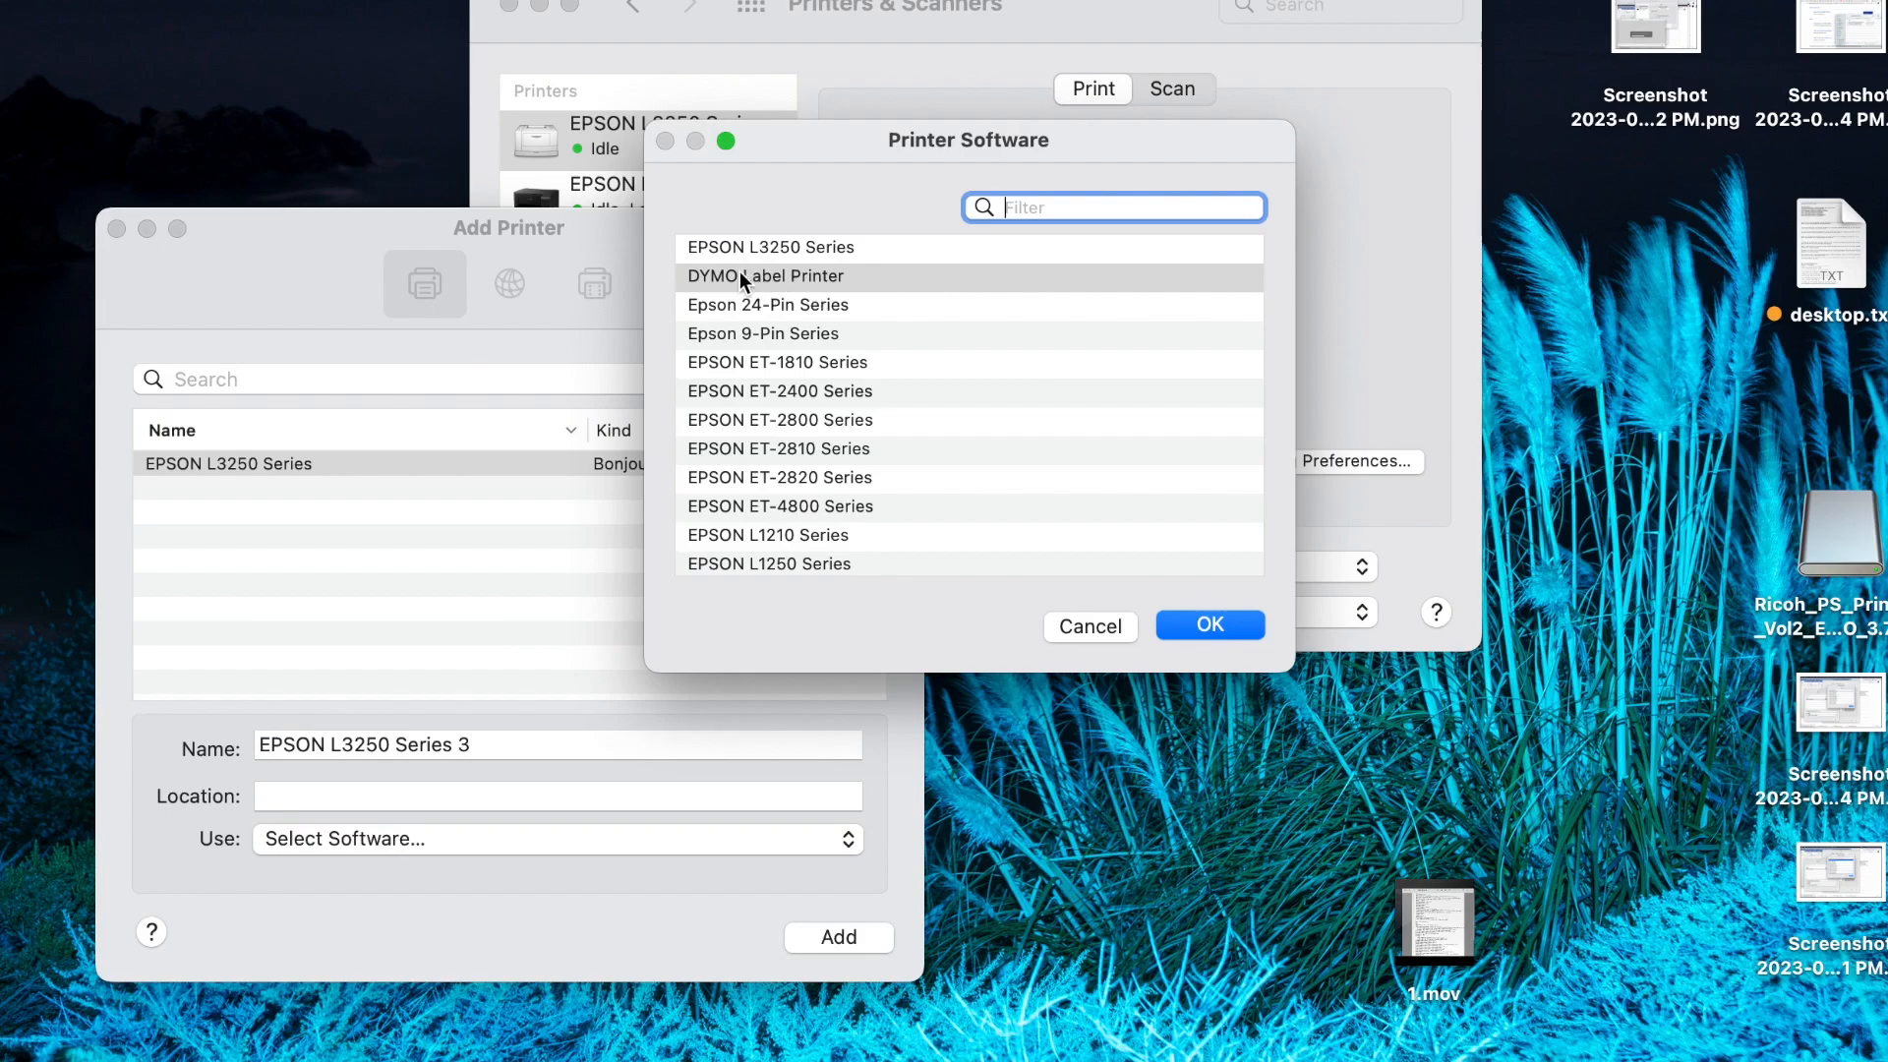
mouse_move(756, 262)
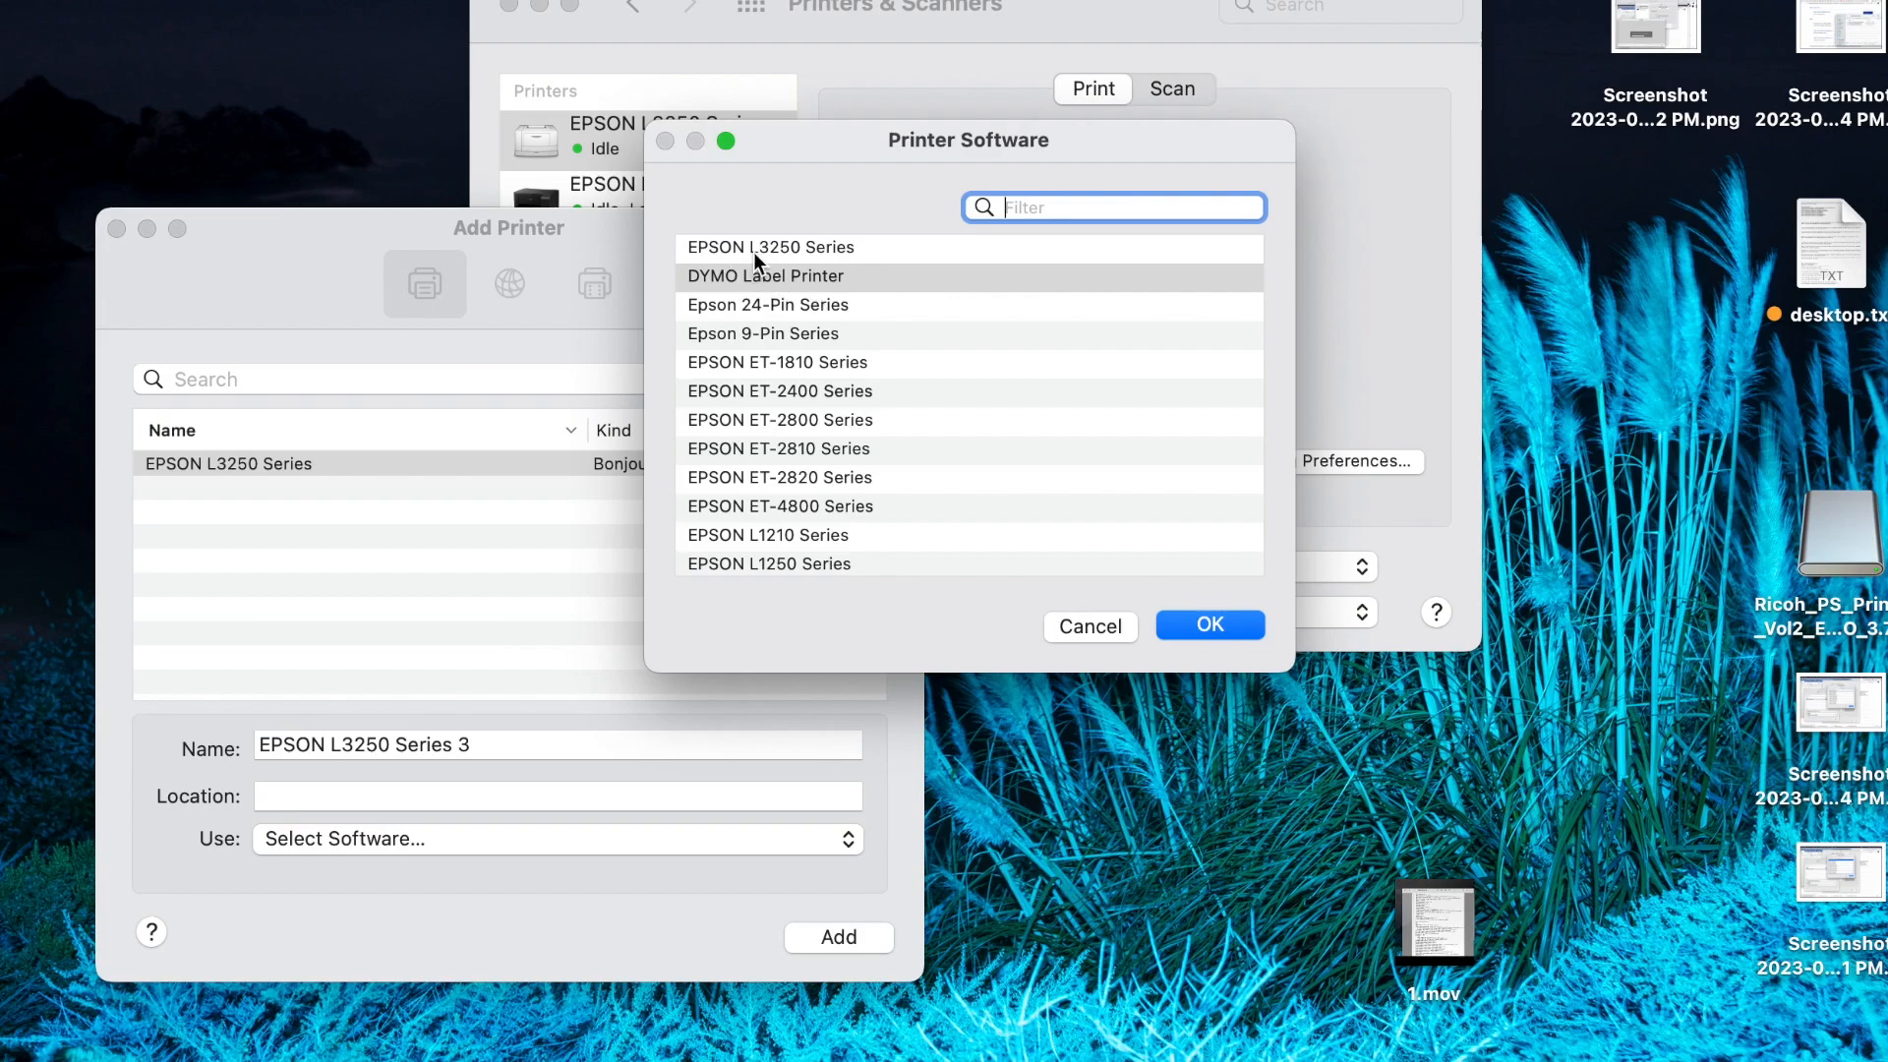
left_click(769, 246)
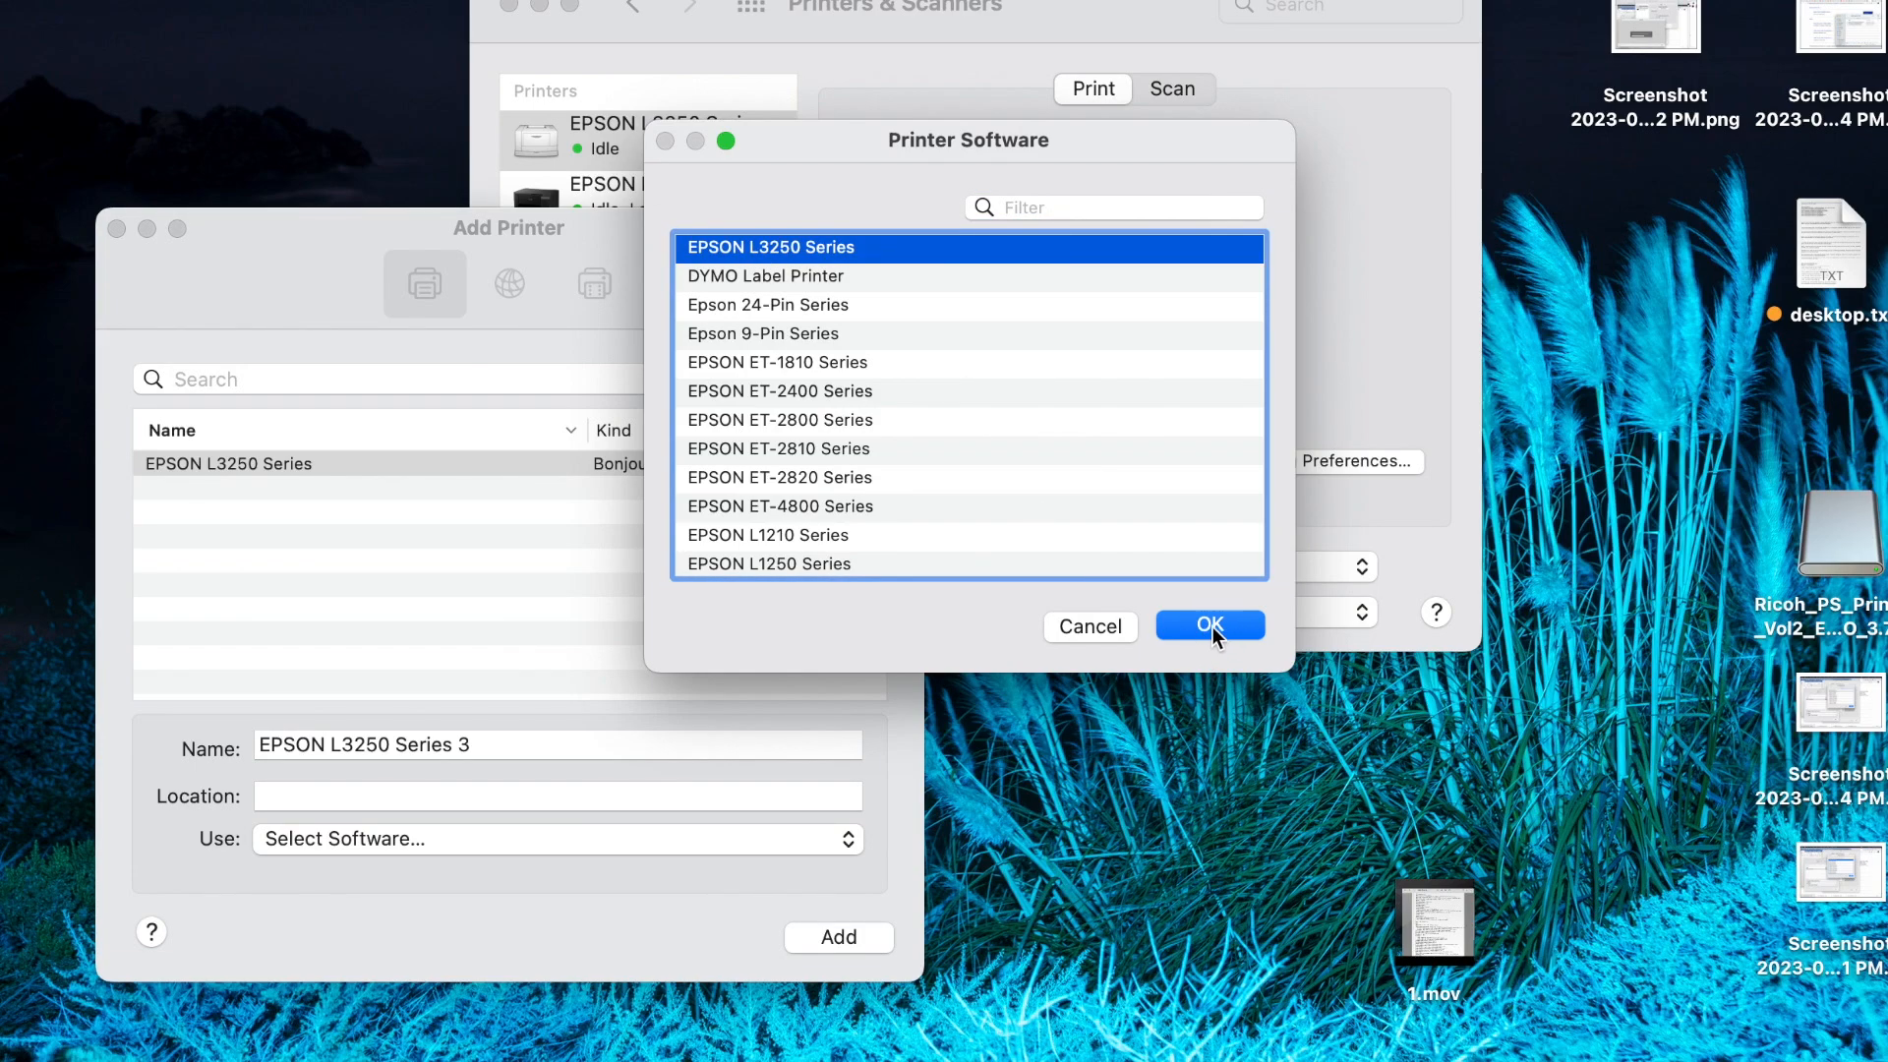
mouse_move(1098, 633)
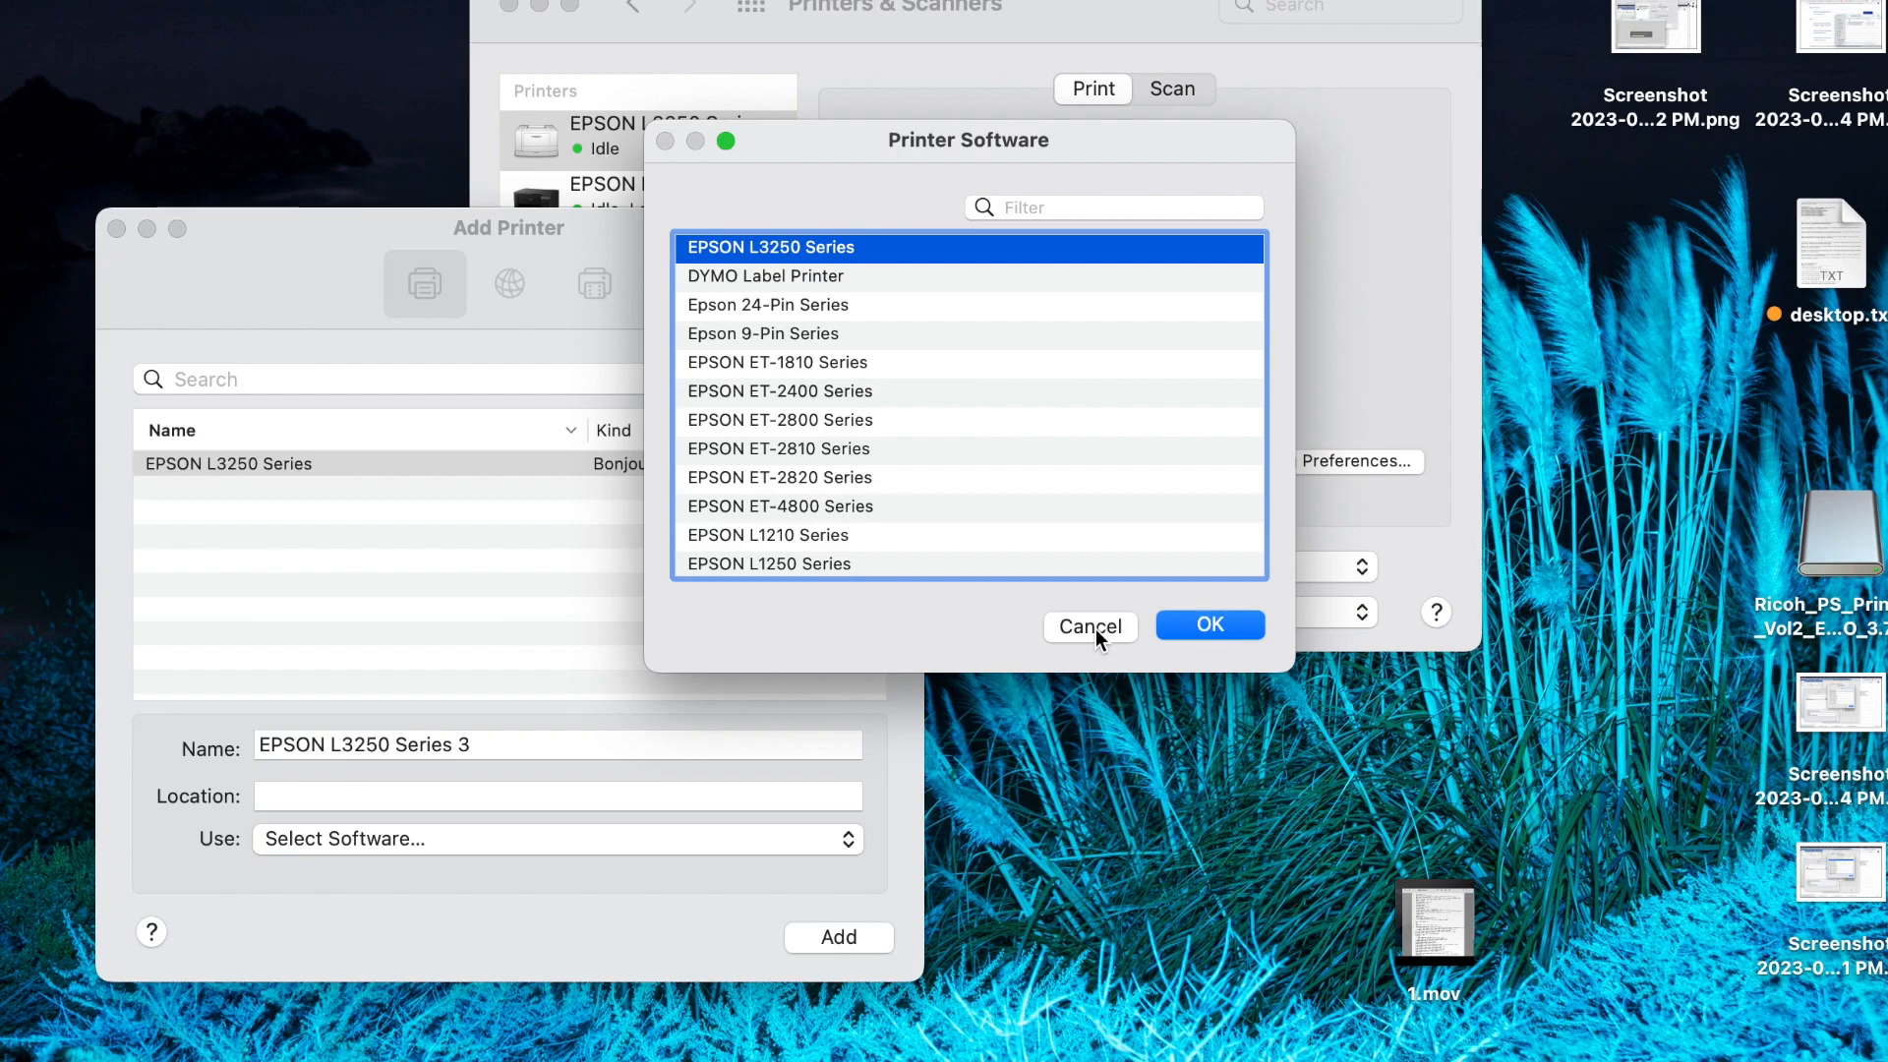
mouse_move(1190, 608)
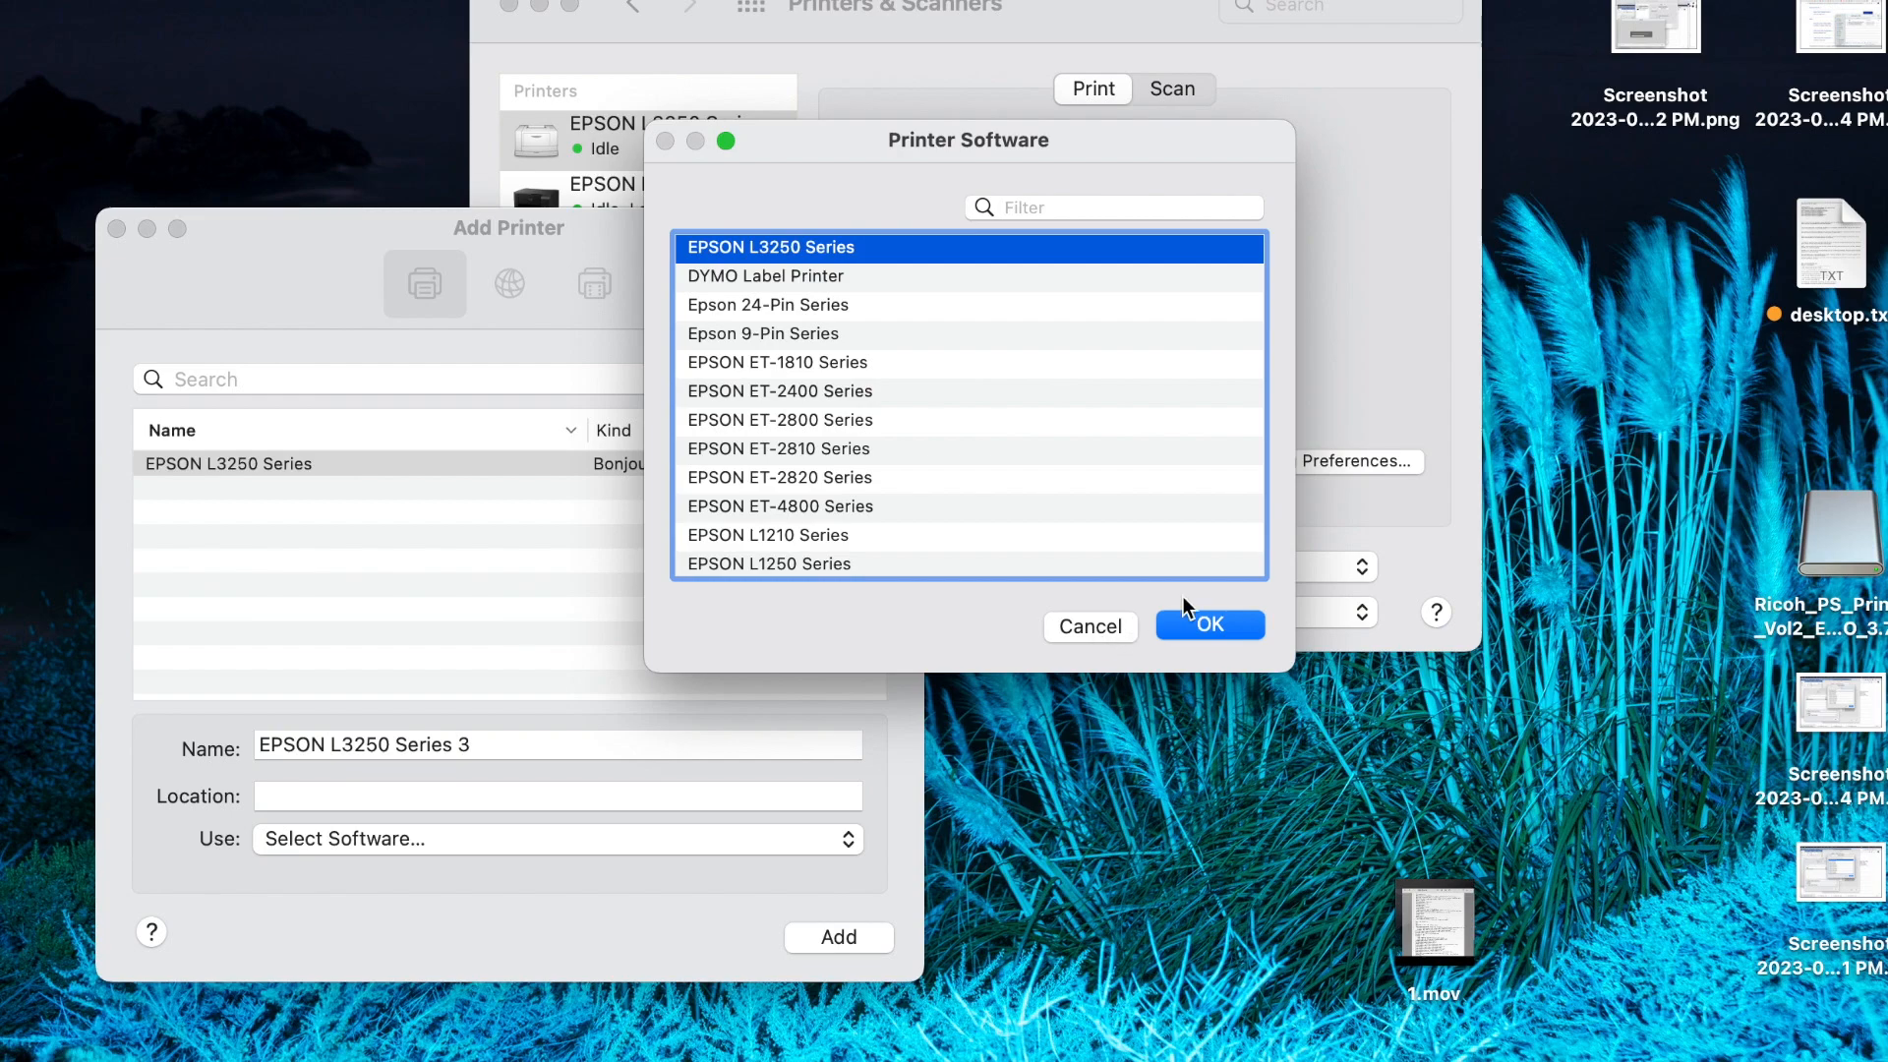
left_click(1209, 623)
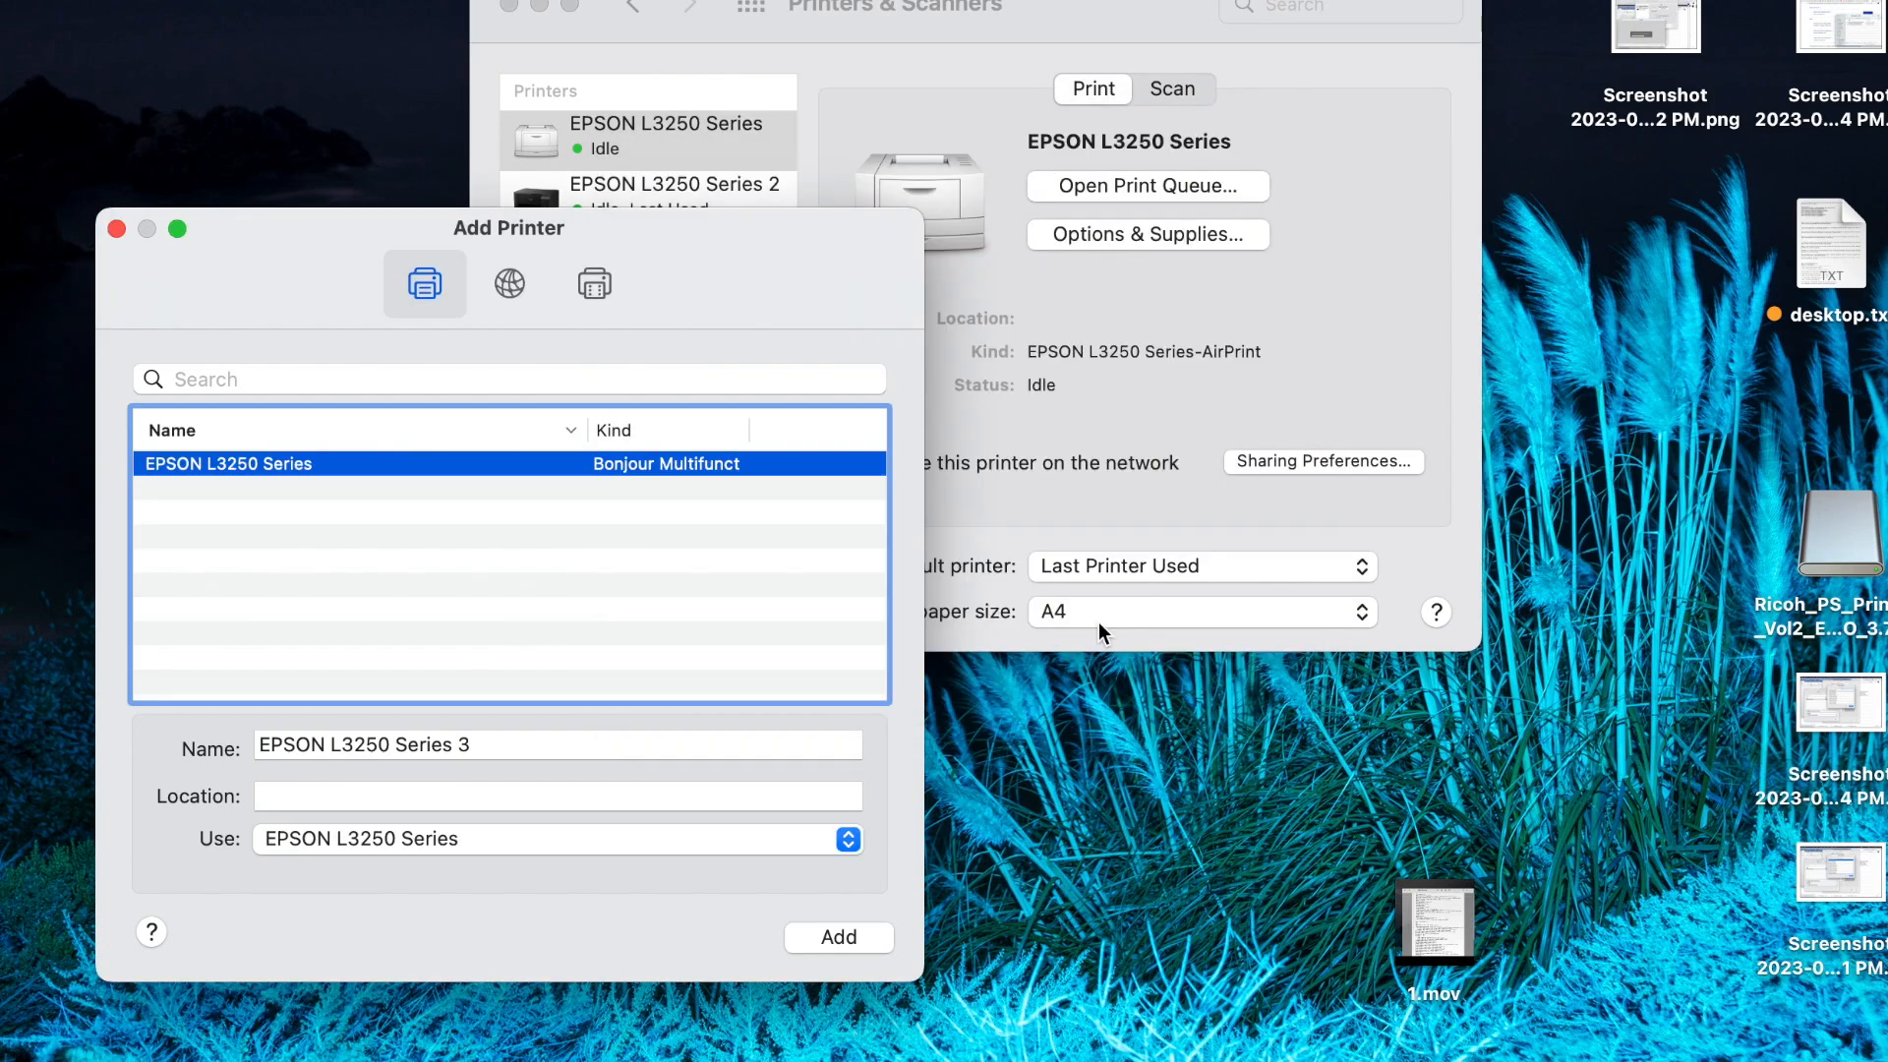
mouse_move(568, 583)
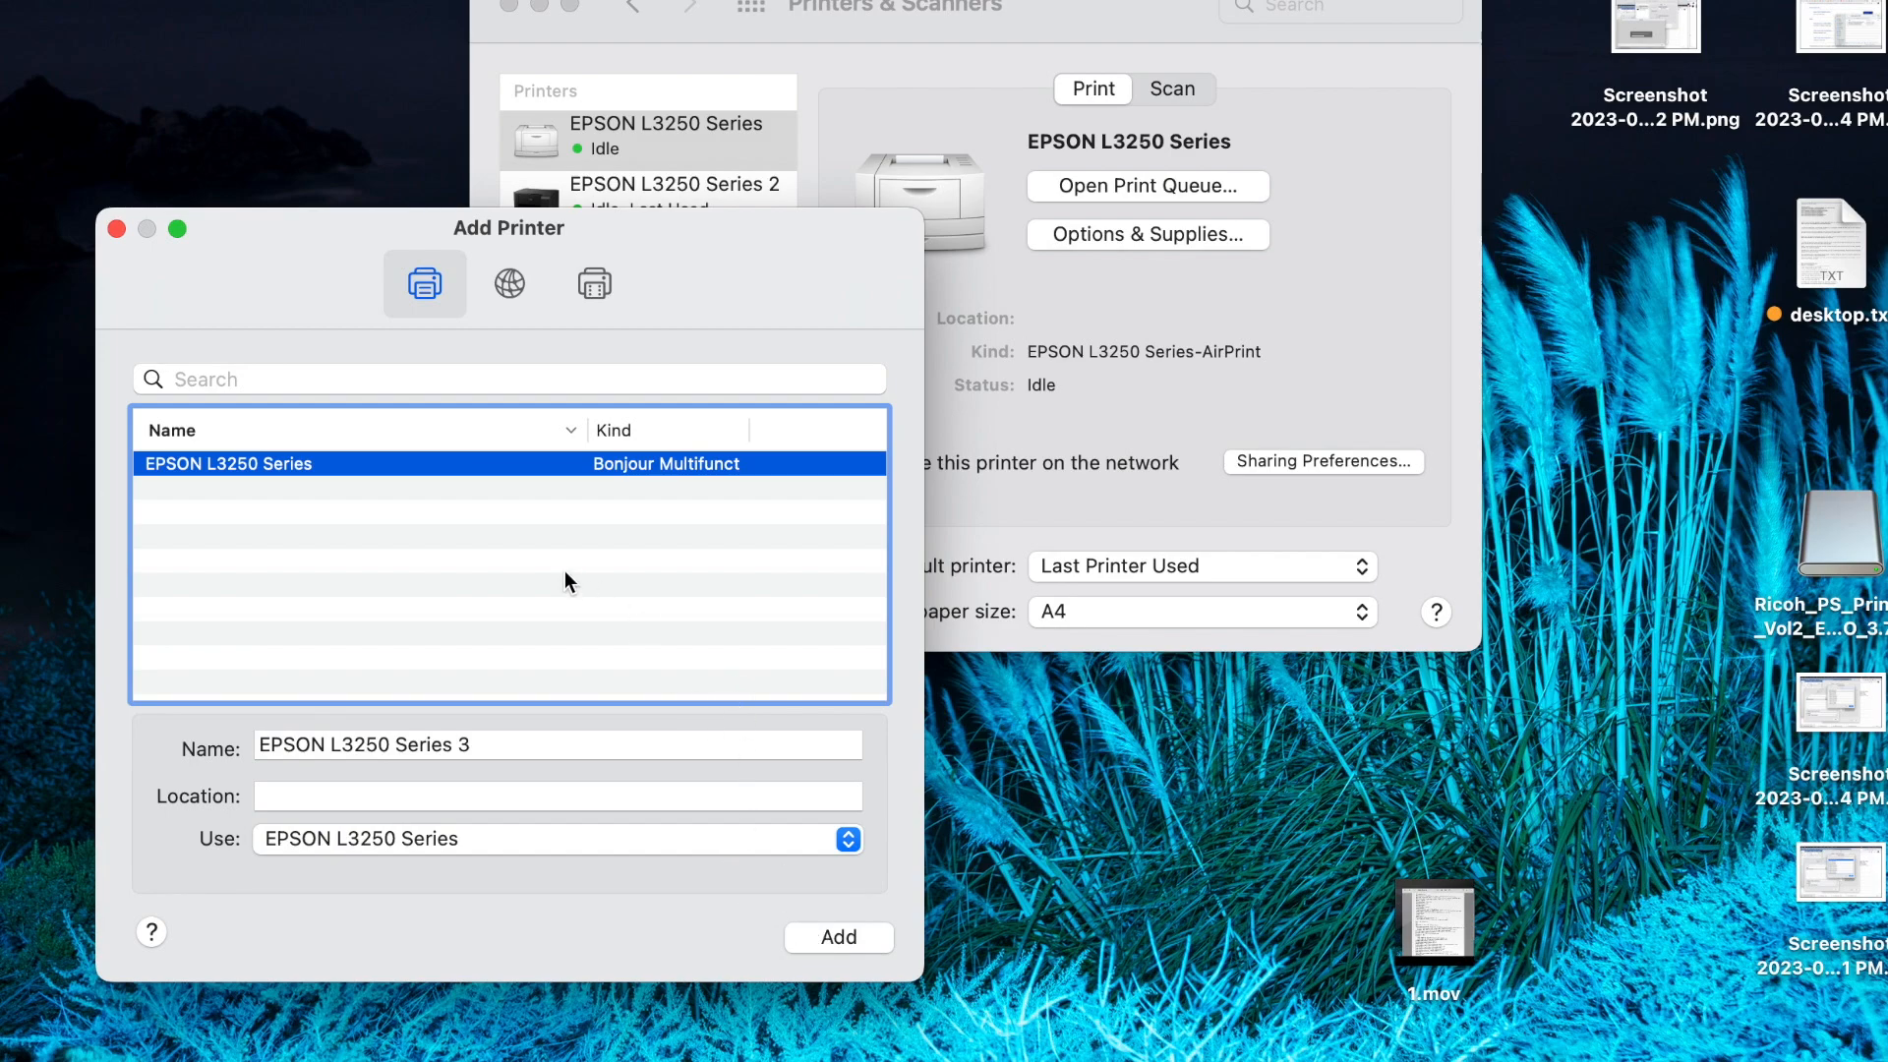
mouse_move(626, 817)
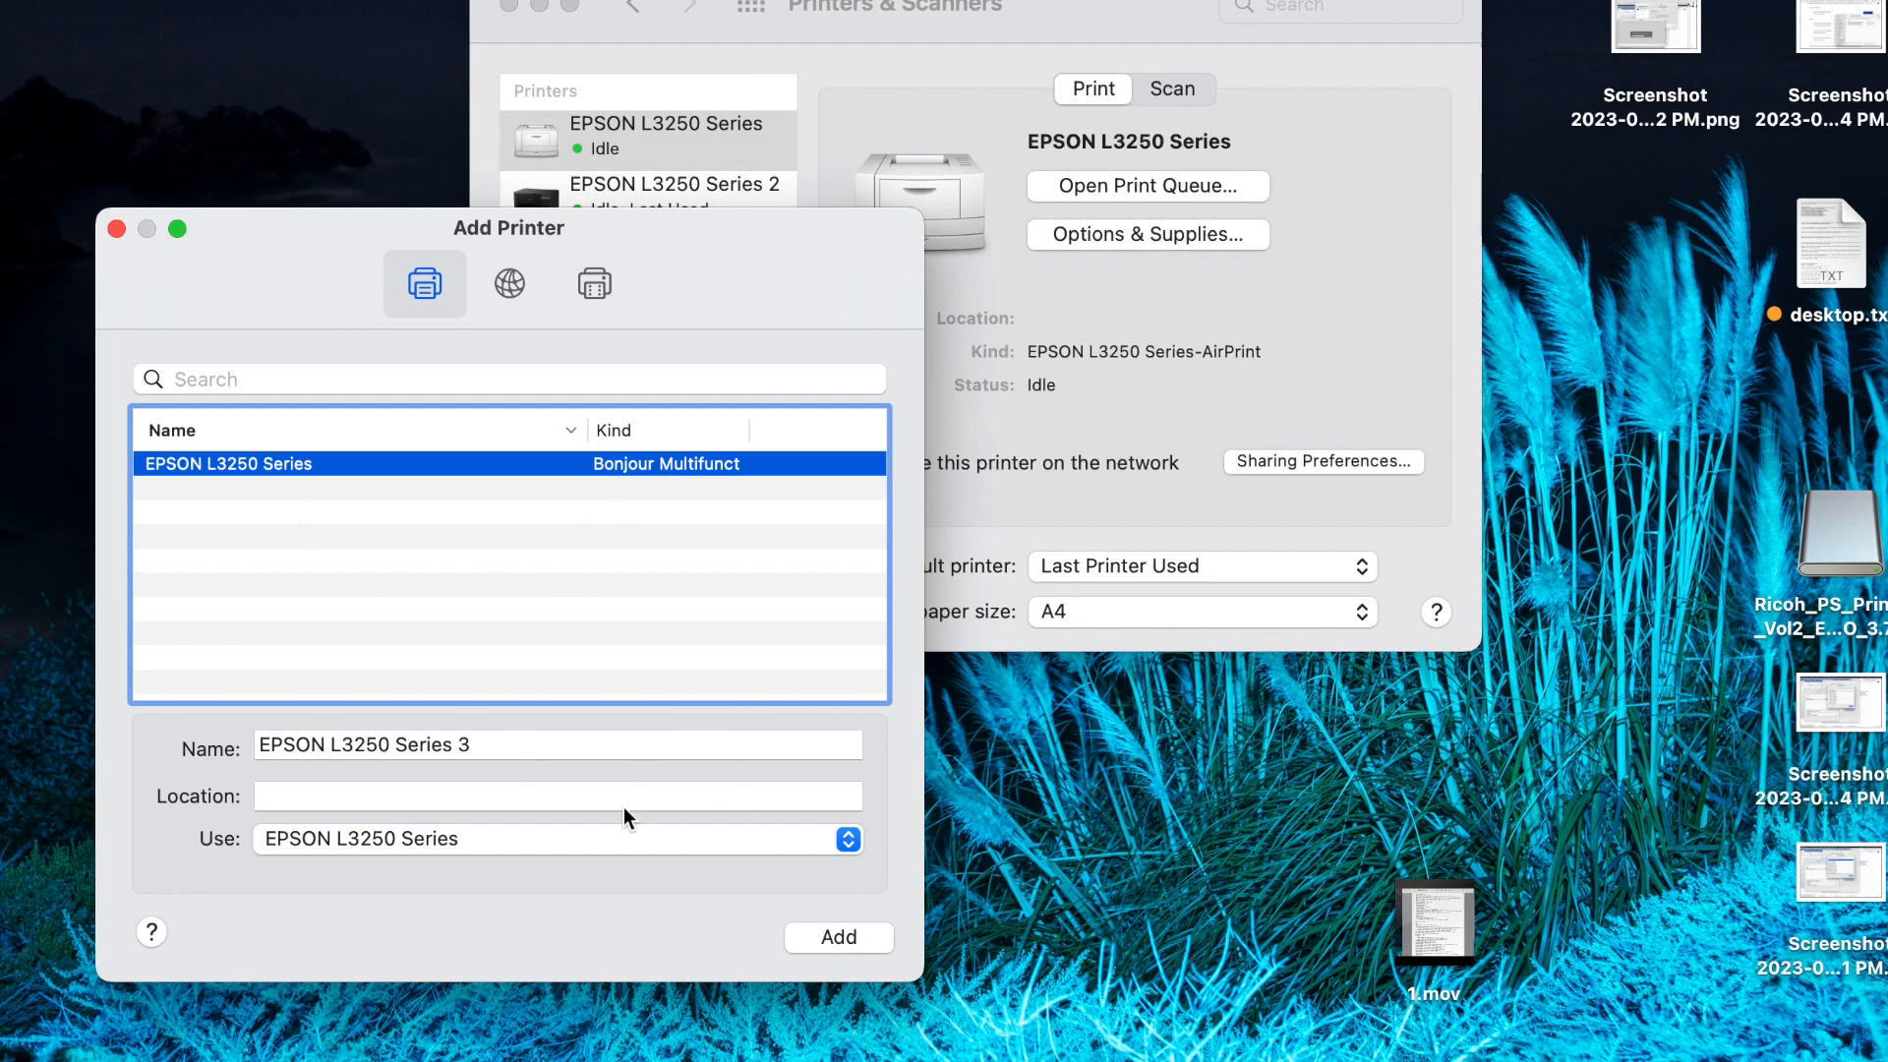
mouse_move(118, 229)
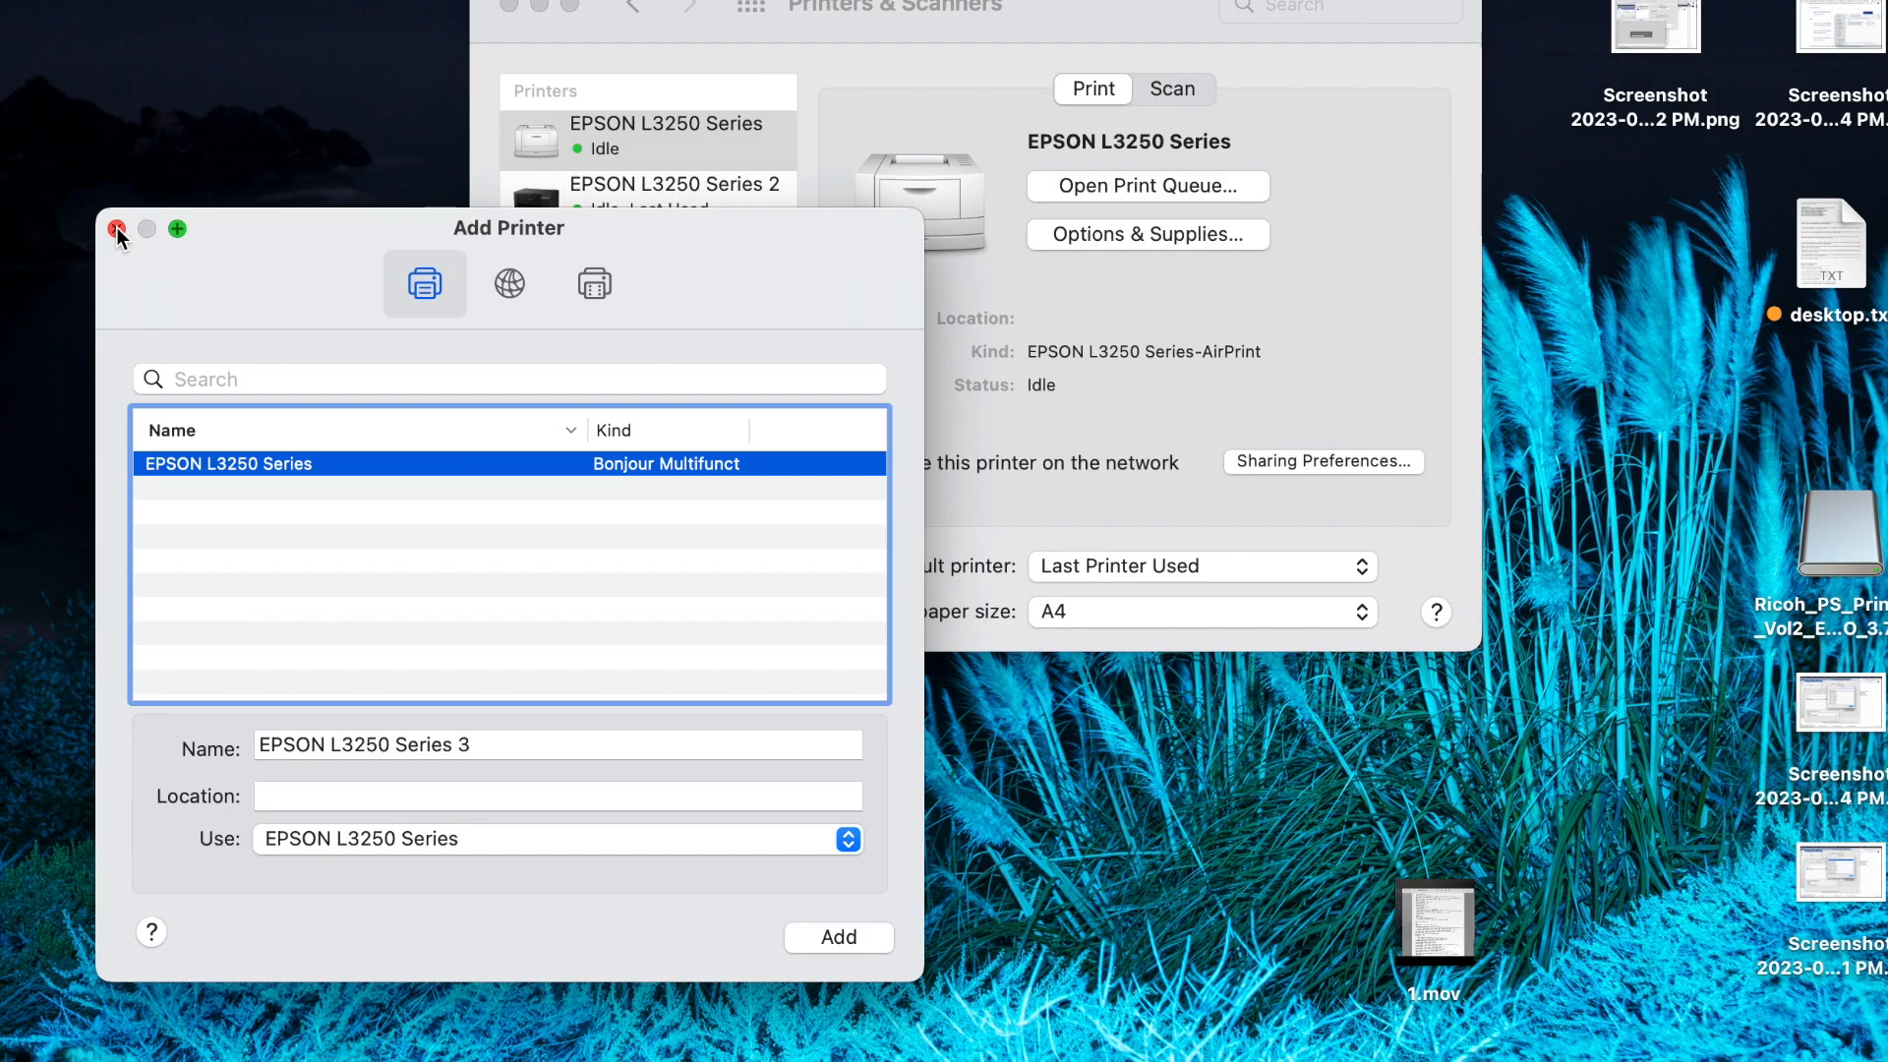
Close the Add Printer window without adding, back to EPSON L3250 Series 2 details
left_click(118, 229)
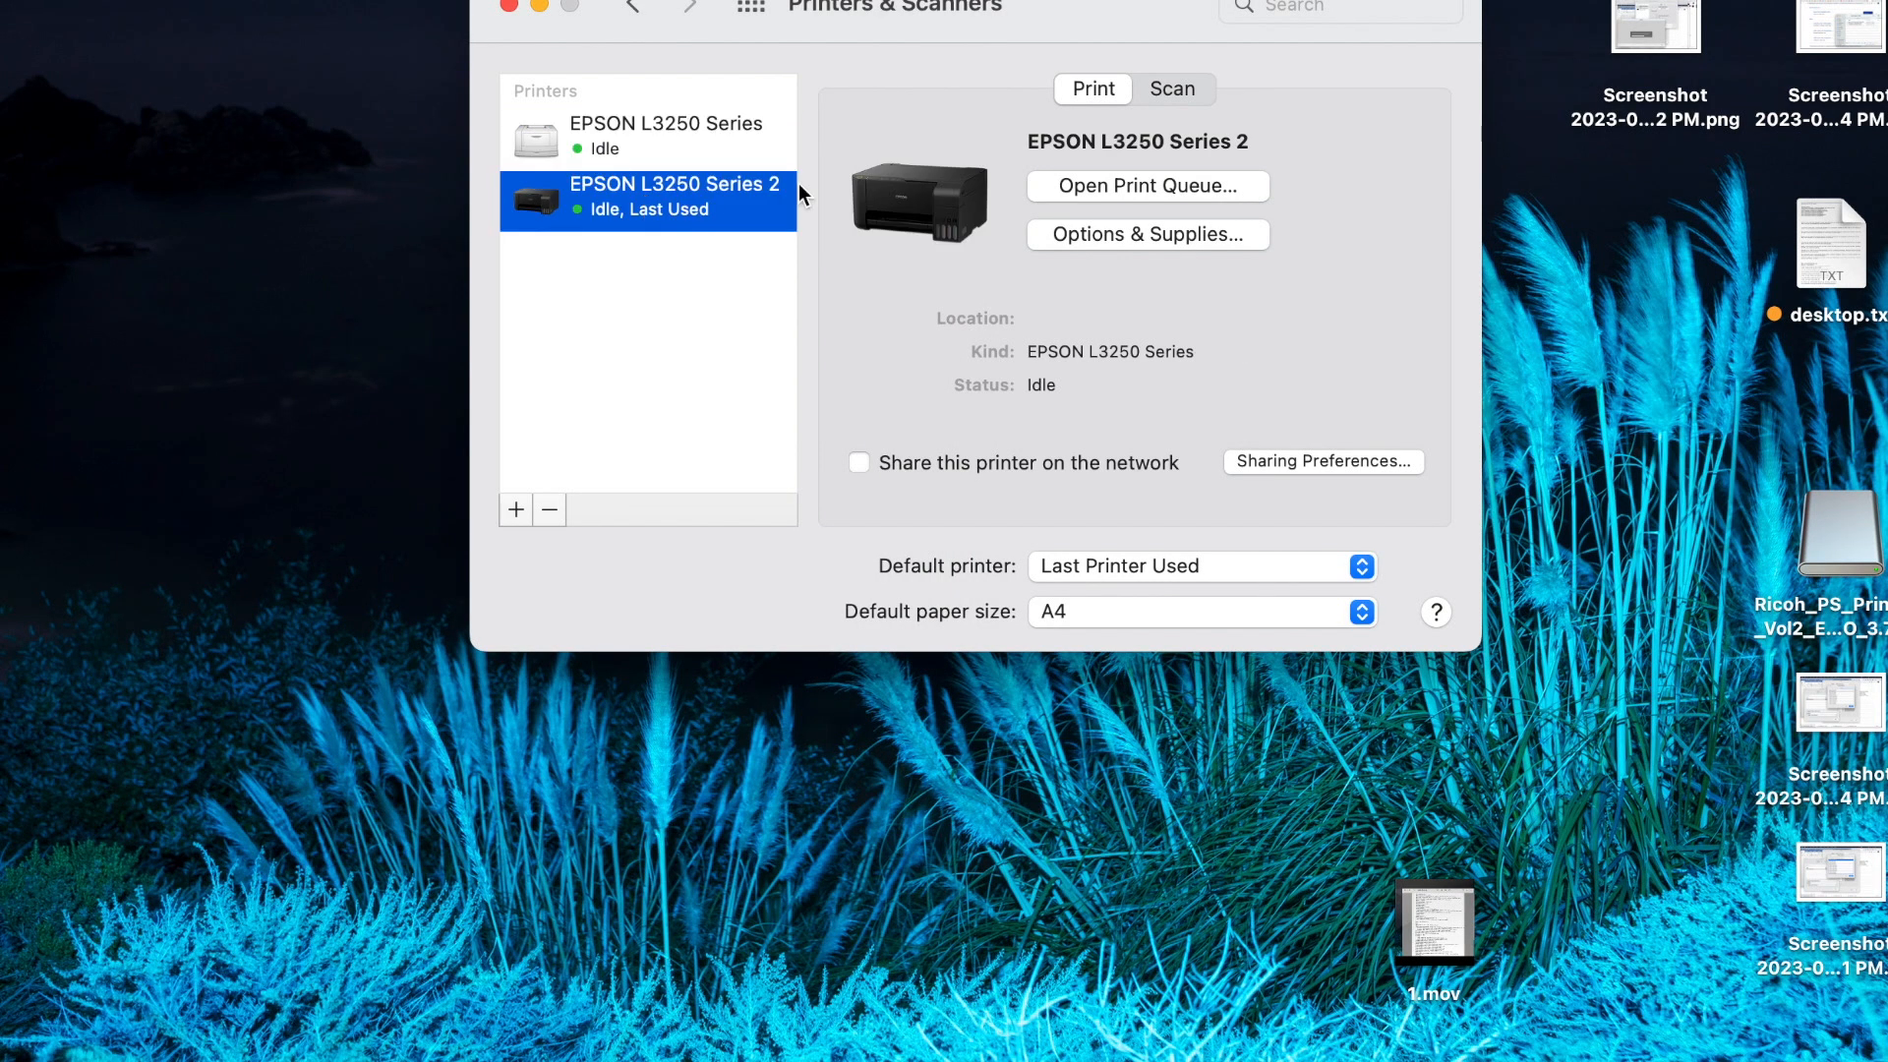
mouse_move(959, 441)
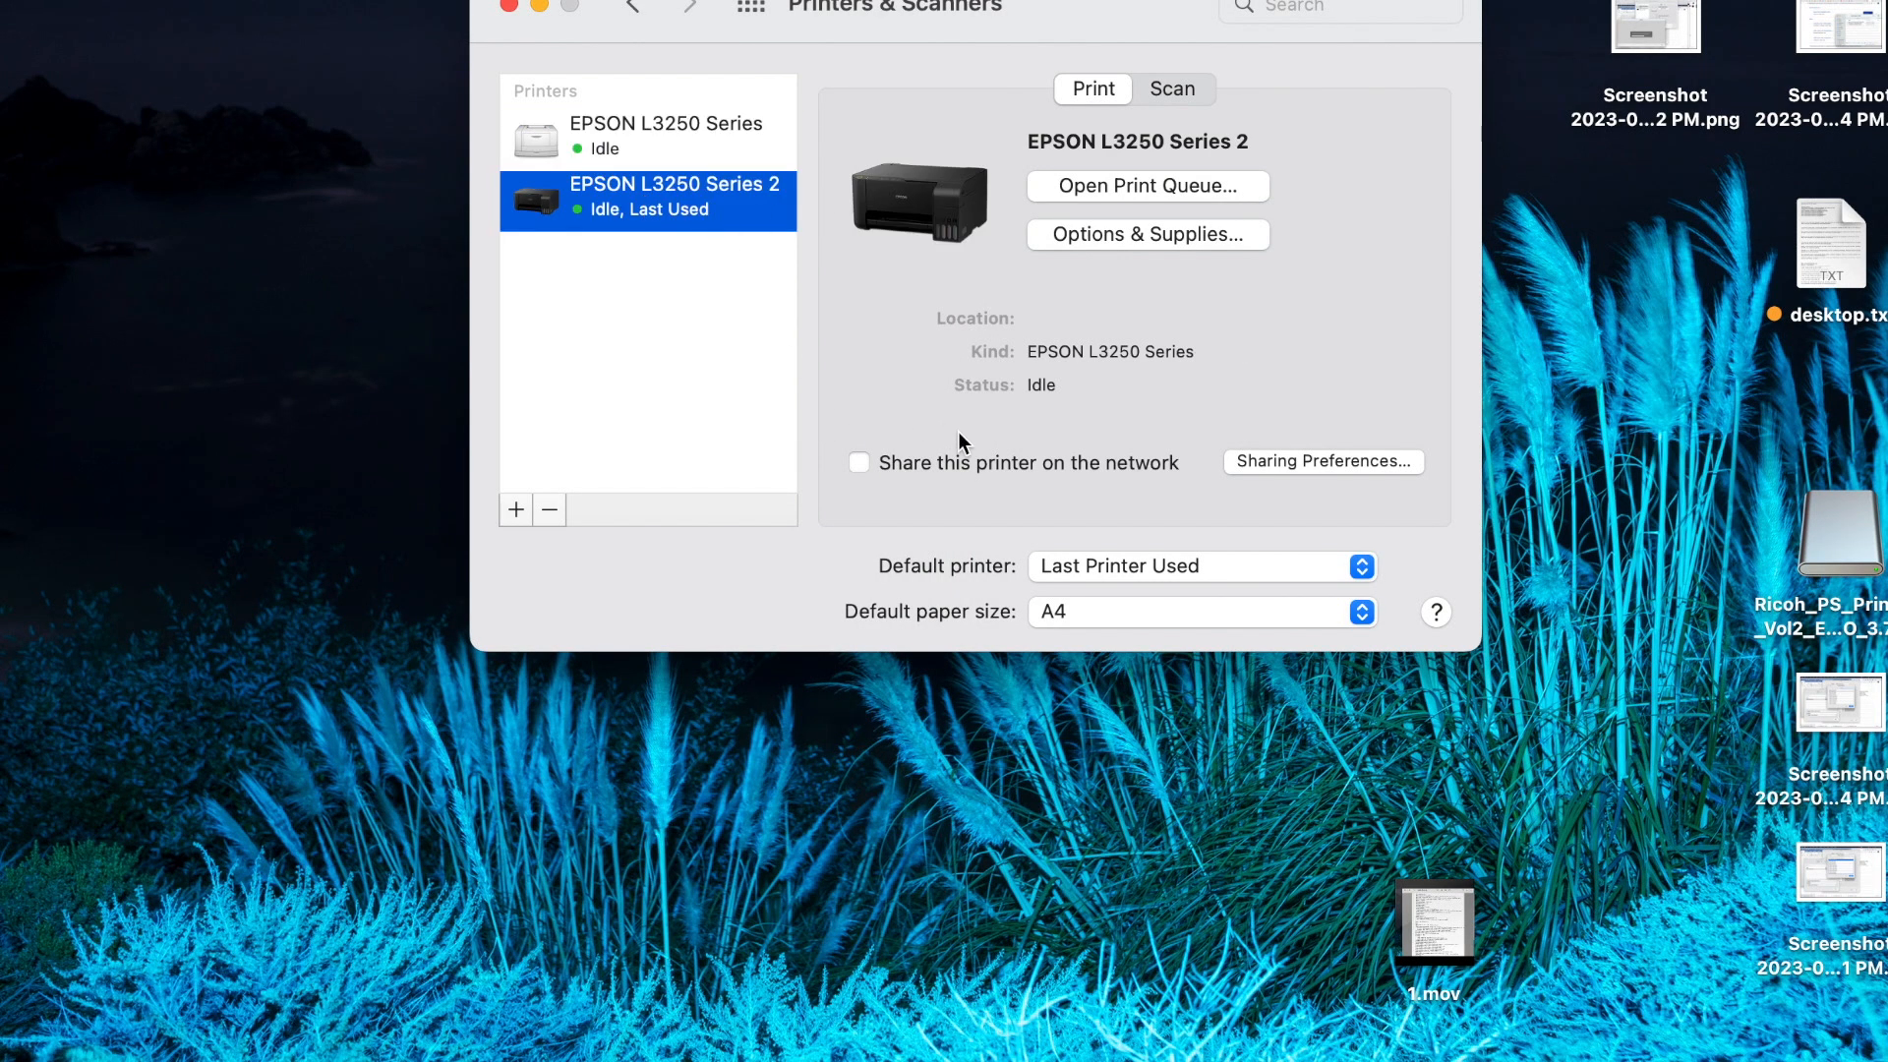
mouse_move(909, 428)
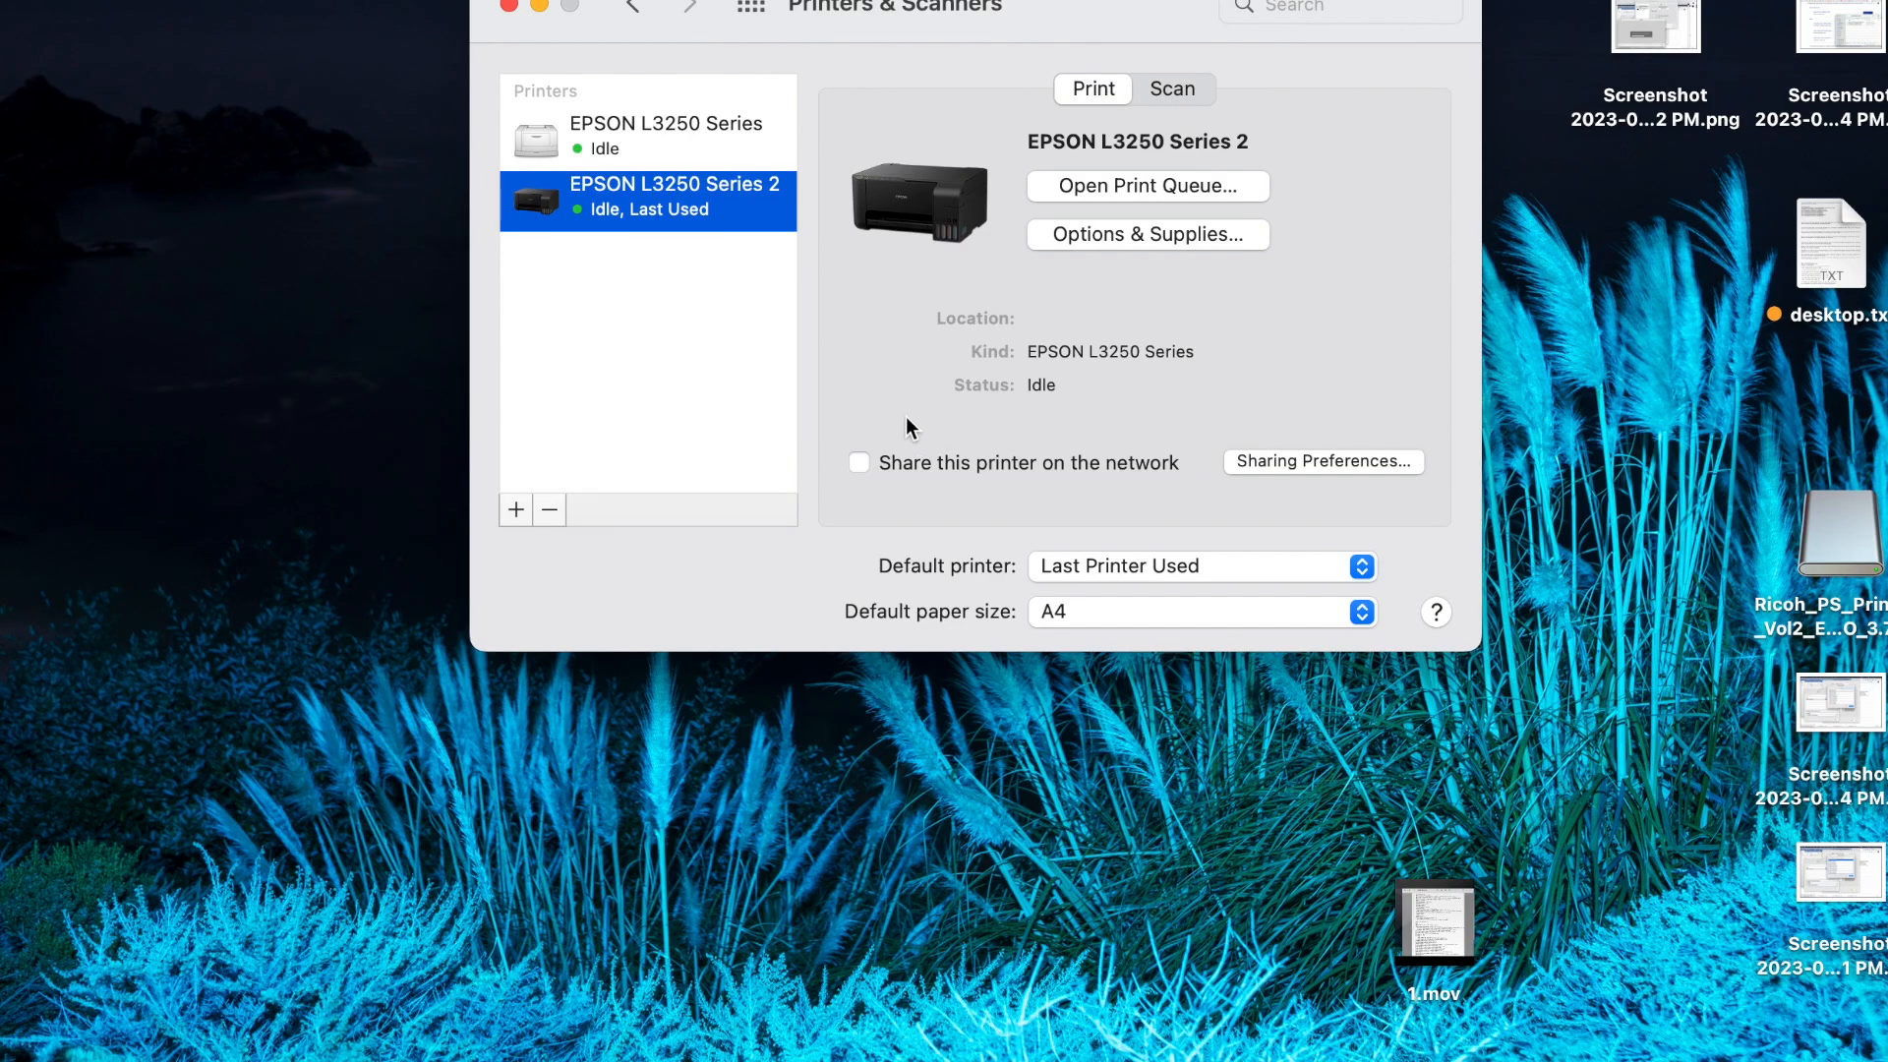
mouse_move(1149, 505)
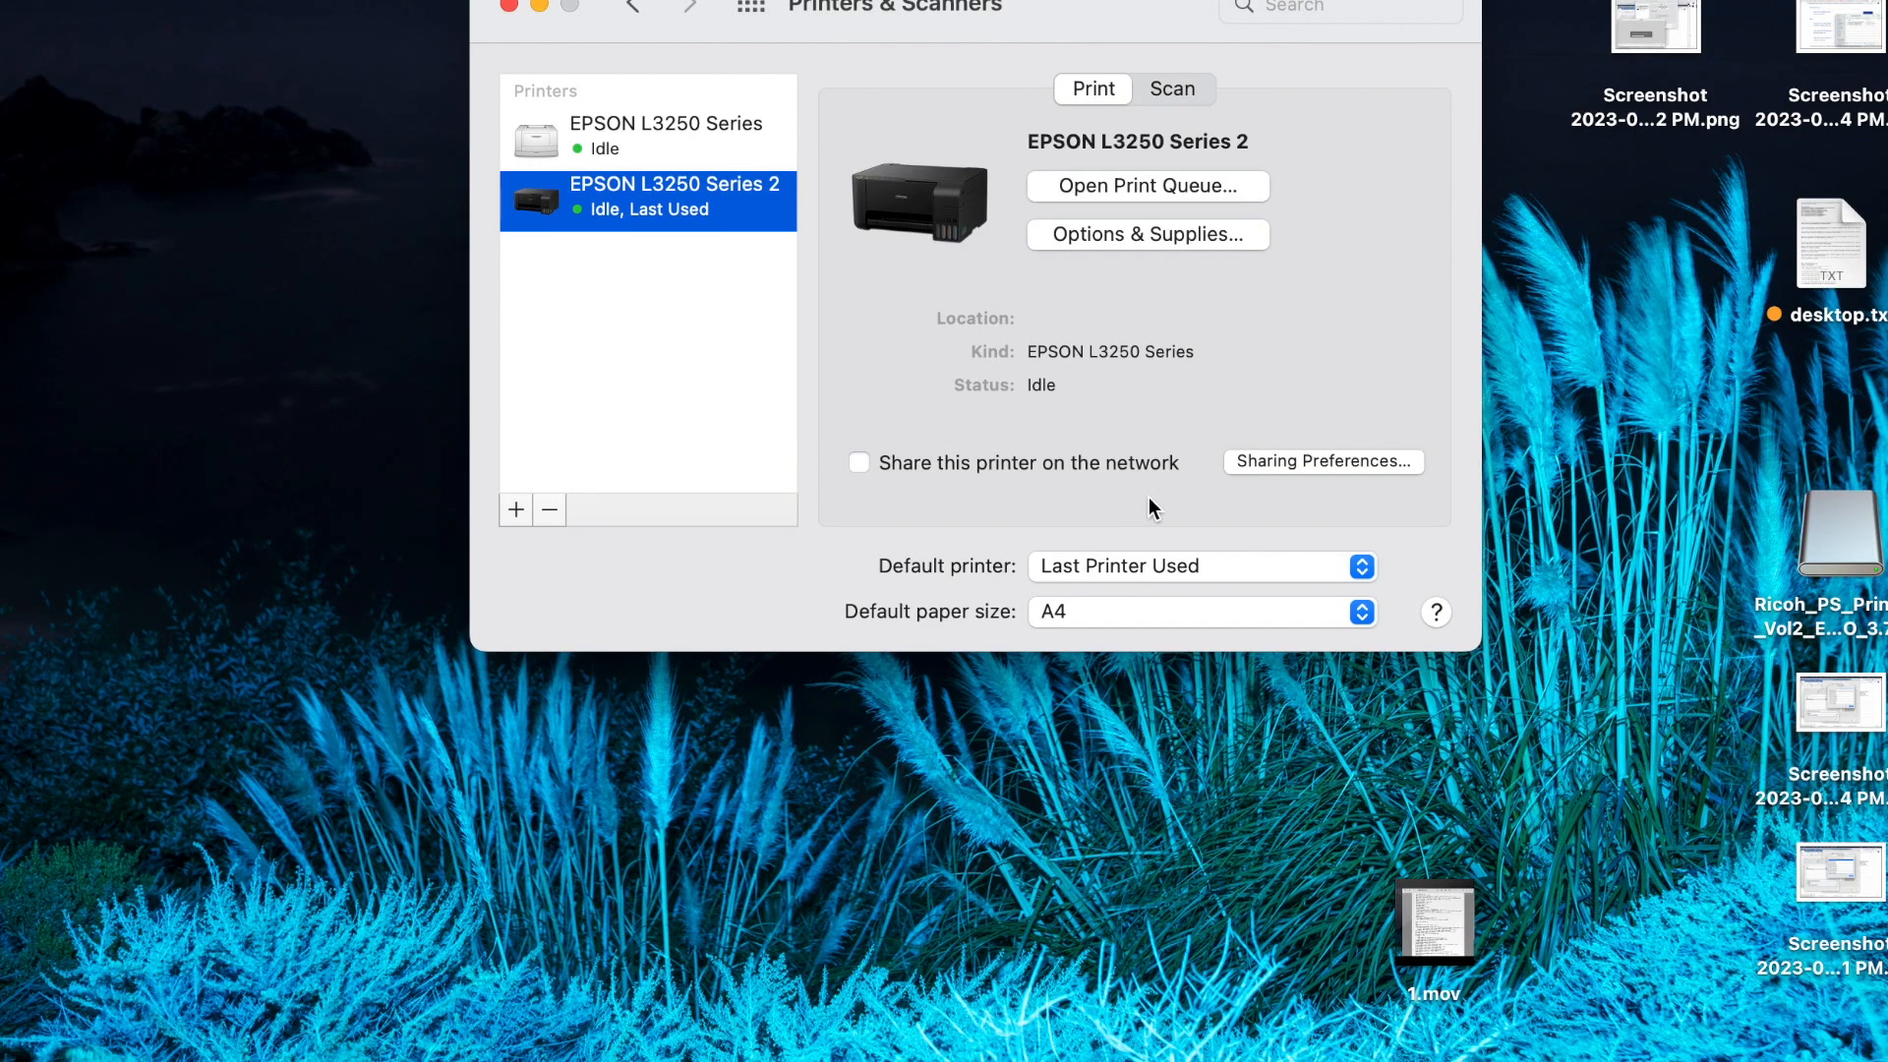